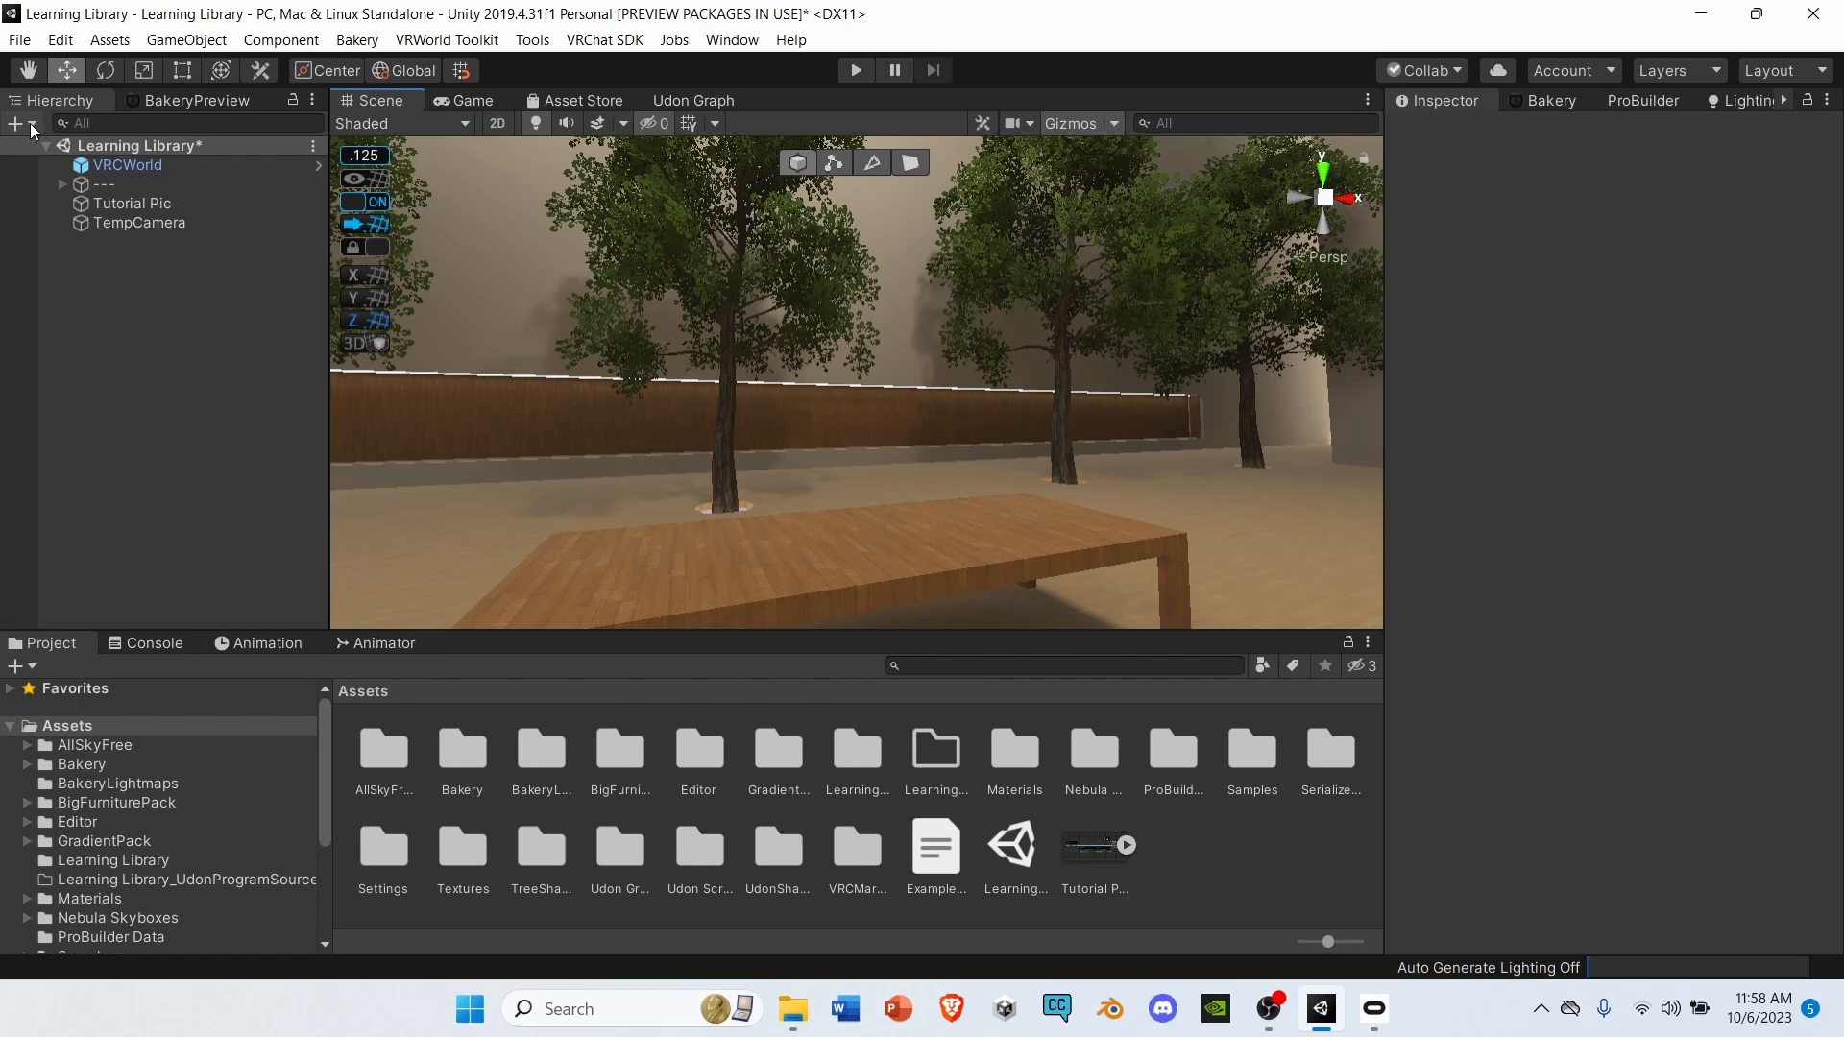
Create a Point Light set to Mixed mode, placed above the table at 20.375, 1.5, -5.75.
{"action": "left_click", "coordinate": [17, 122]}
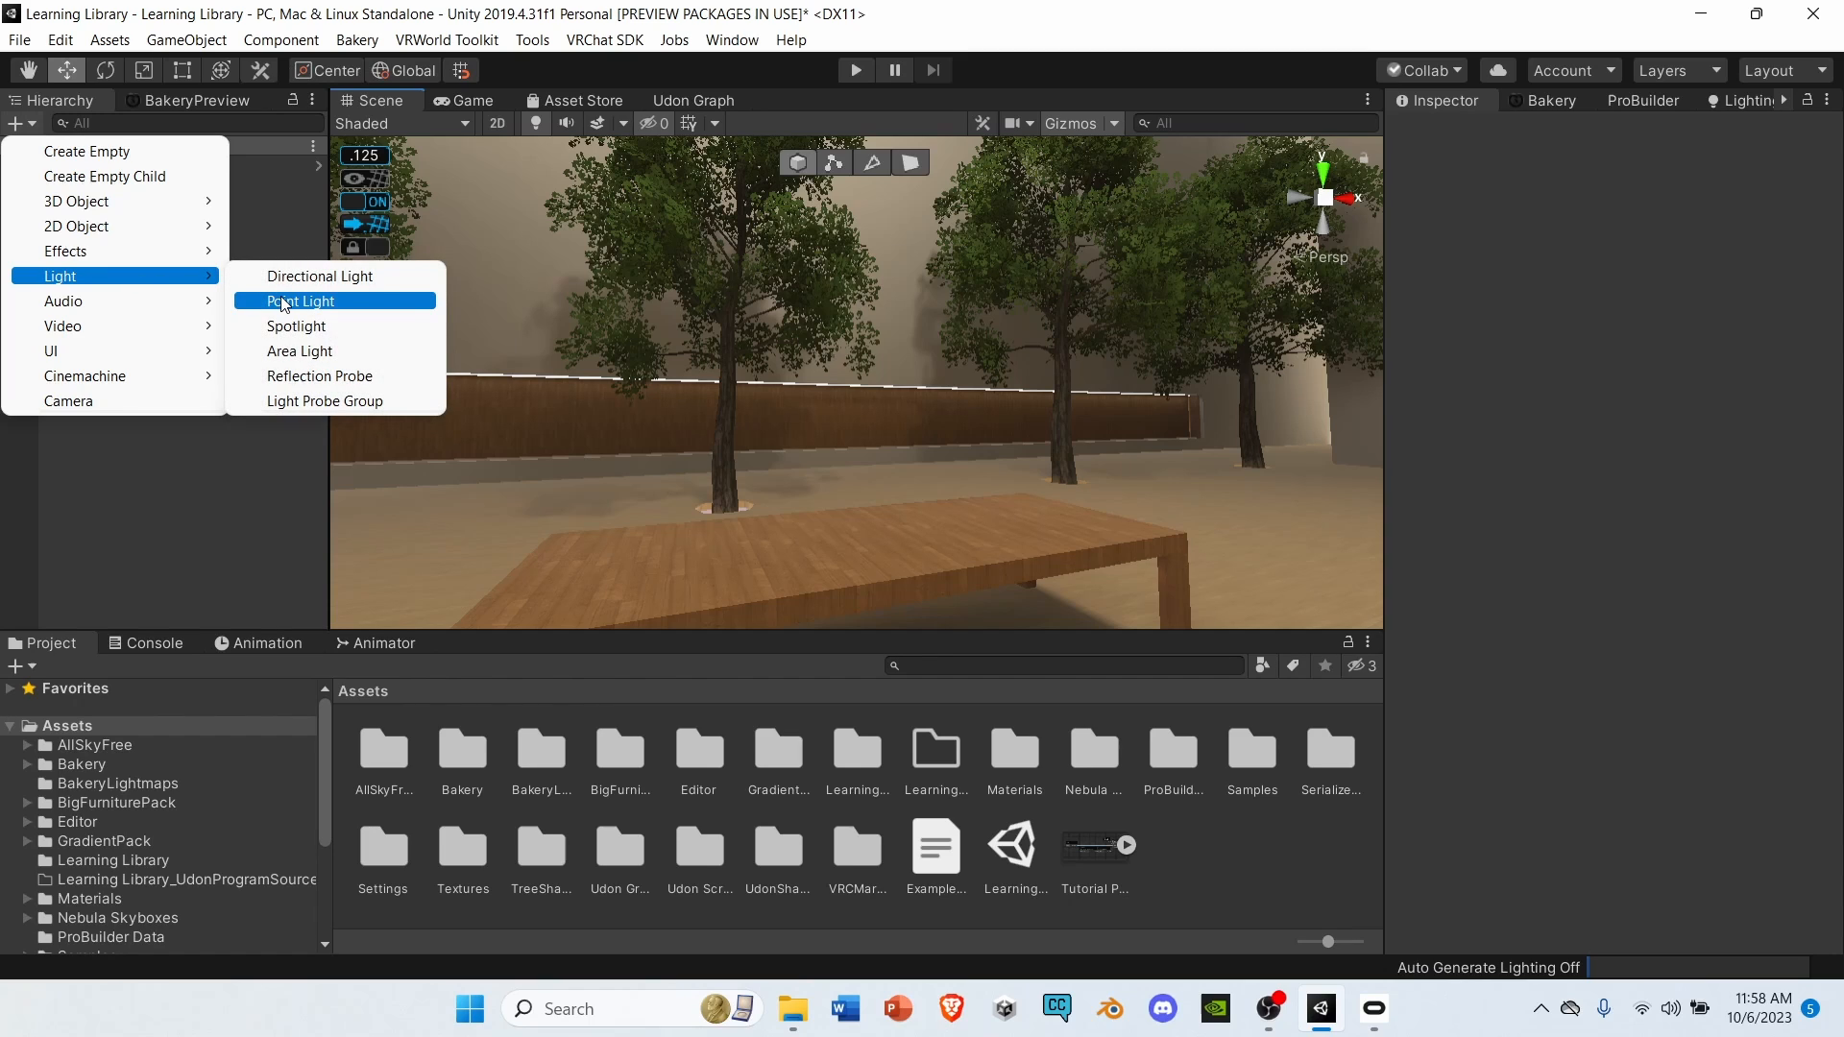
{"action": "left_click", "coordinate": [305, 300]}
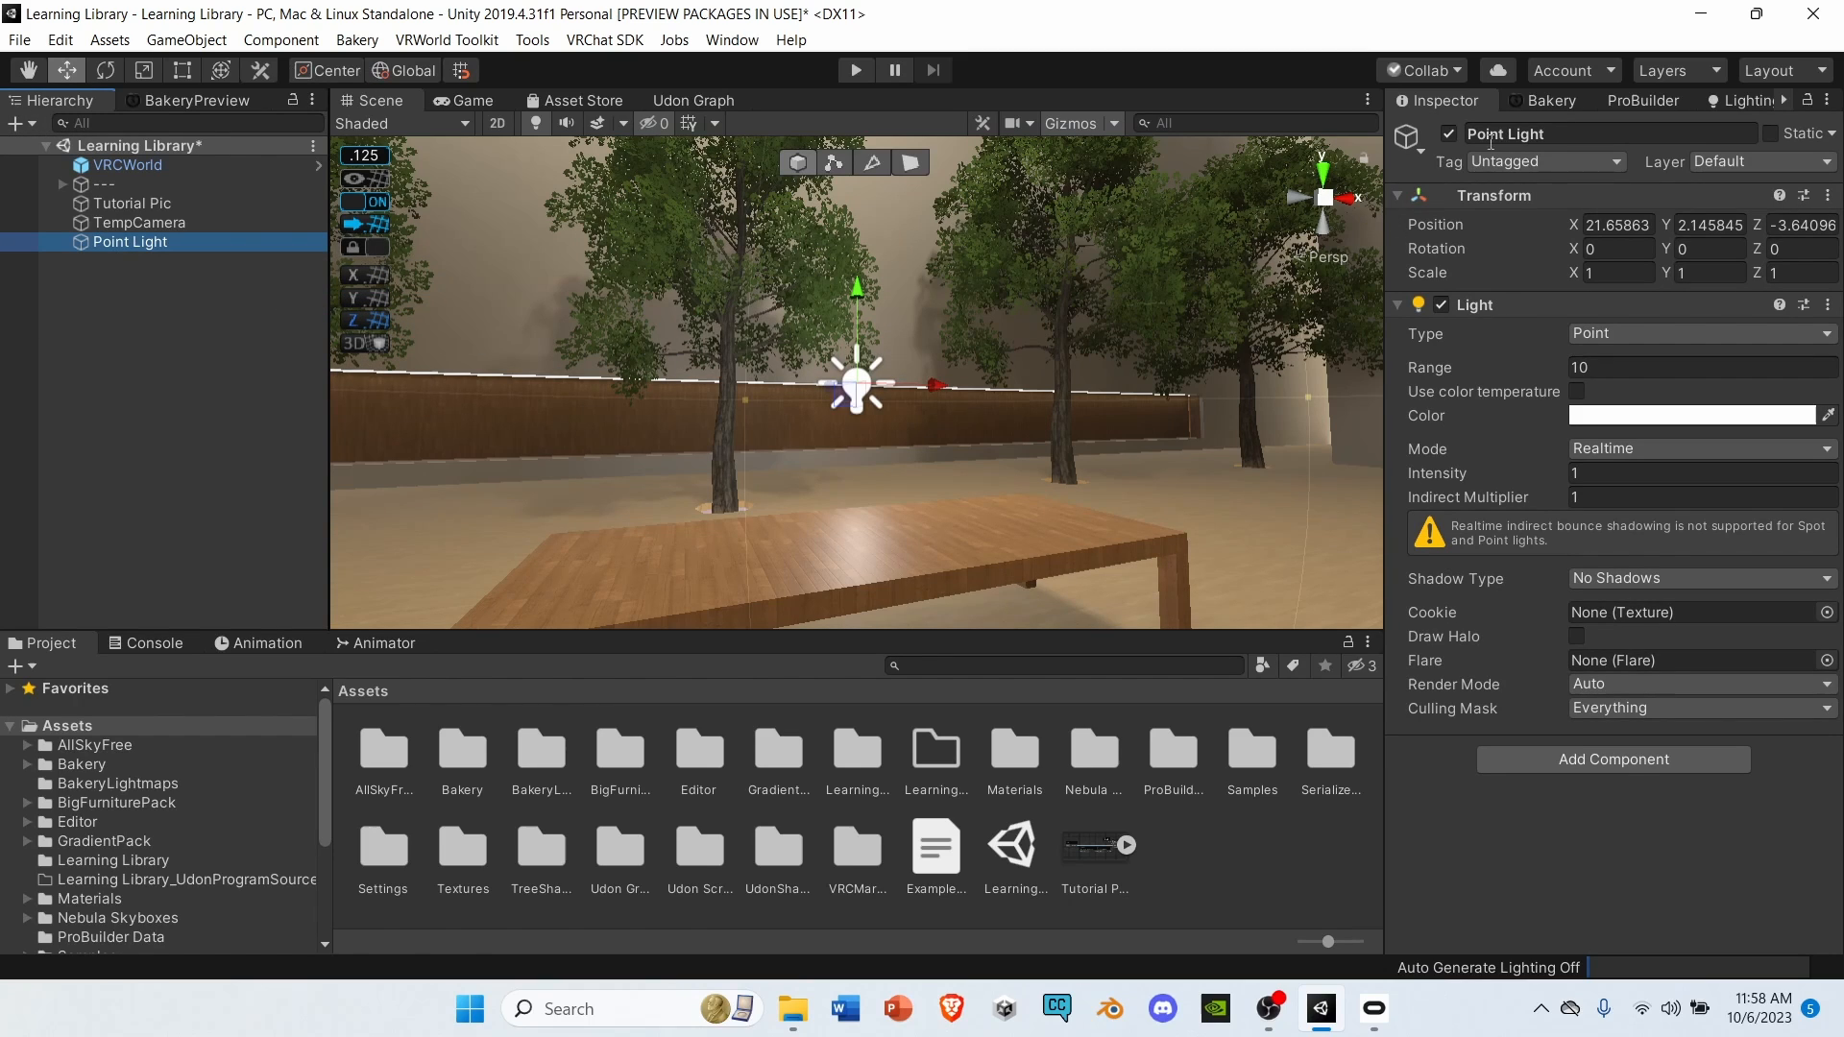
{"action": "left_click", "coordinate": [1693, 448]}
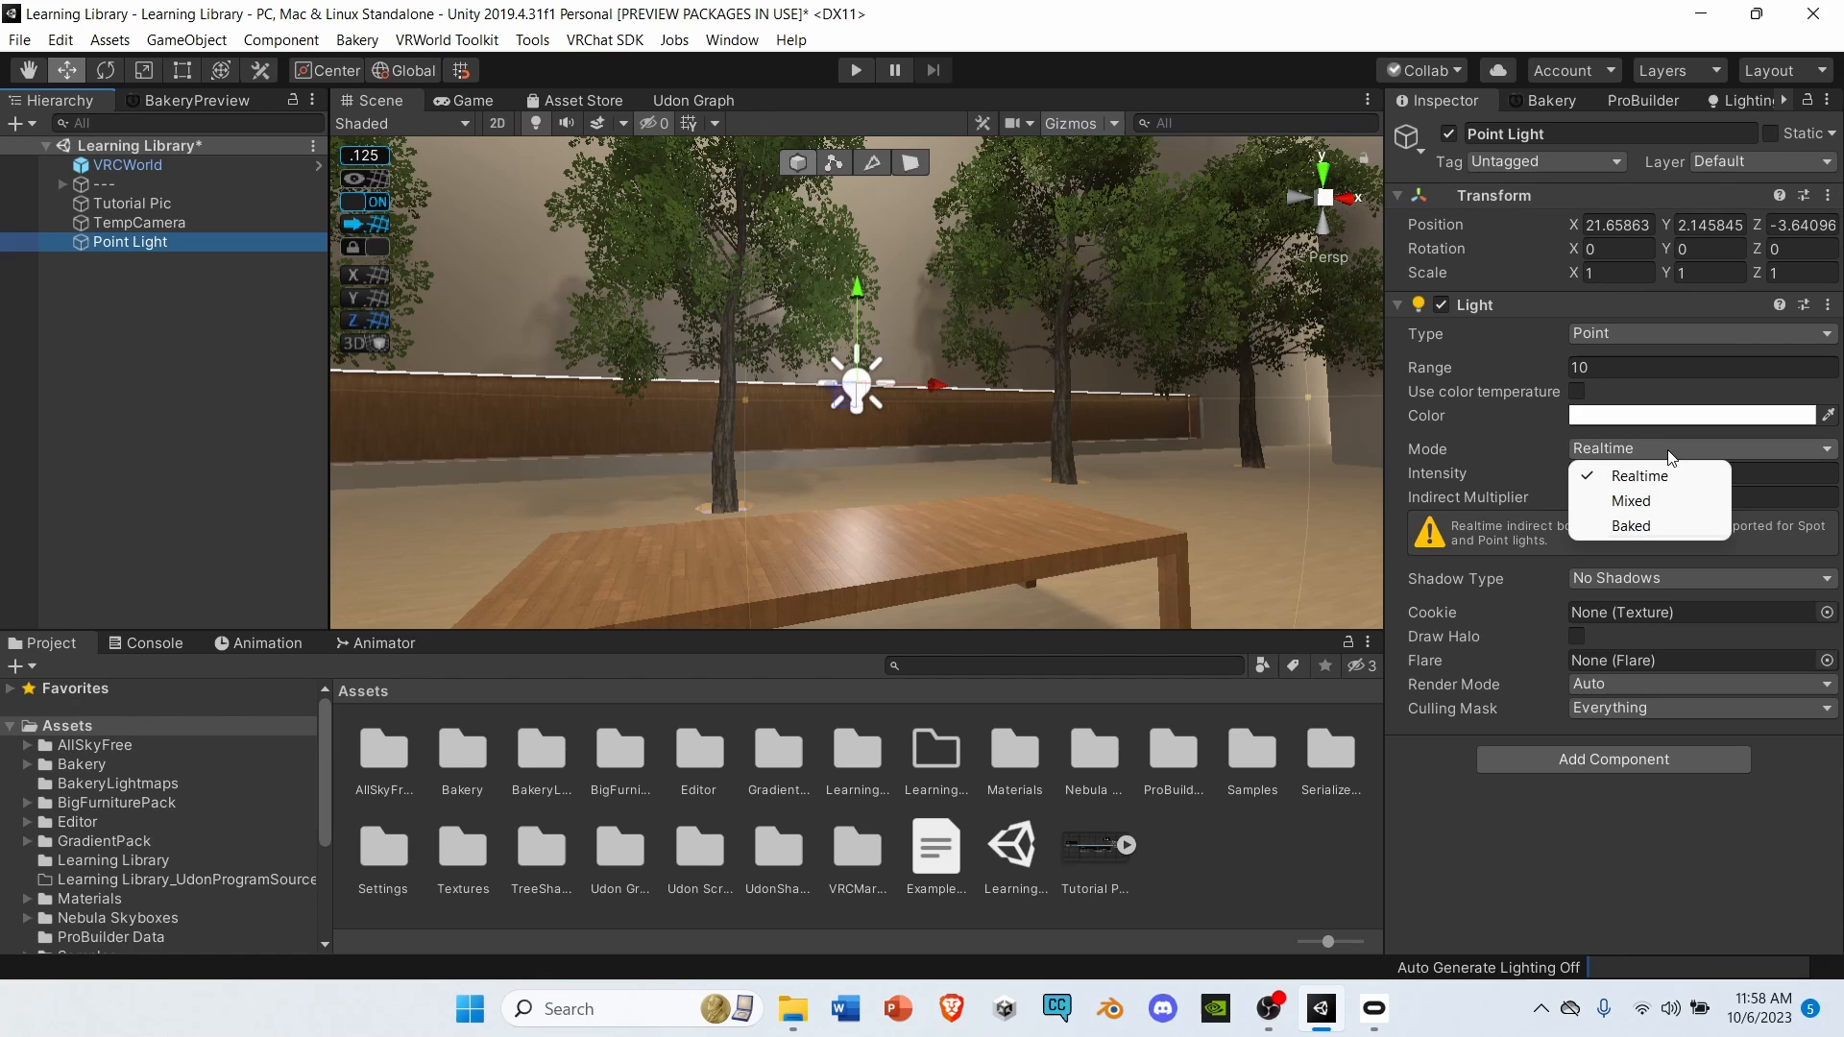
{"action": "mouse_move", "coordinate": [1677, 500]}
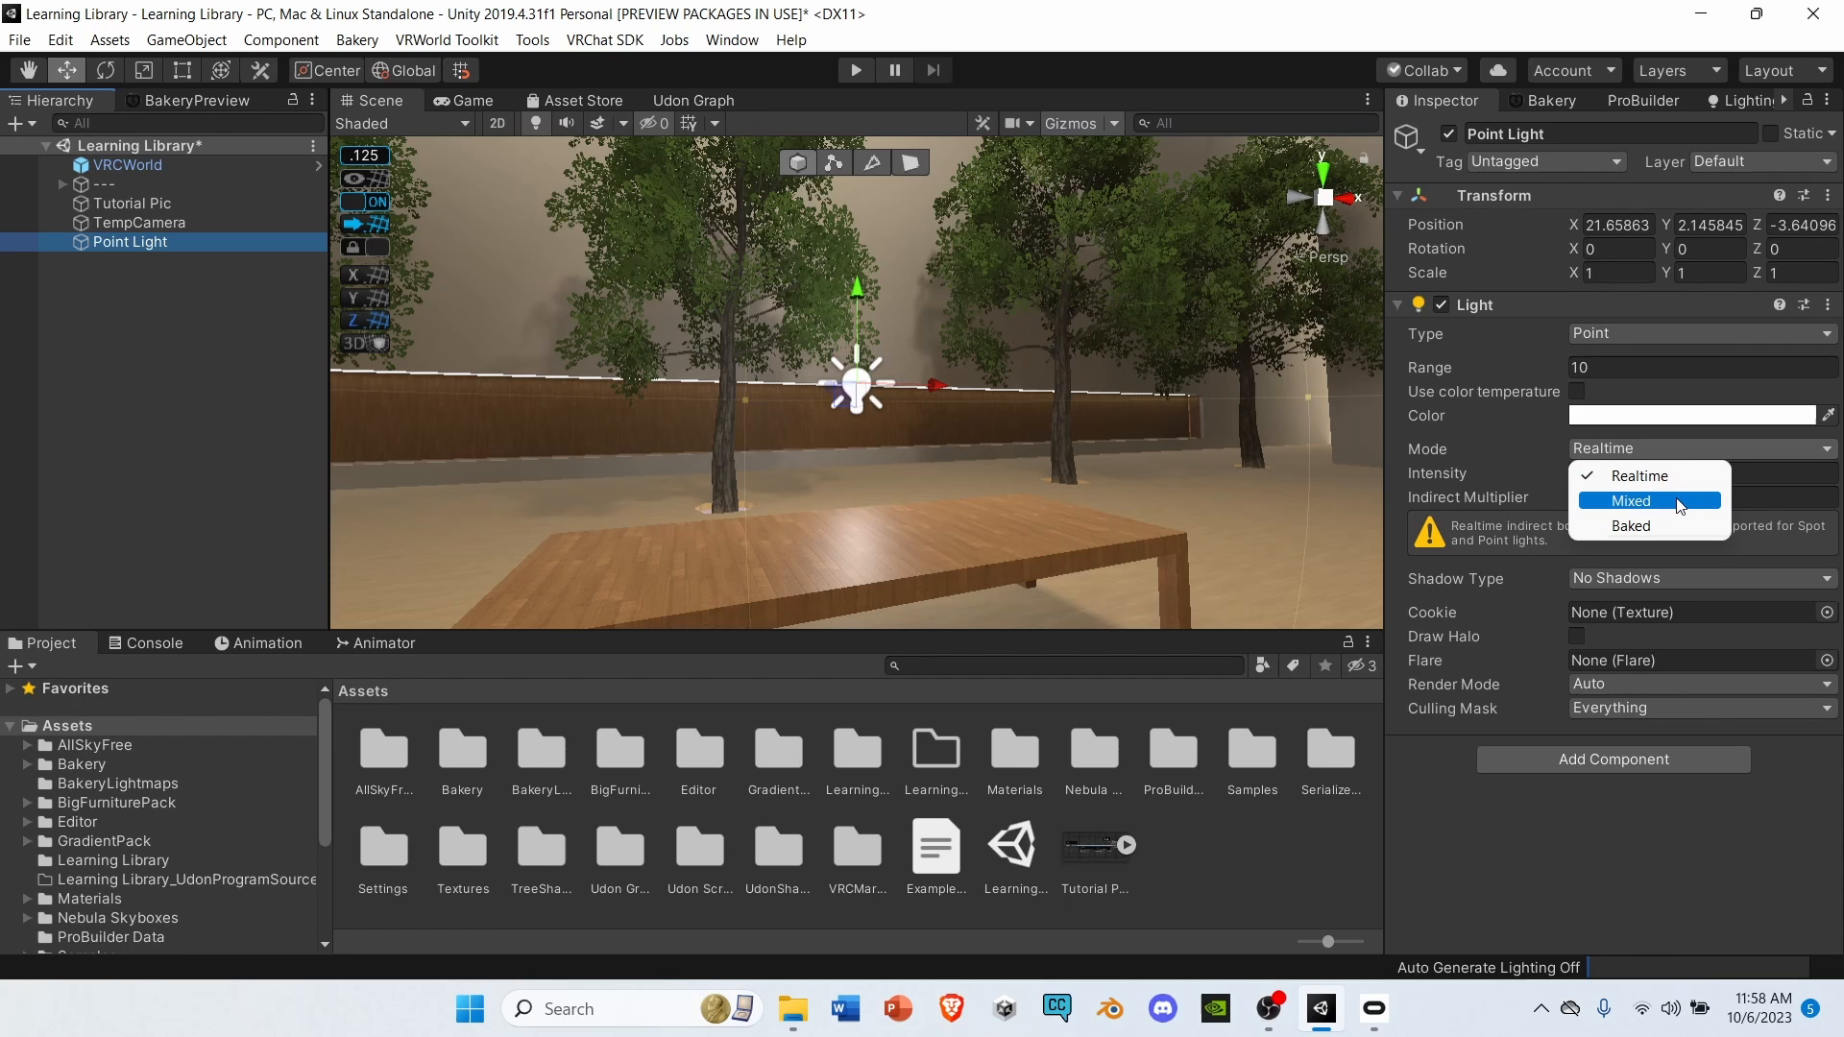
{"action": "left_click", "coordinate": [1628, 499]}
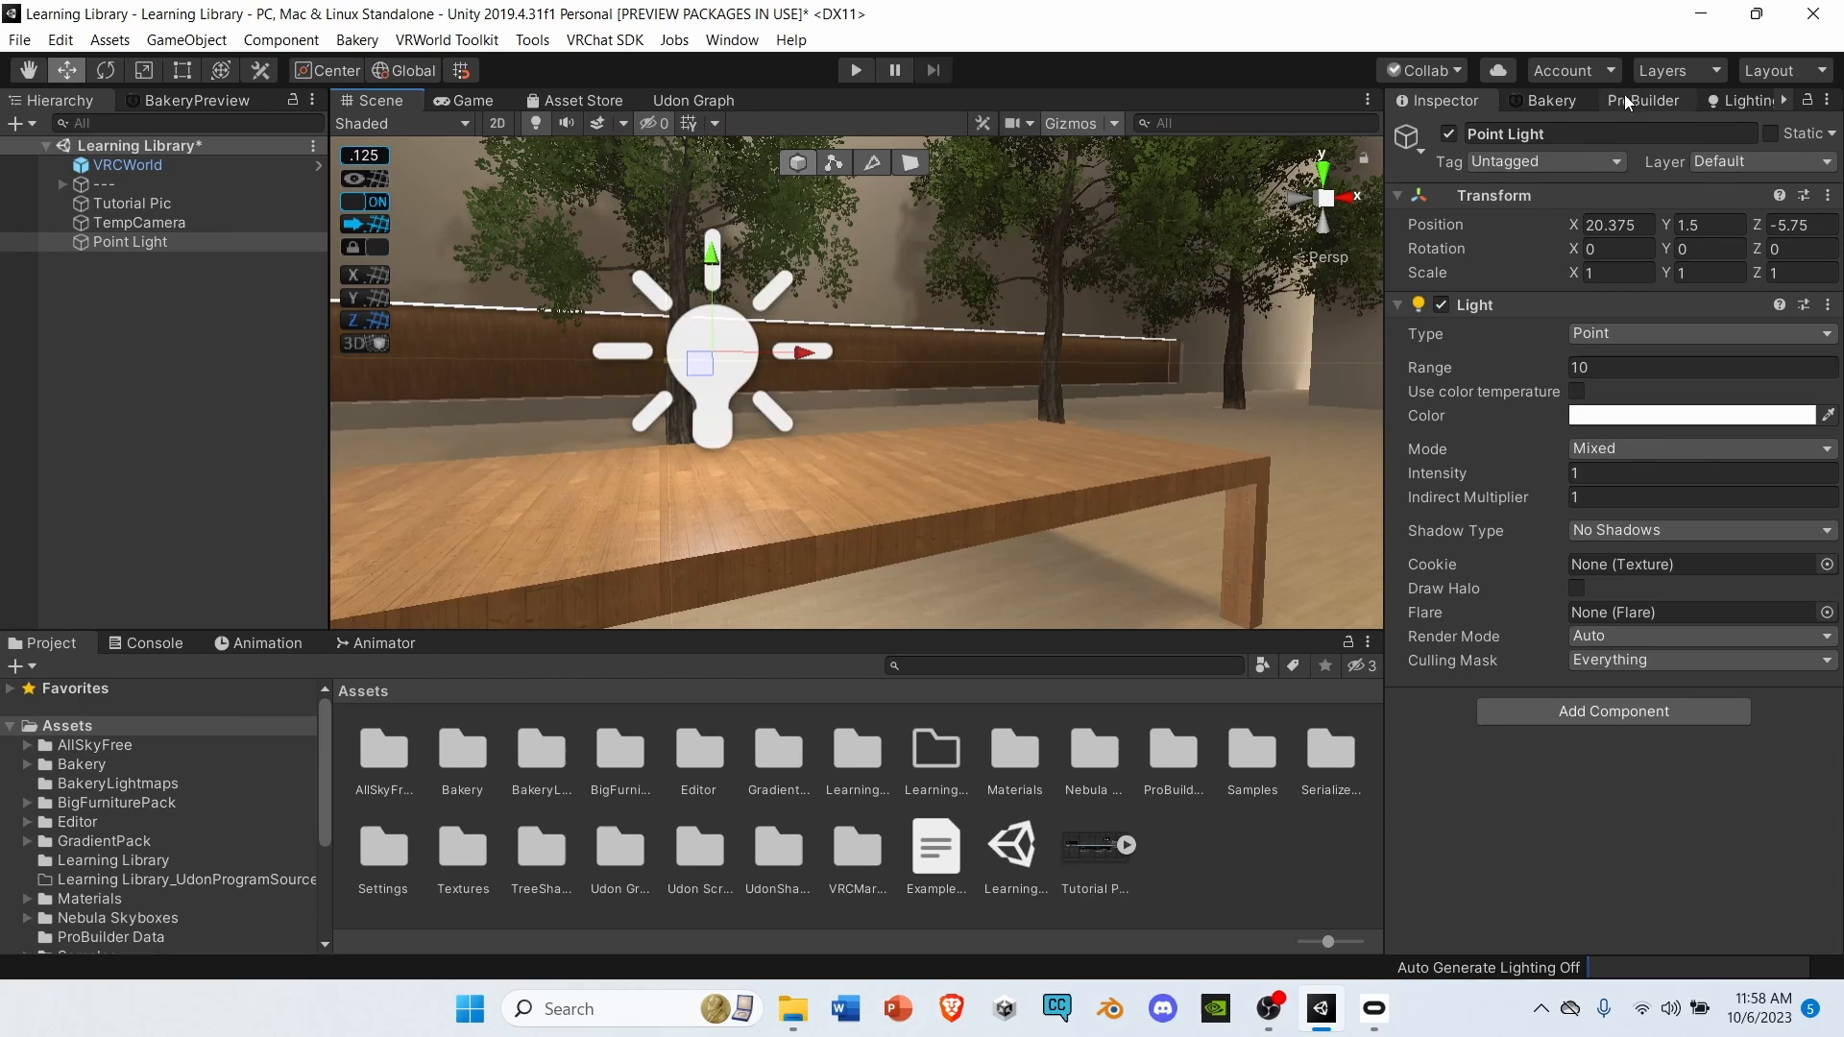
Build a ProBuilder cube scaled to 0.1 and place it on the table at 21.125, 1, -6.125.
{"action": "left_click", "coordinate": [1644, 99]}
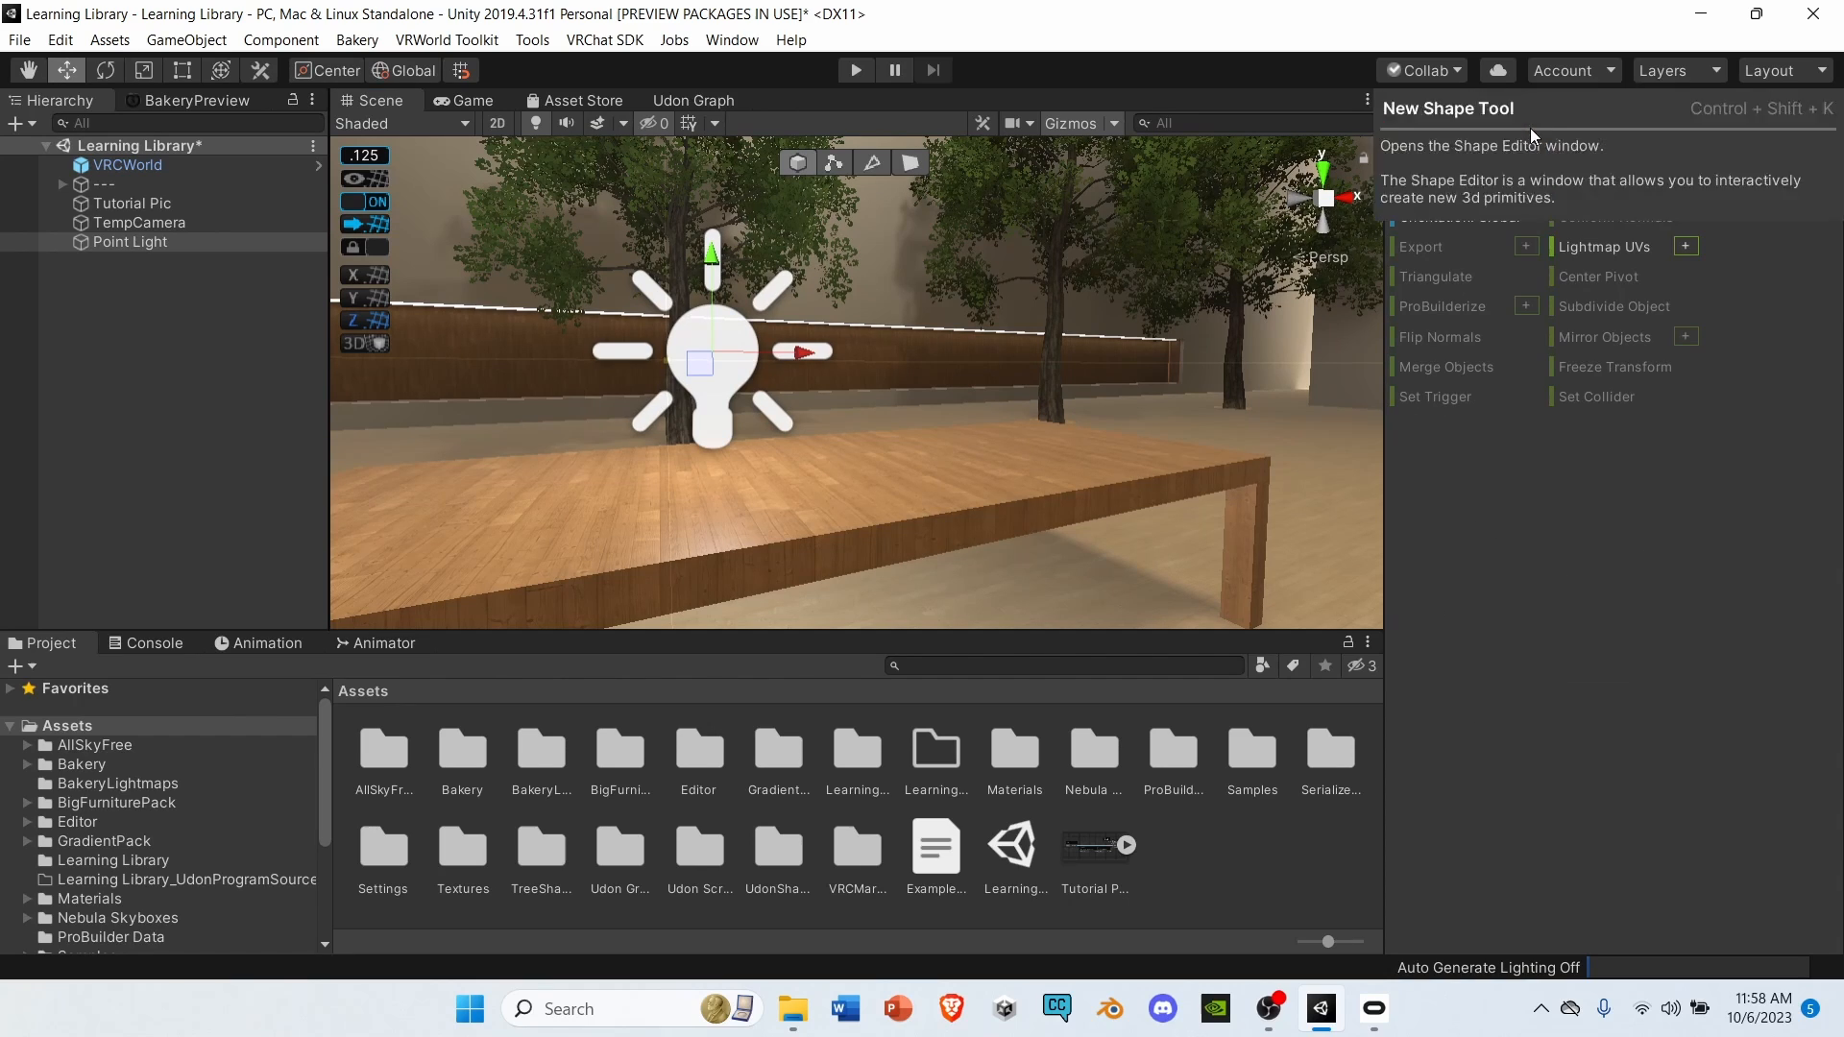
{"action": "left_click", "coordinate": [1525, 126]}
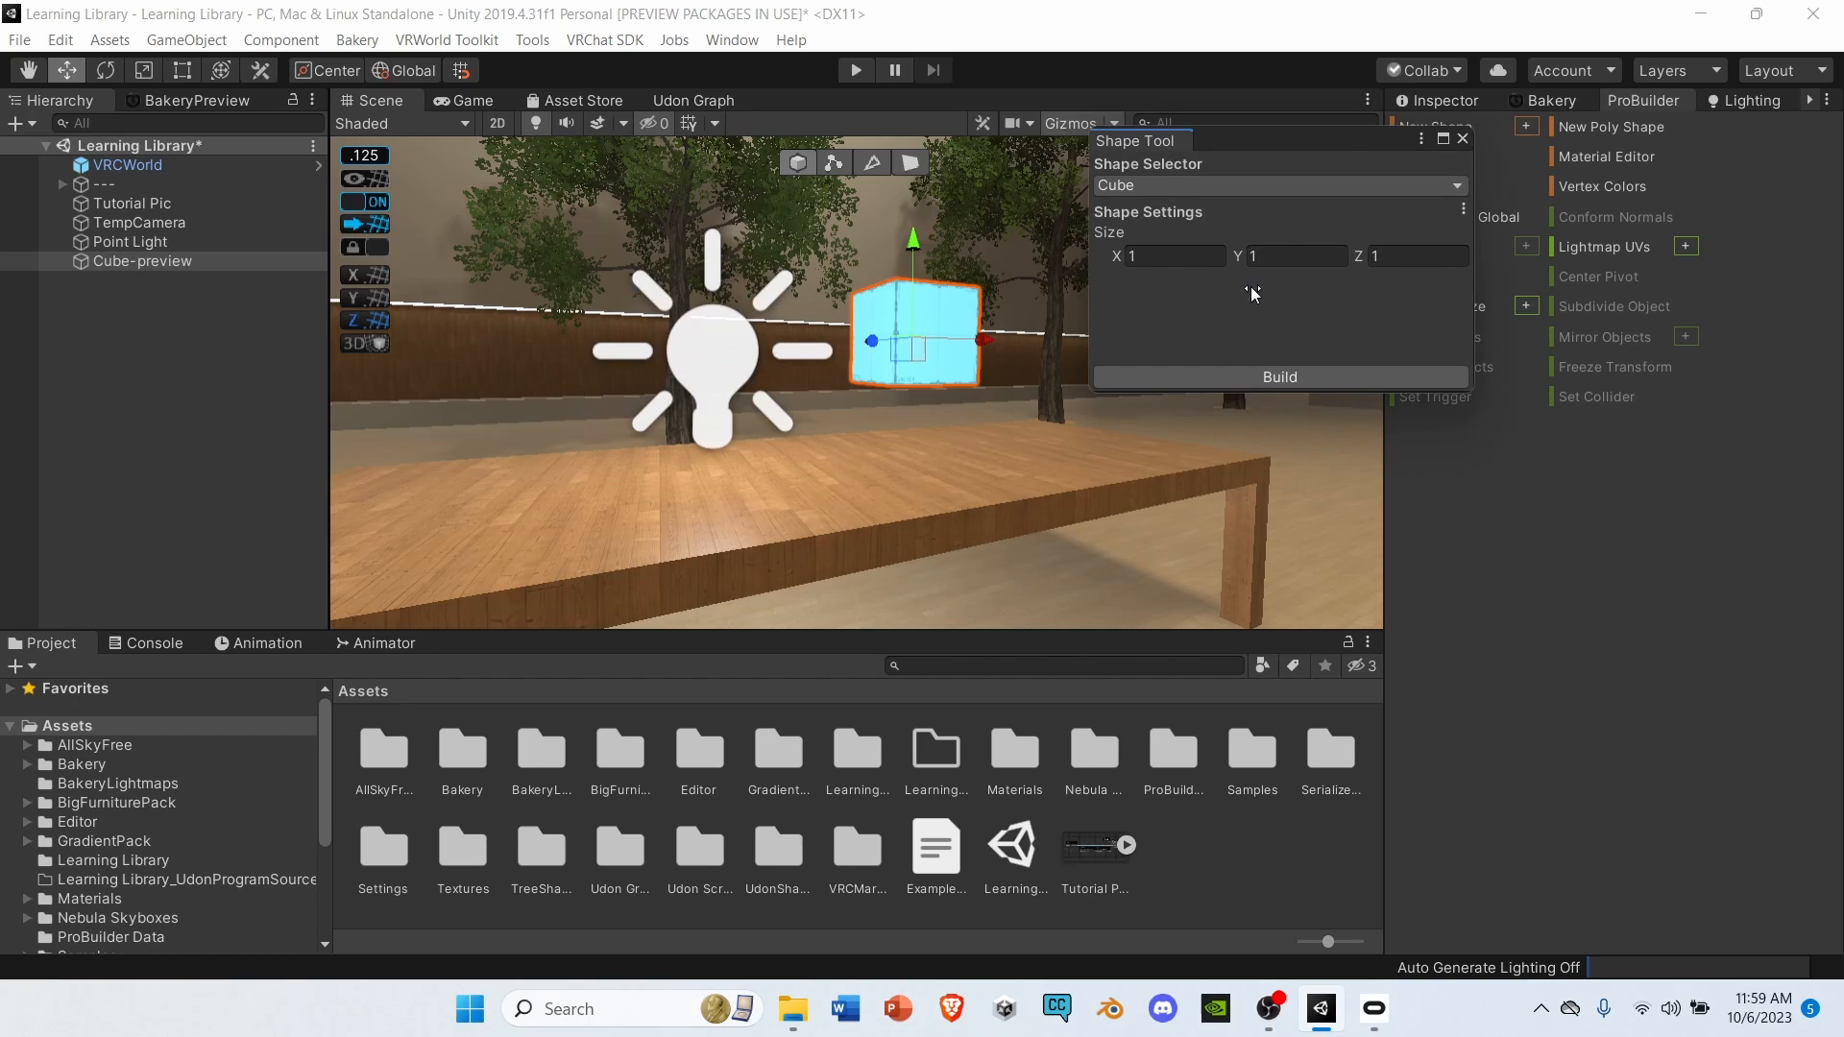
{"action": "left_click", "coordinate": [1278, 377]}
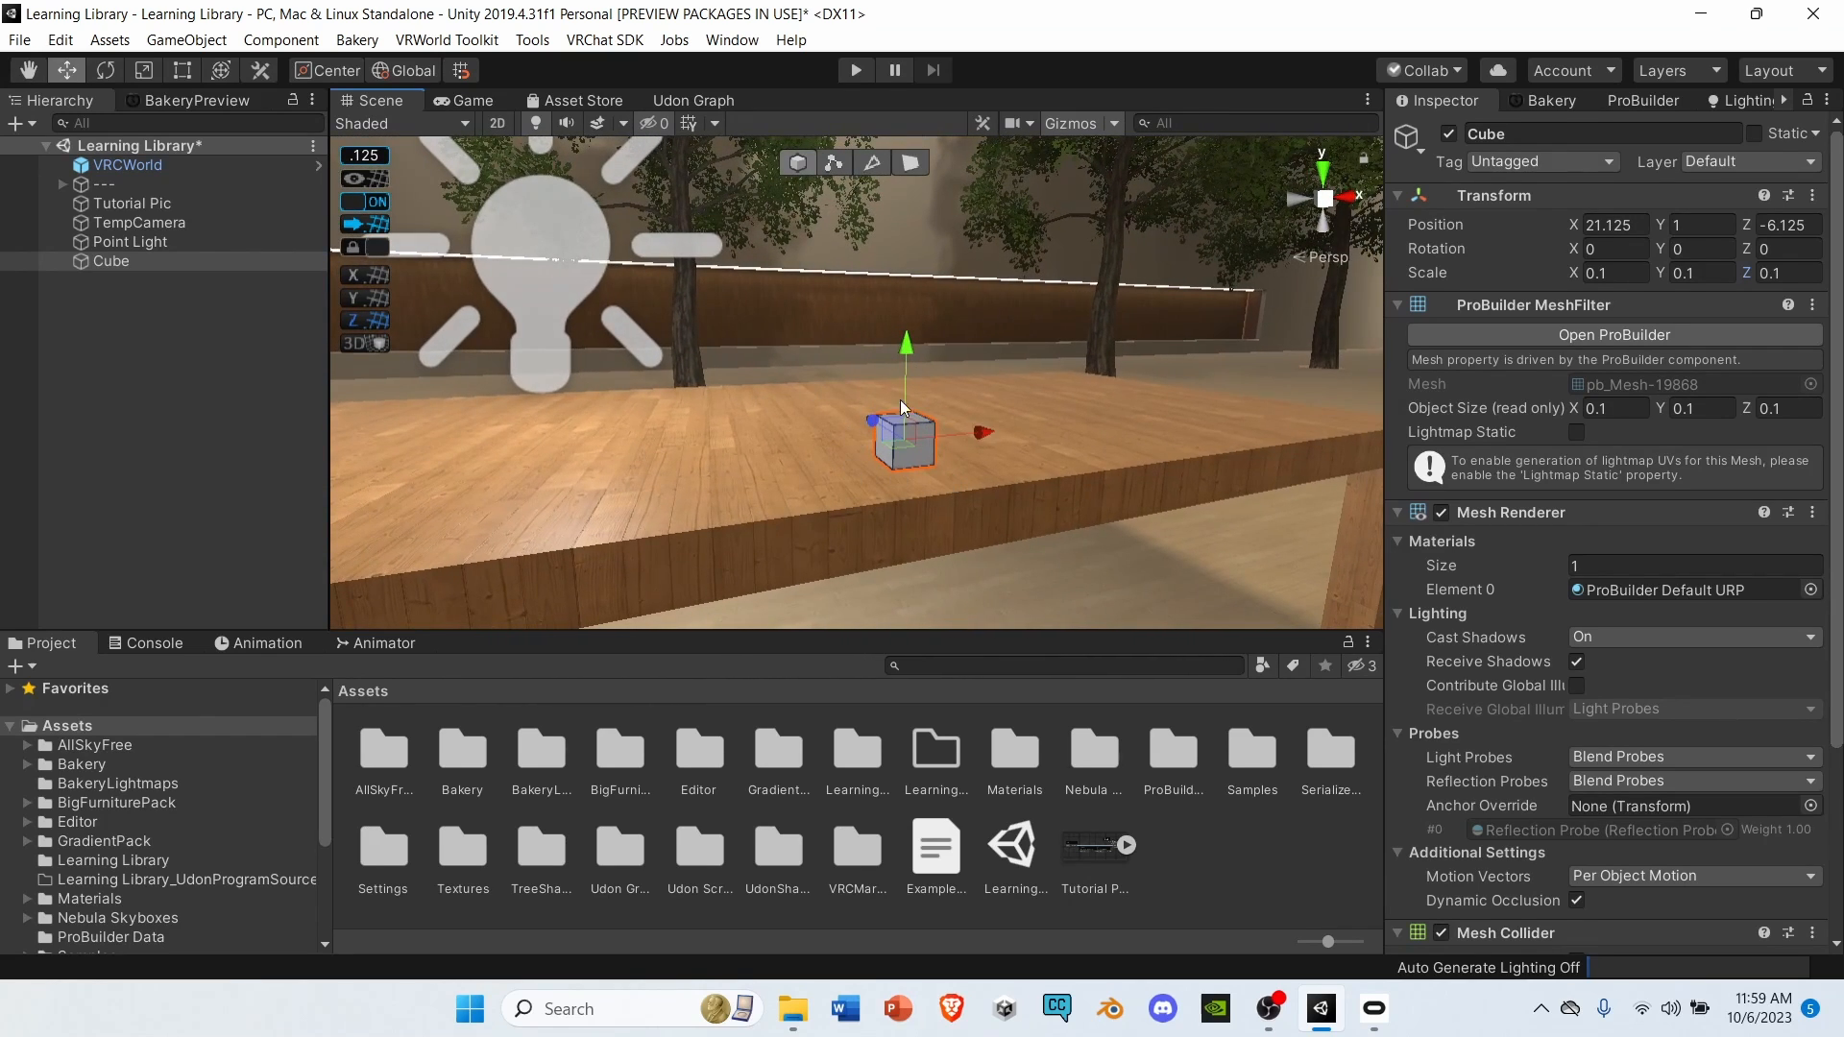
{"action": "mouse_move", "coordinate": [644, 399]}
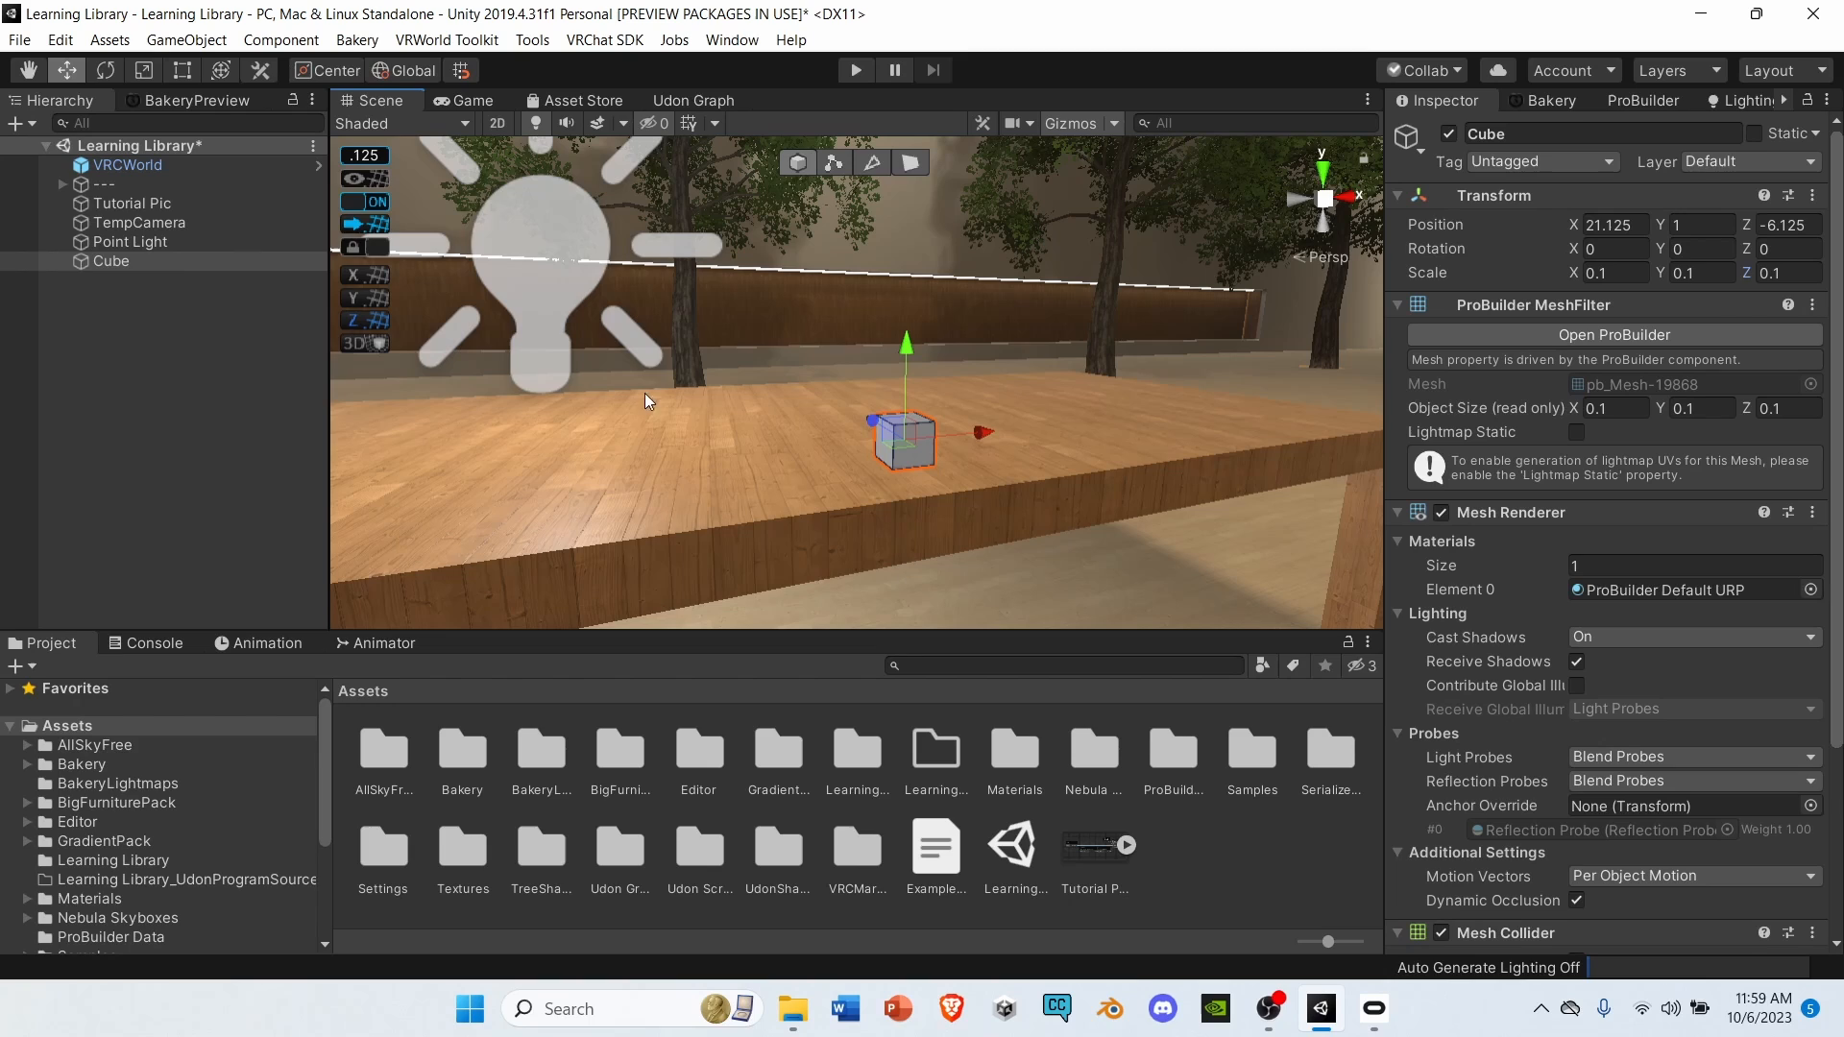
Replace the Cube's mesh collider with a trigger Box Collider and add an Udon Behaviour.
{"action": "left_click", "coordinate": [111, 261]}
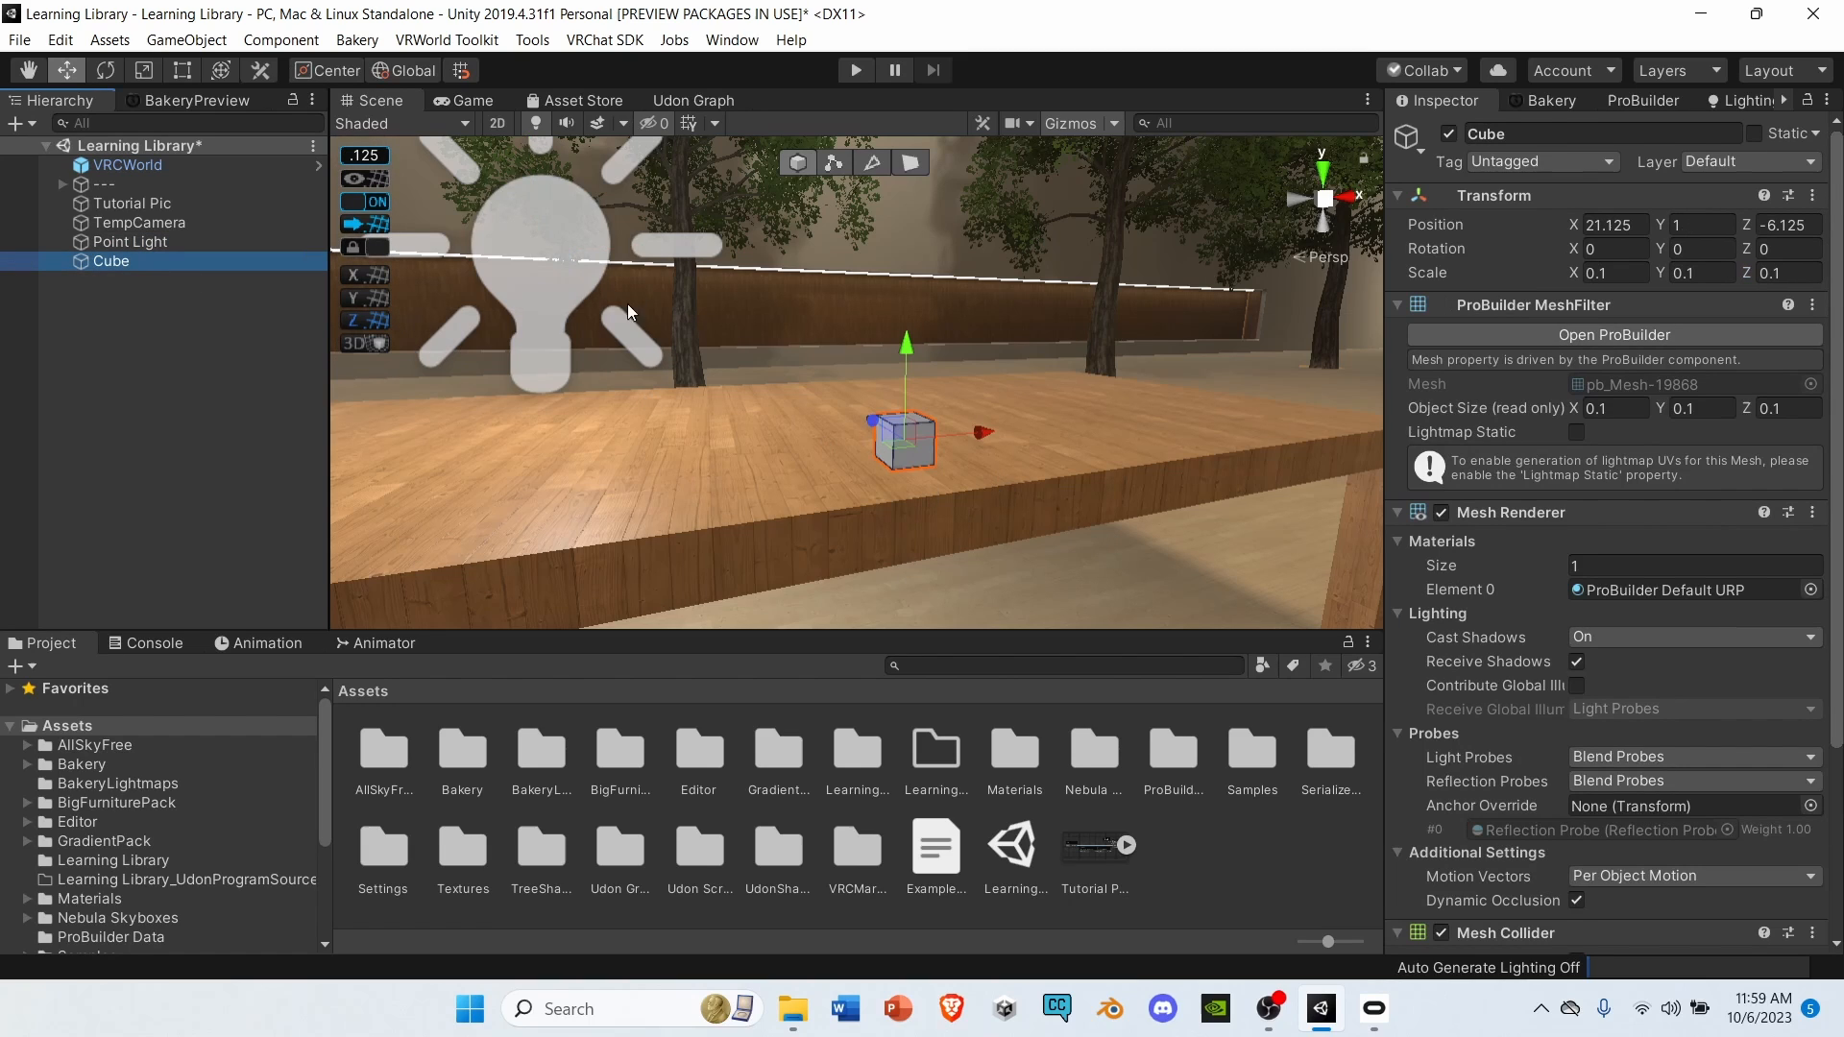
{"action": "scroll", "scroll_direction": "down", "scroll_amount": 3}
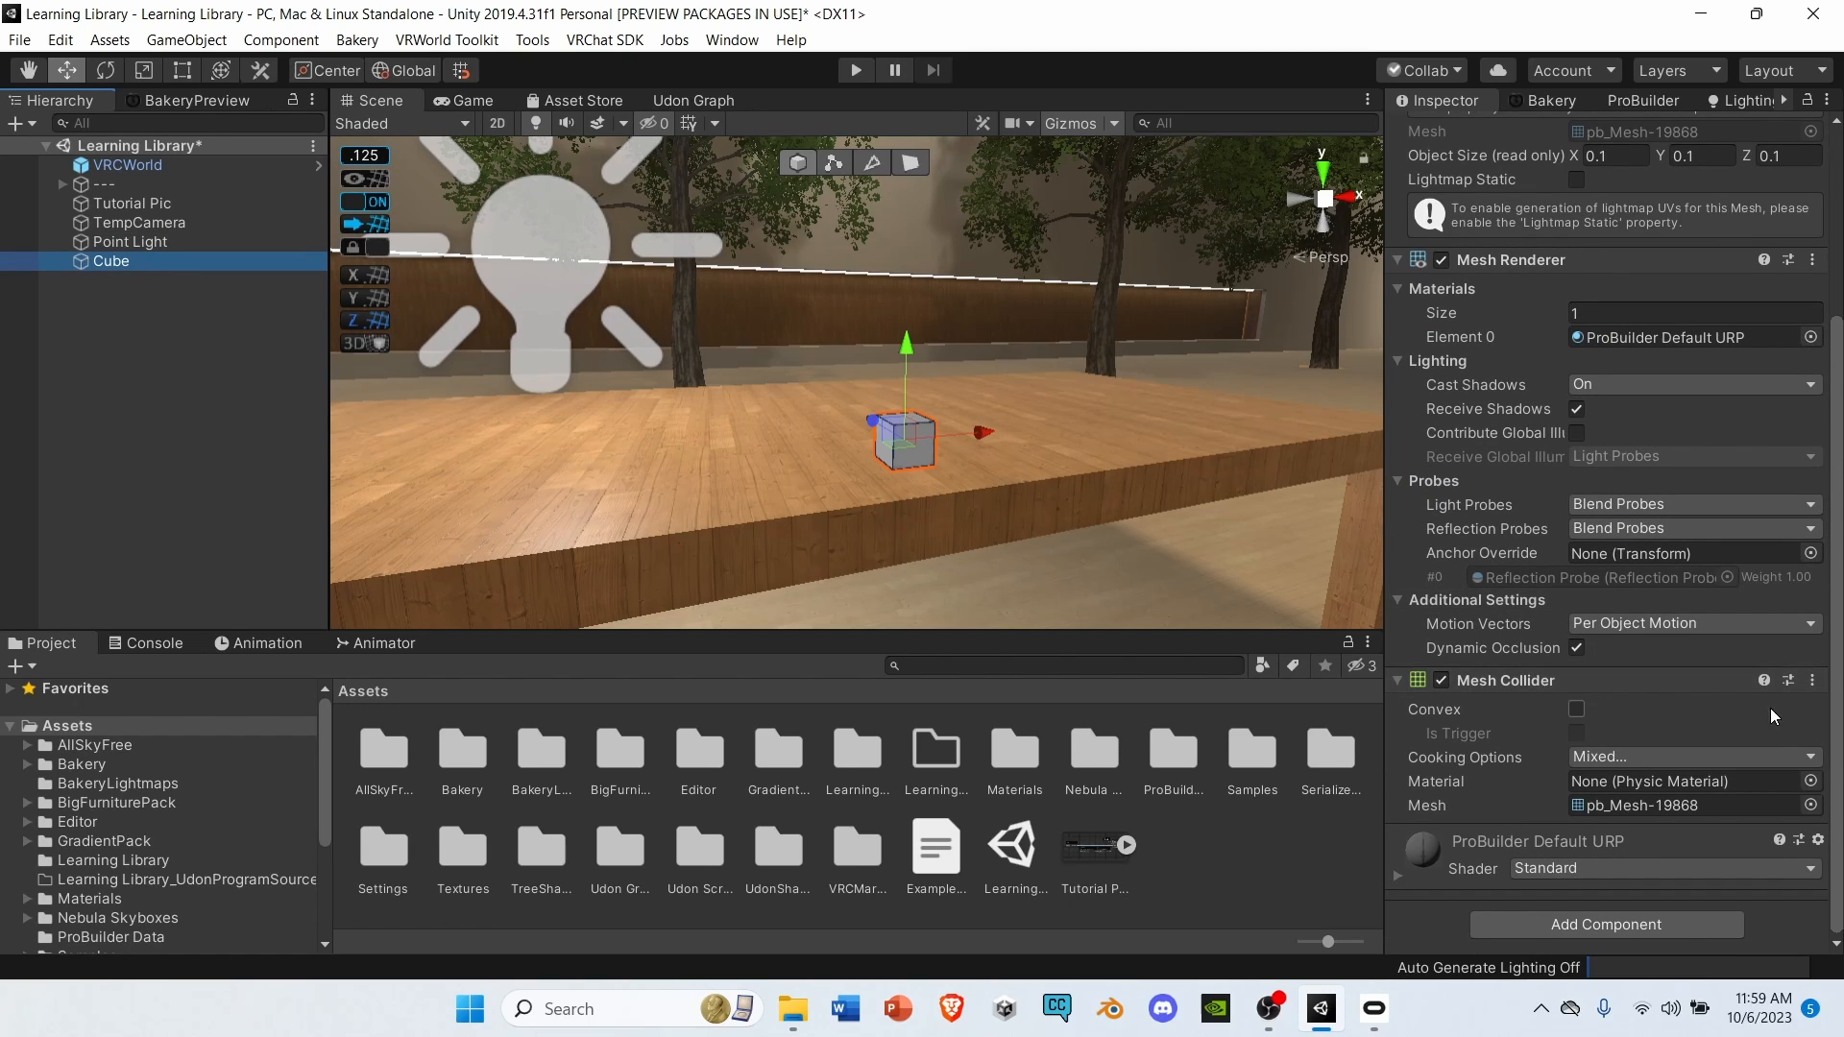
{"action": "scroll", "scroll_direction": "up", "scroll_amount": 3}
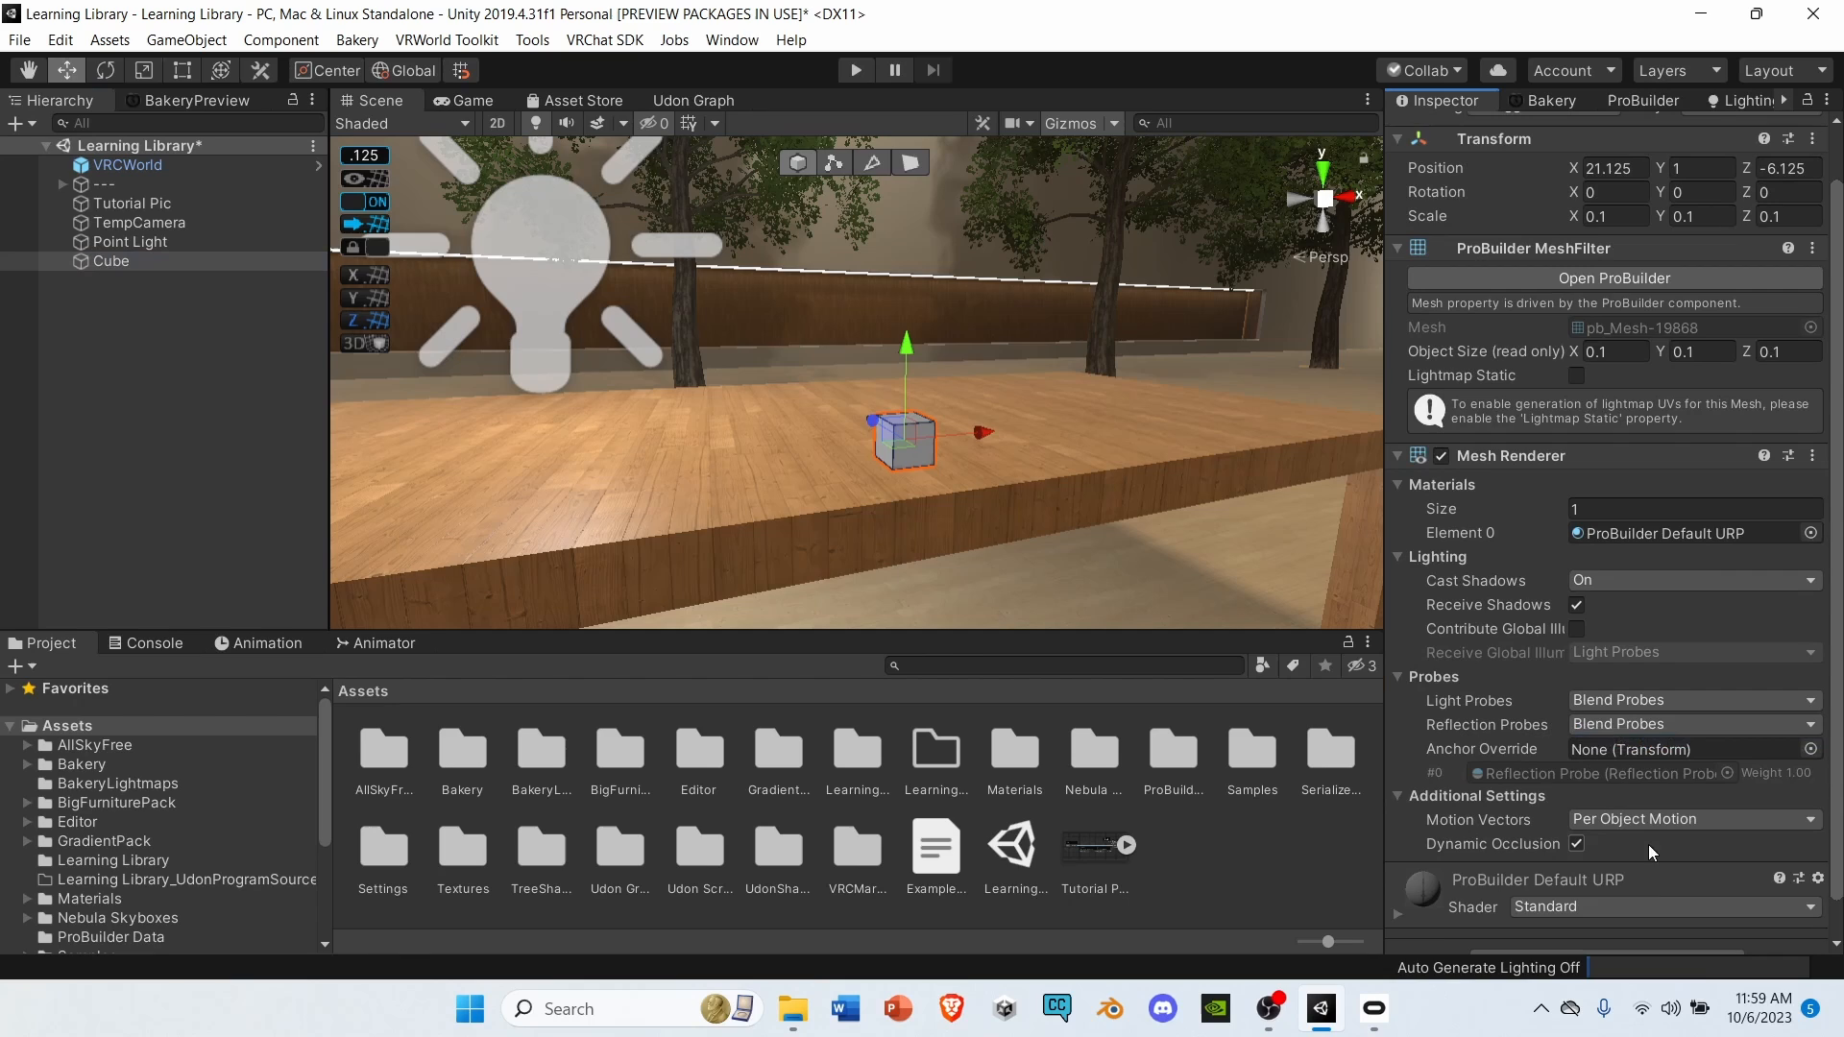
{"action": "type", "text": "udon"}
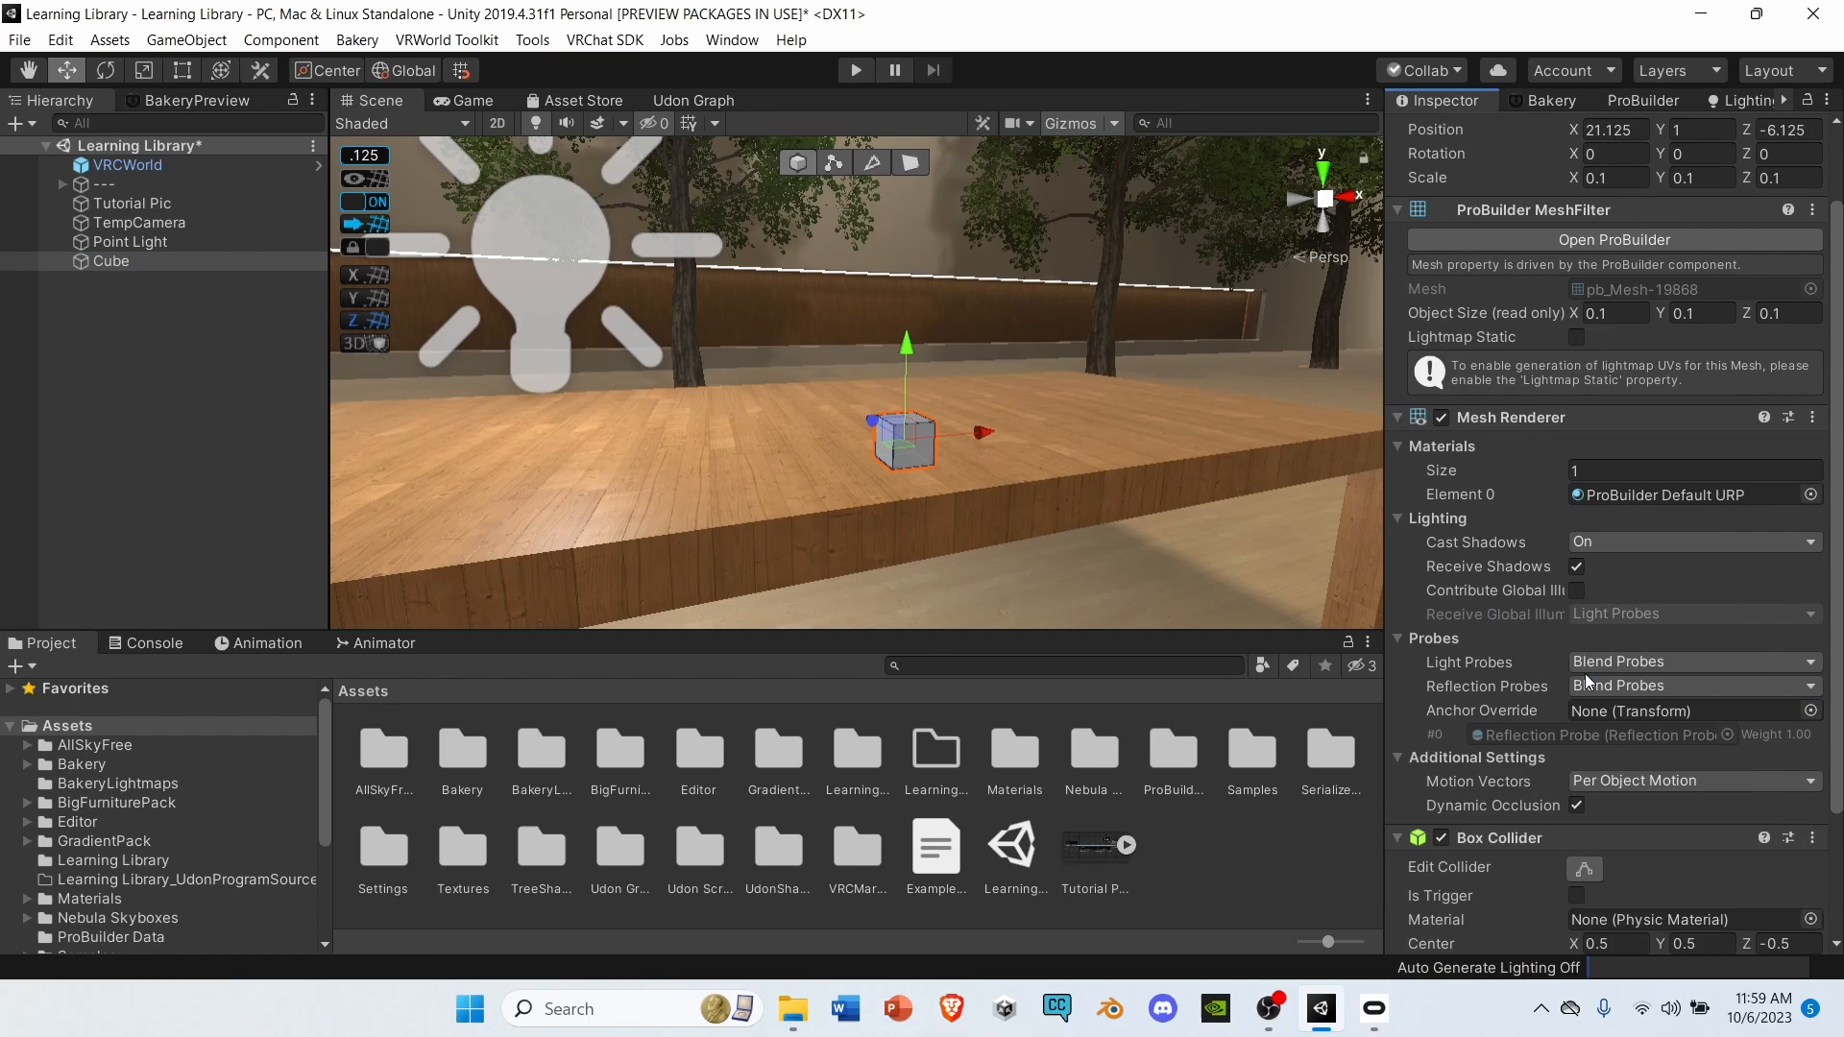
{"action": "scroll", "scroll_direction": "down", "scroll_amount": 3}
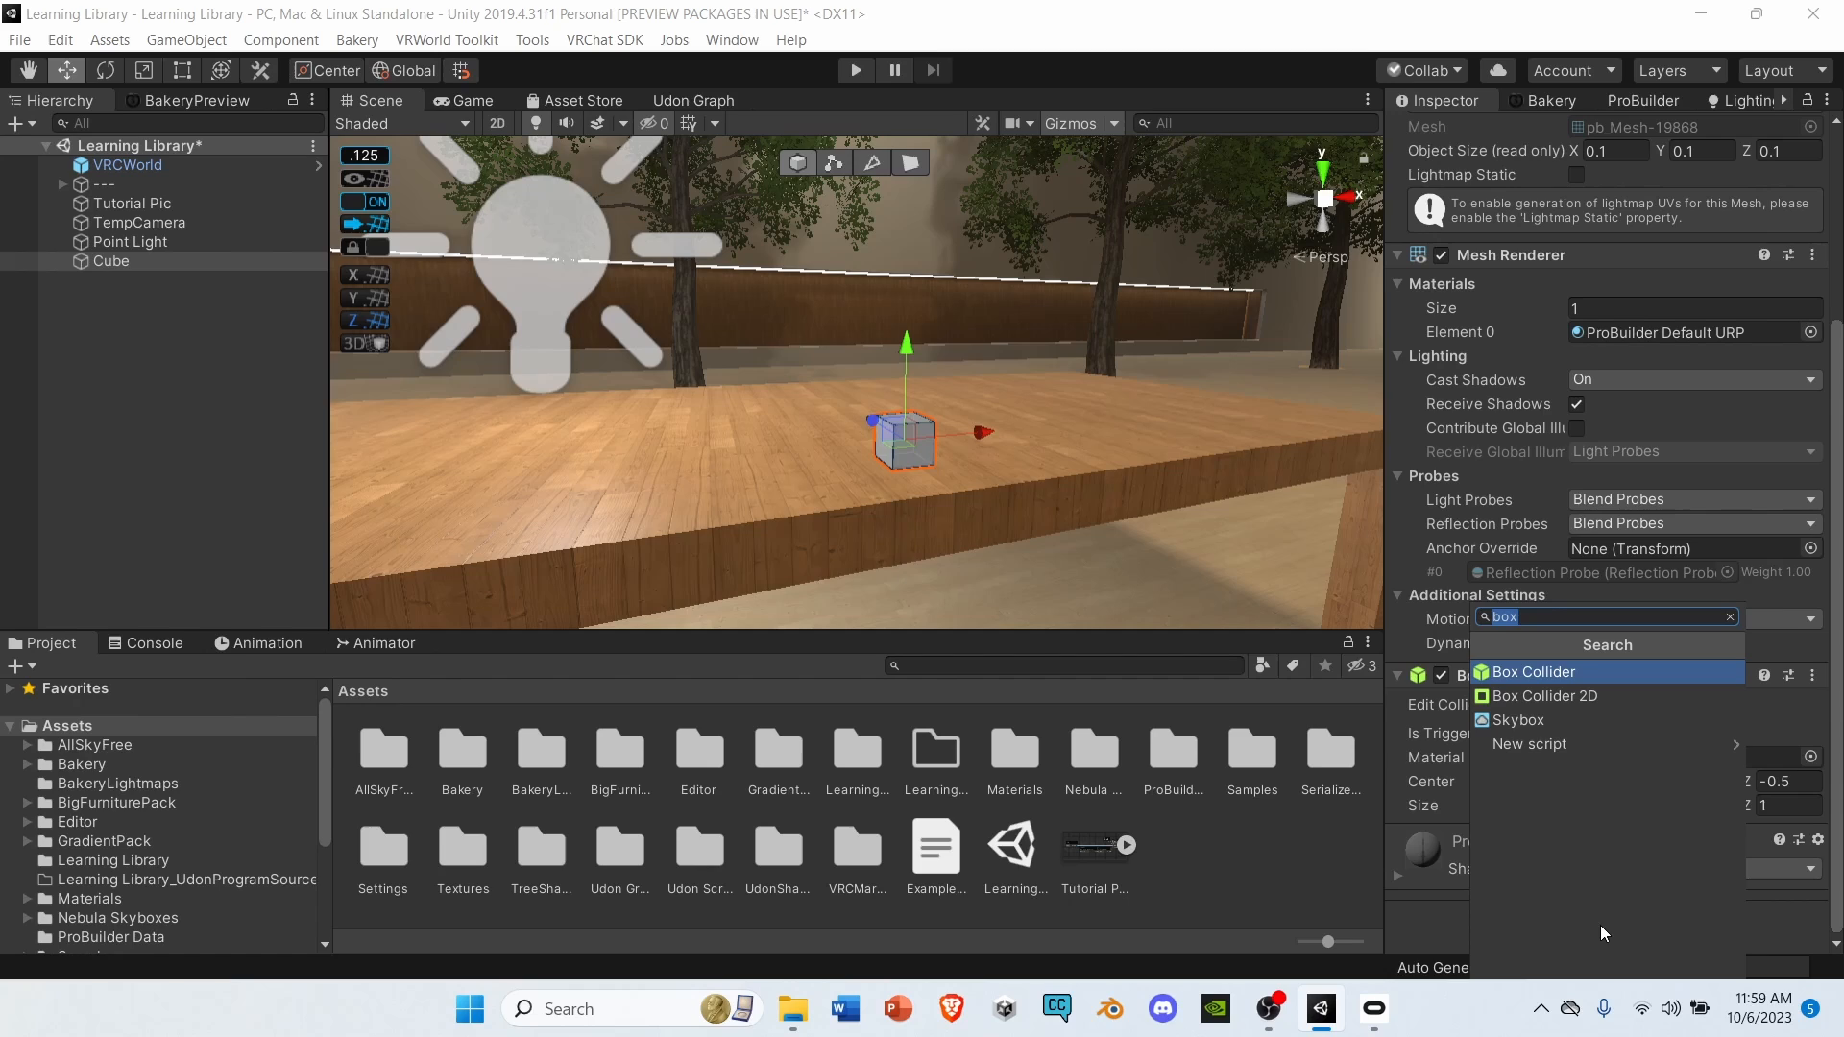
{"action": "type", "text": "udon"}
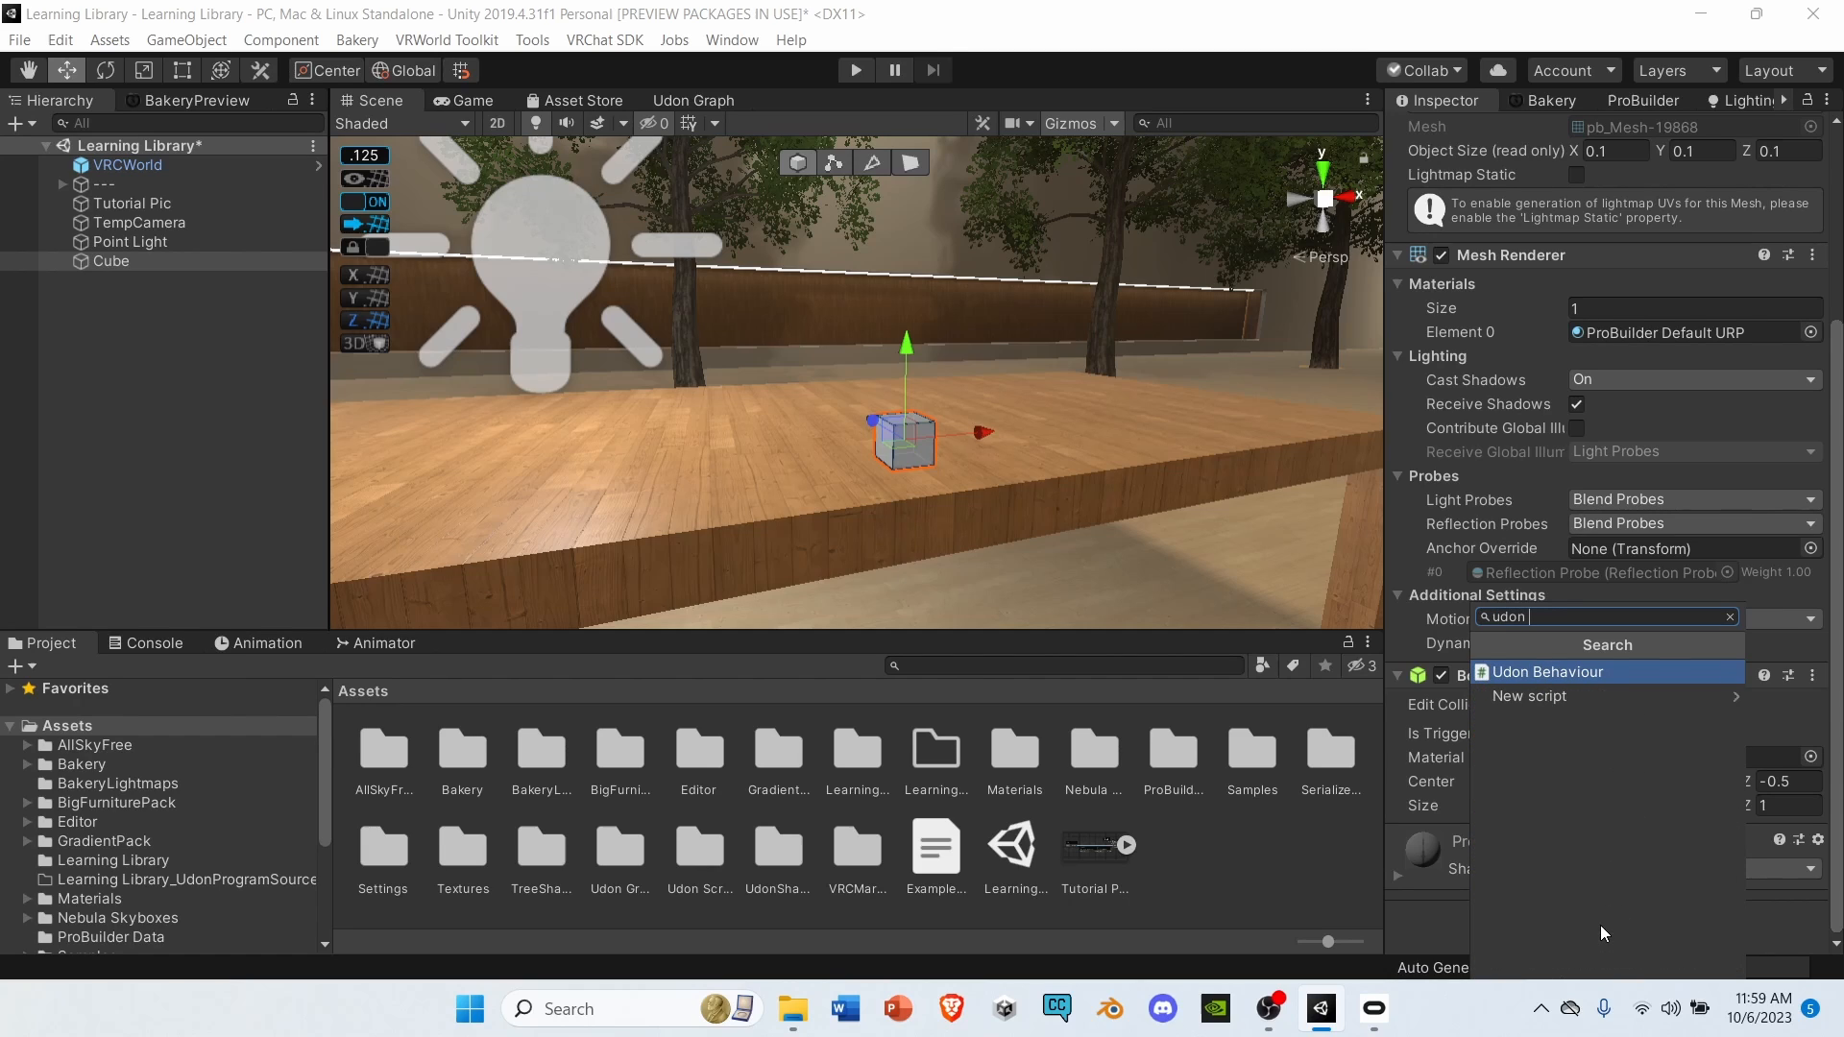
{"action": "left_click", "coordinate": [1547, 671]}
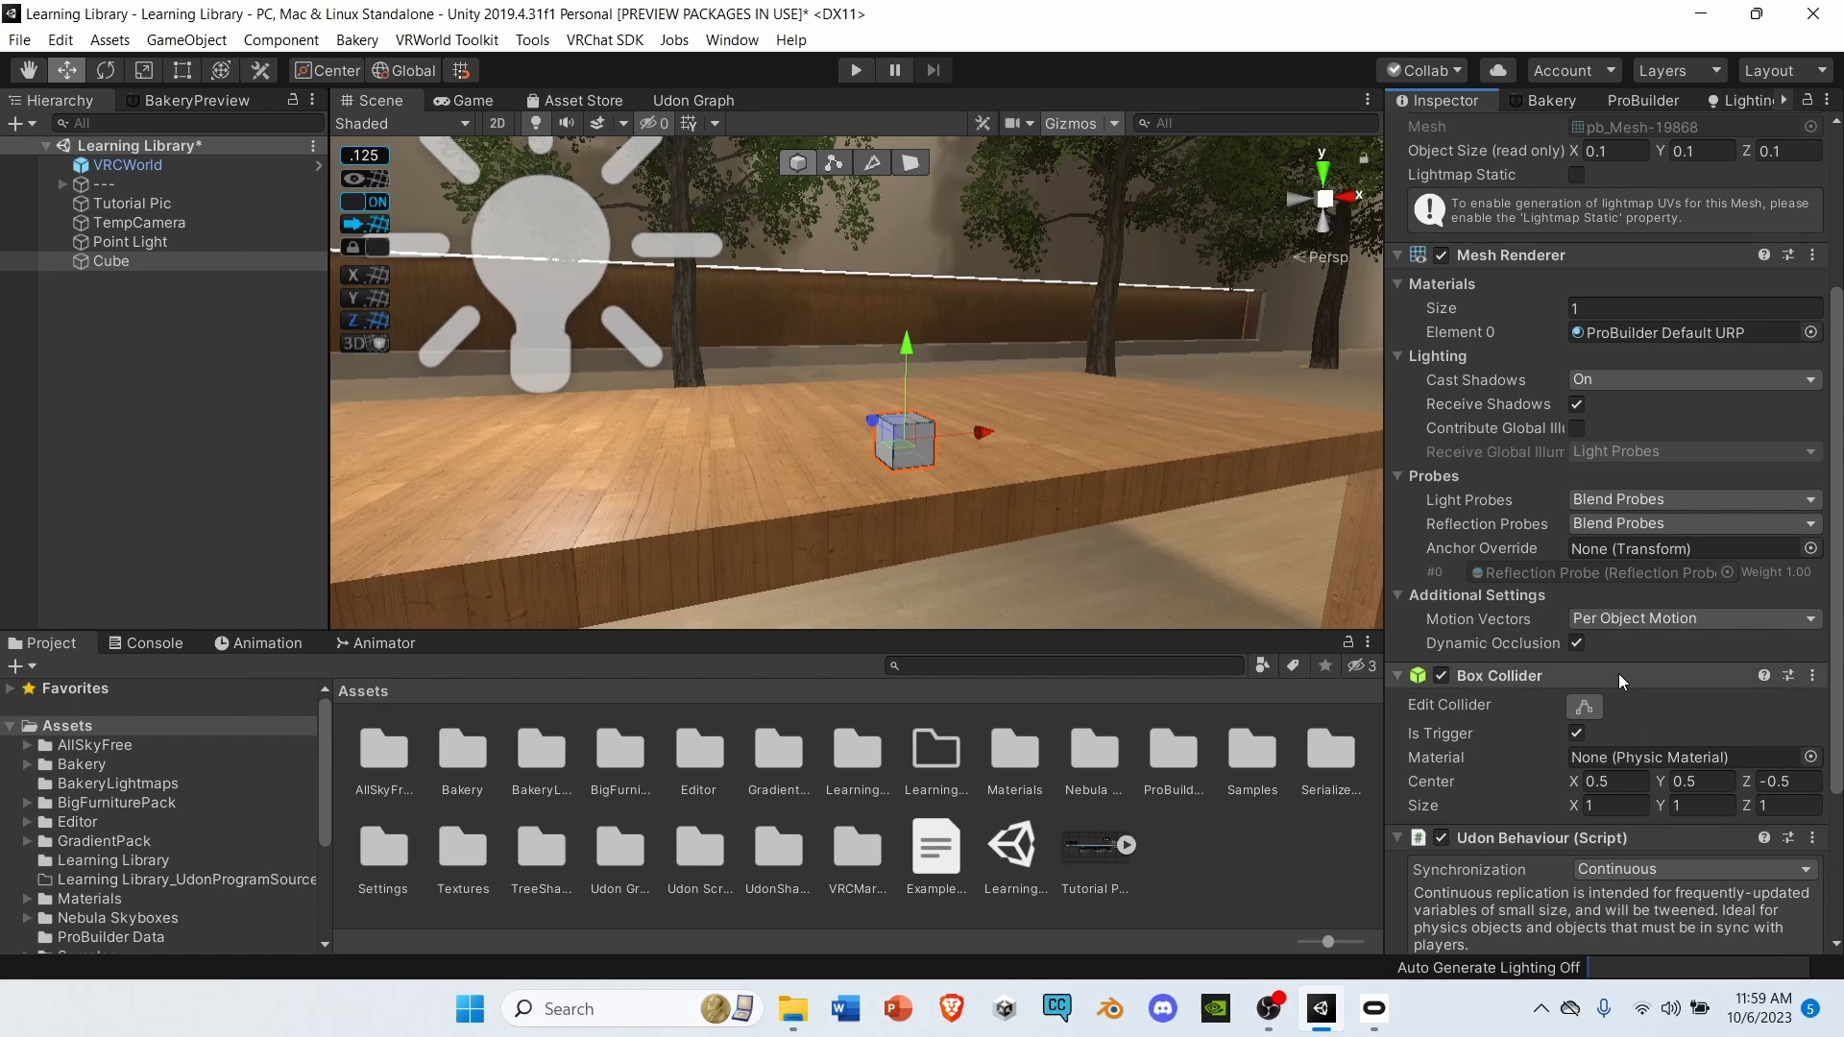
{"action": "scroll", "scroll_direction": "down", "scroll_amount": 3}
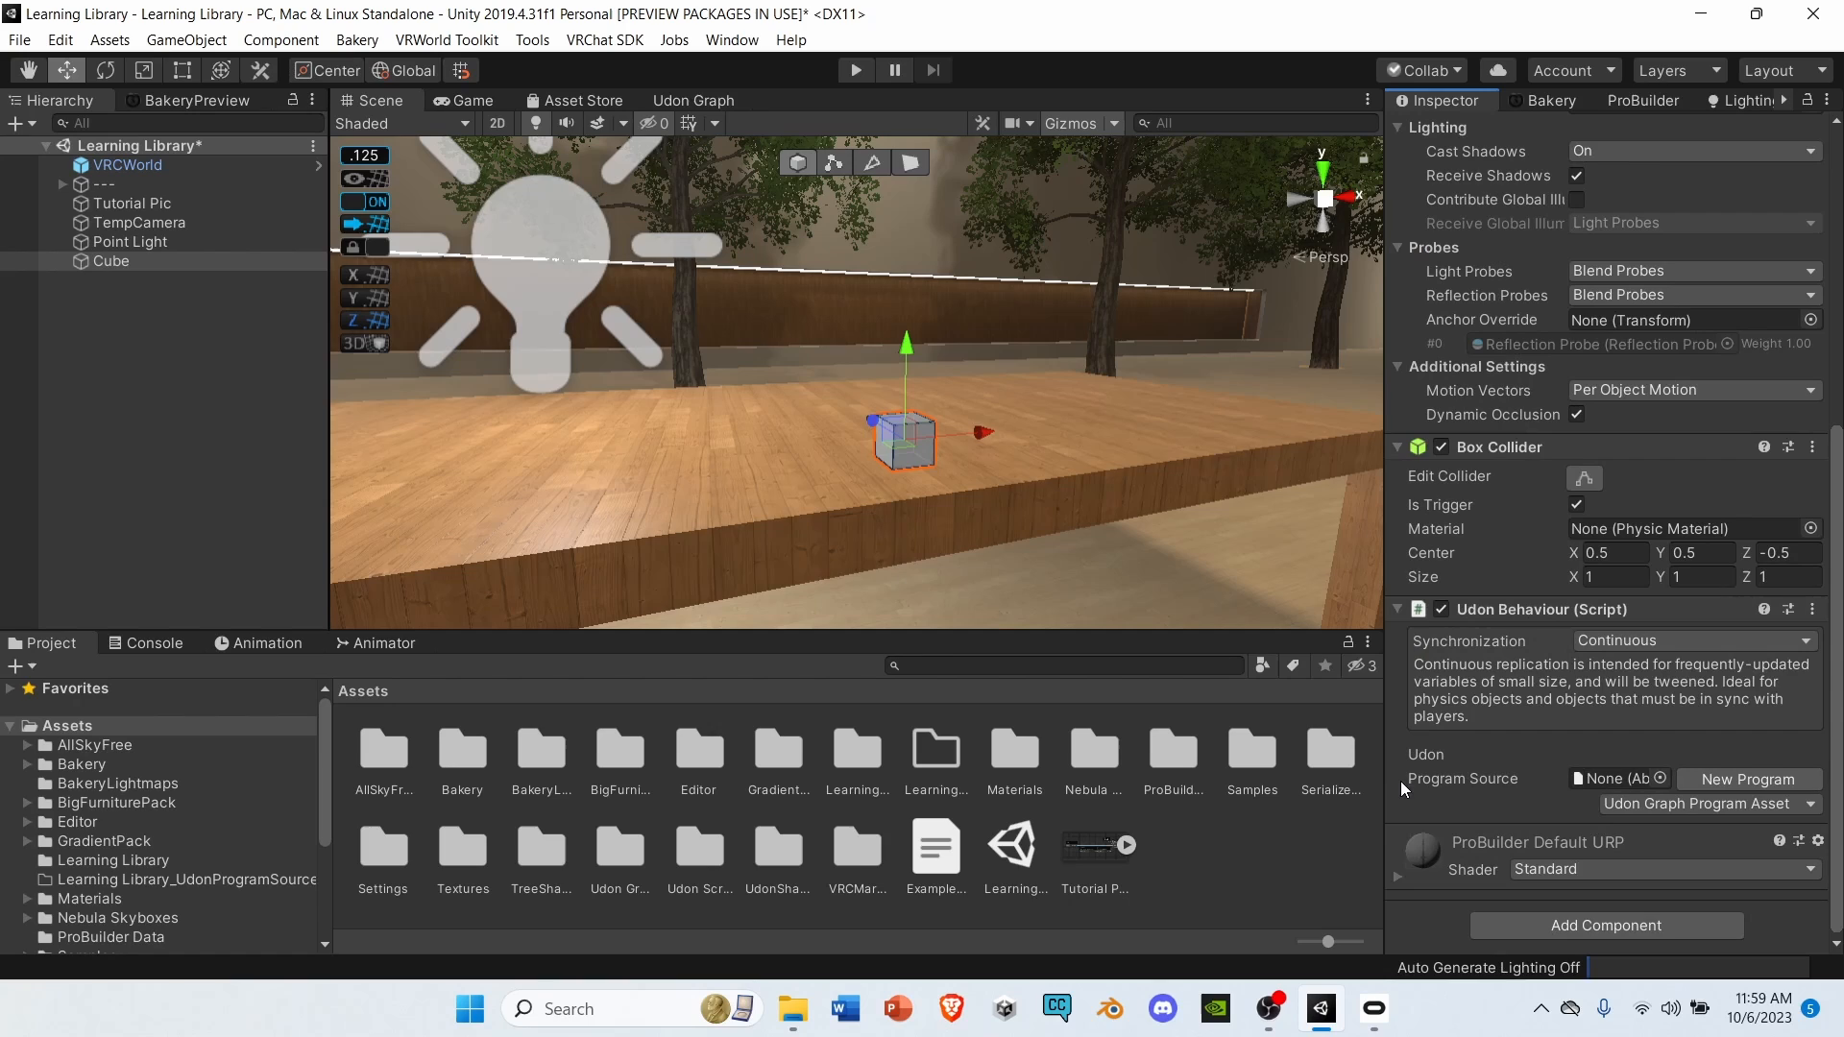
Make a folder named 'Udon Scripts 1' under Assets and open it.
{"action": "left_click", "coordinate": [68, 726]}
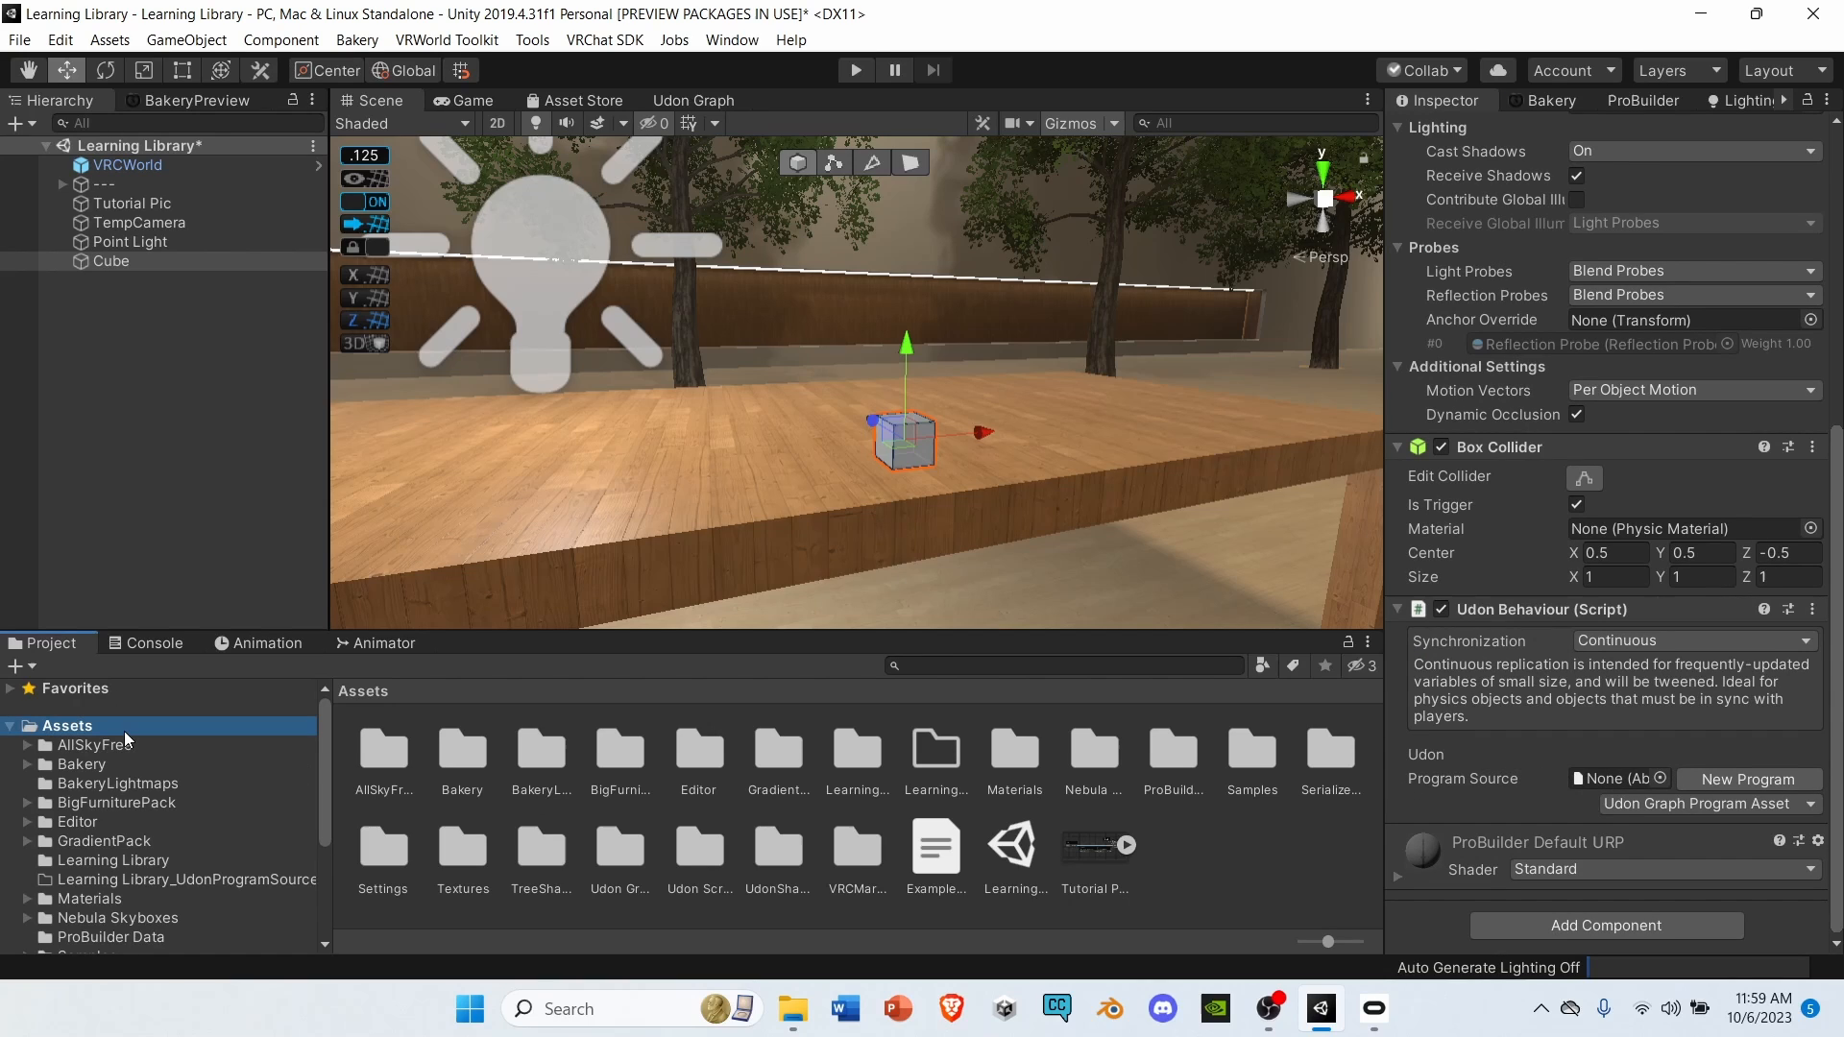
{"action": "mouse_move", "coordinate": [805, 801]}
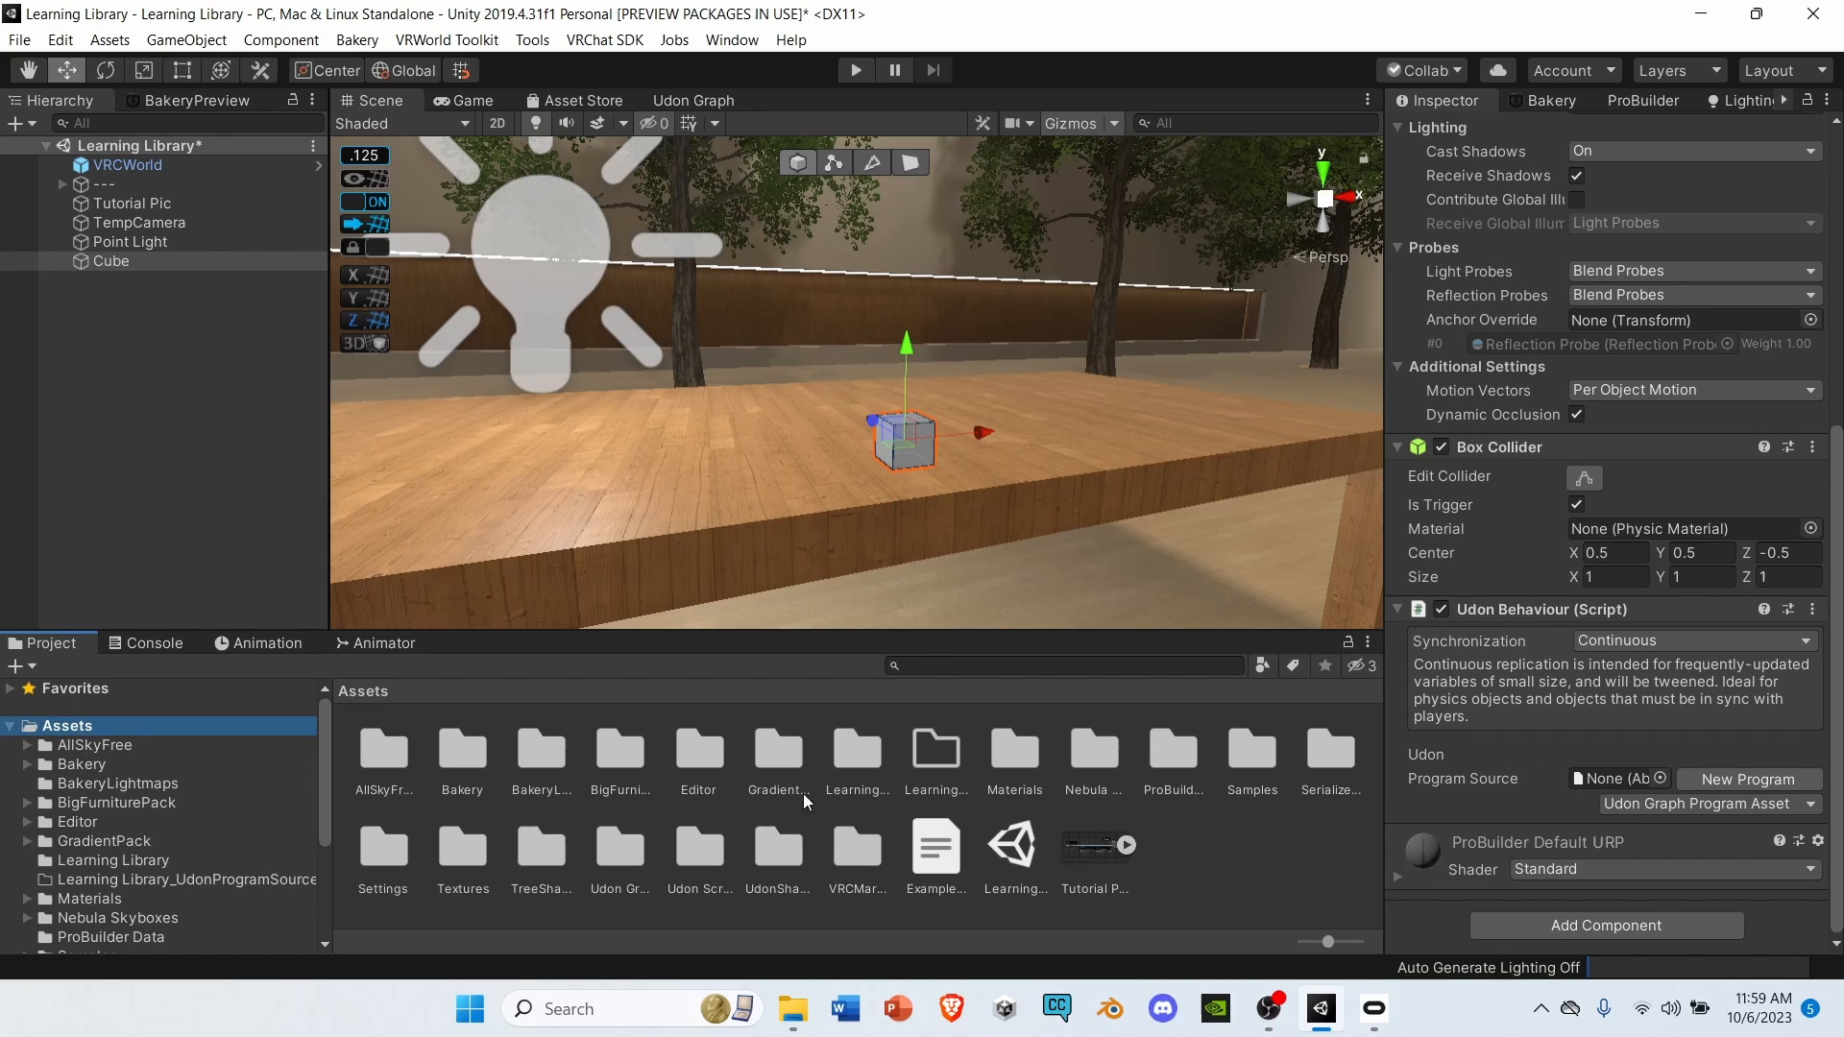
{"action": "right_click", "coordinate": [805, 801]}
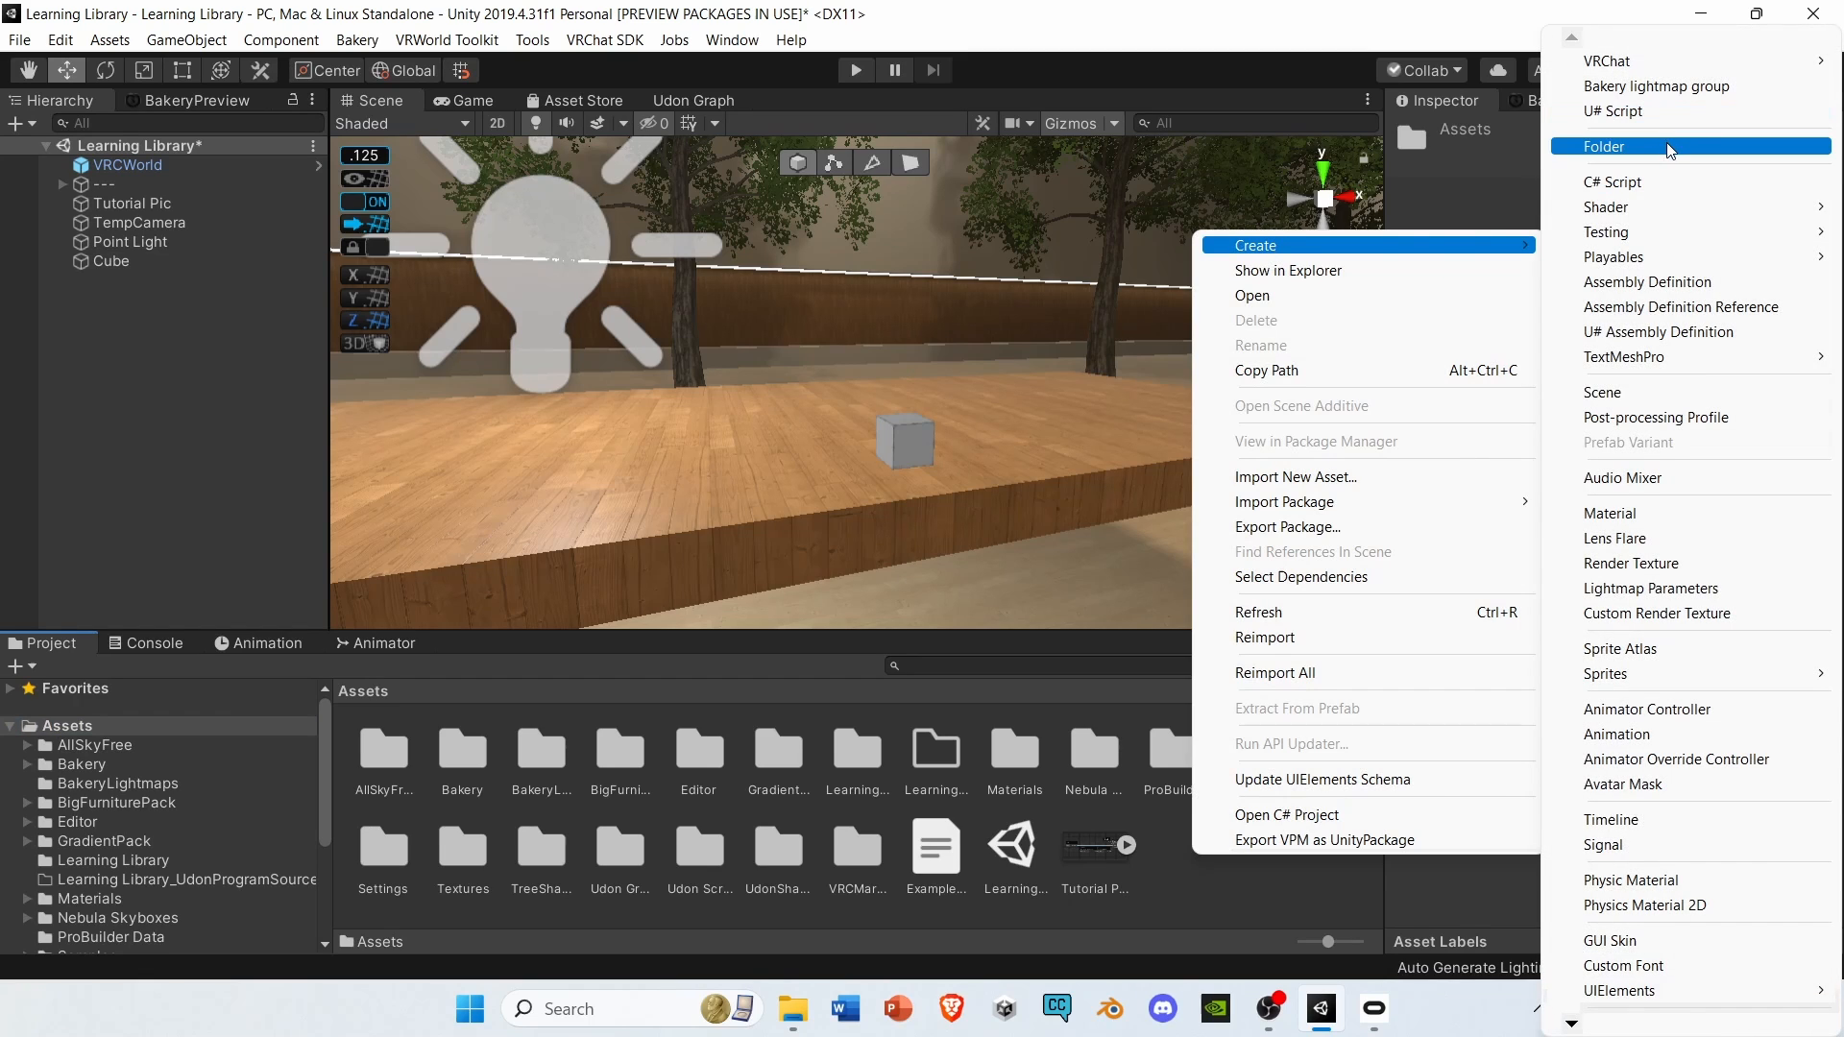
{"action": "left_click", "coordinate": [1603, 146]}
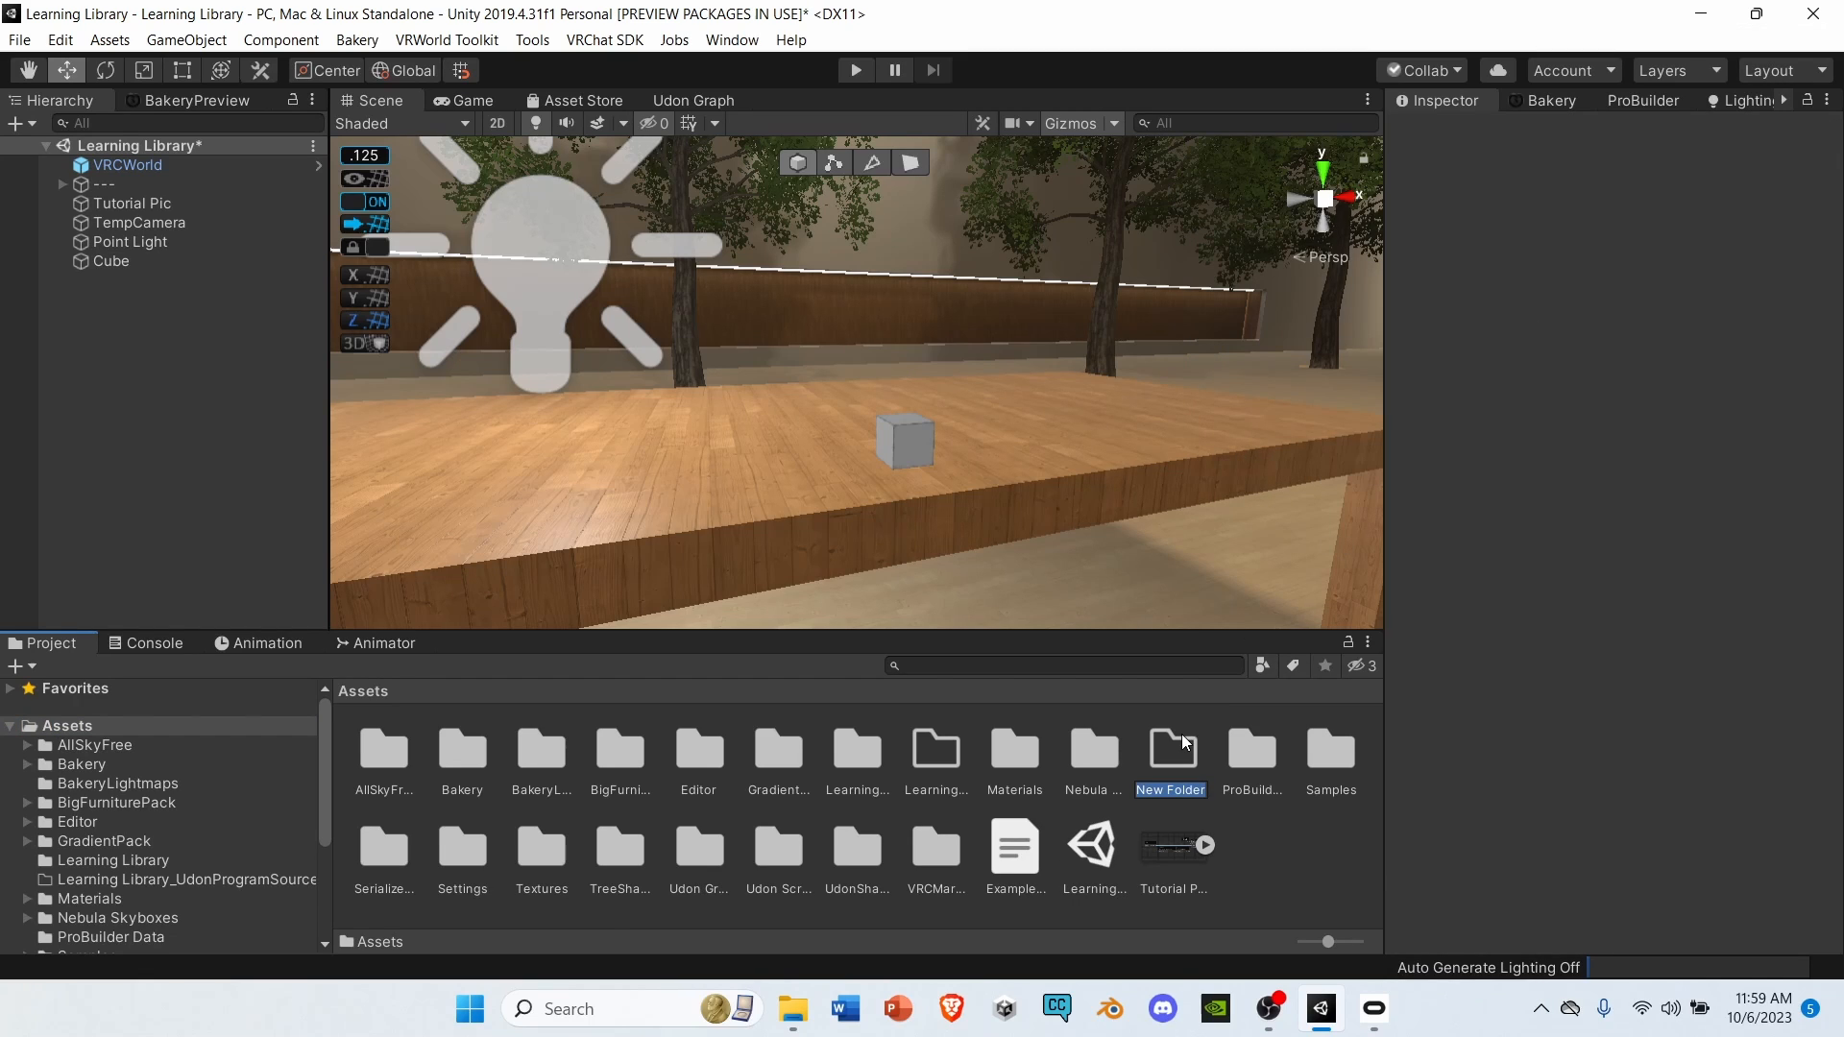
{"action": "type", "text": "Udon S"}
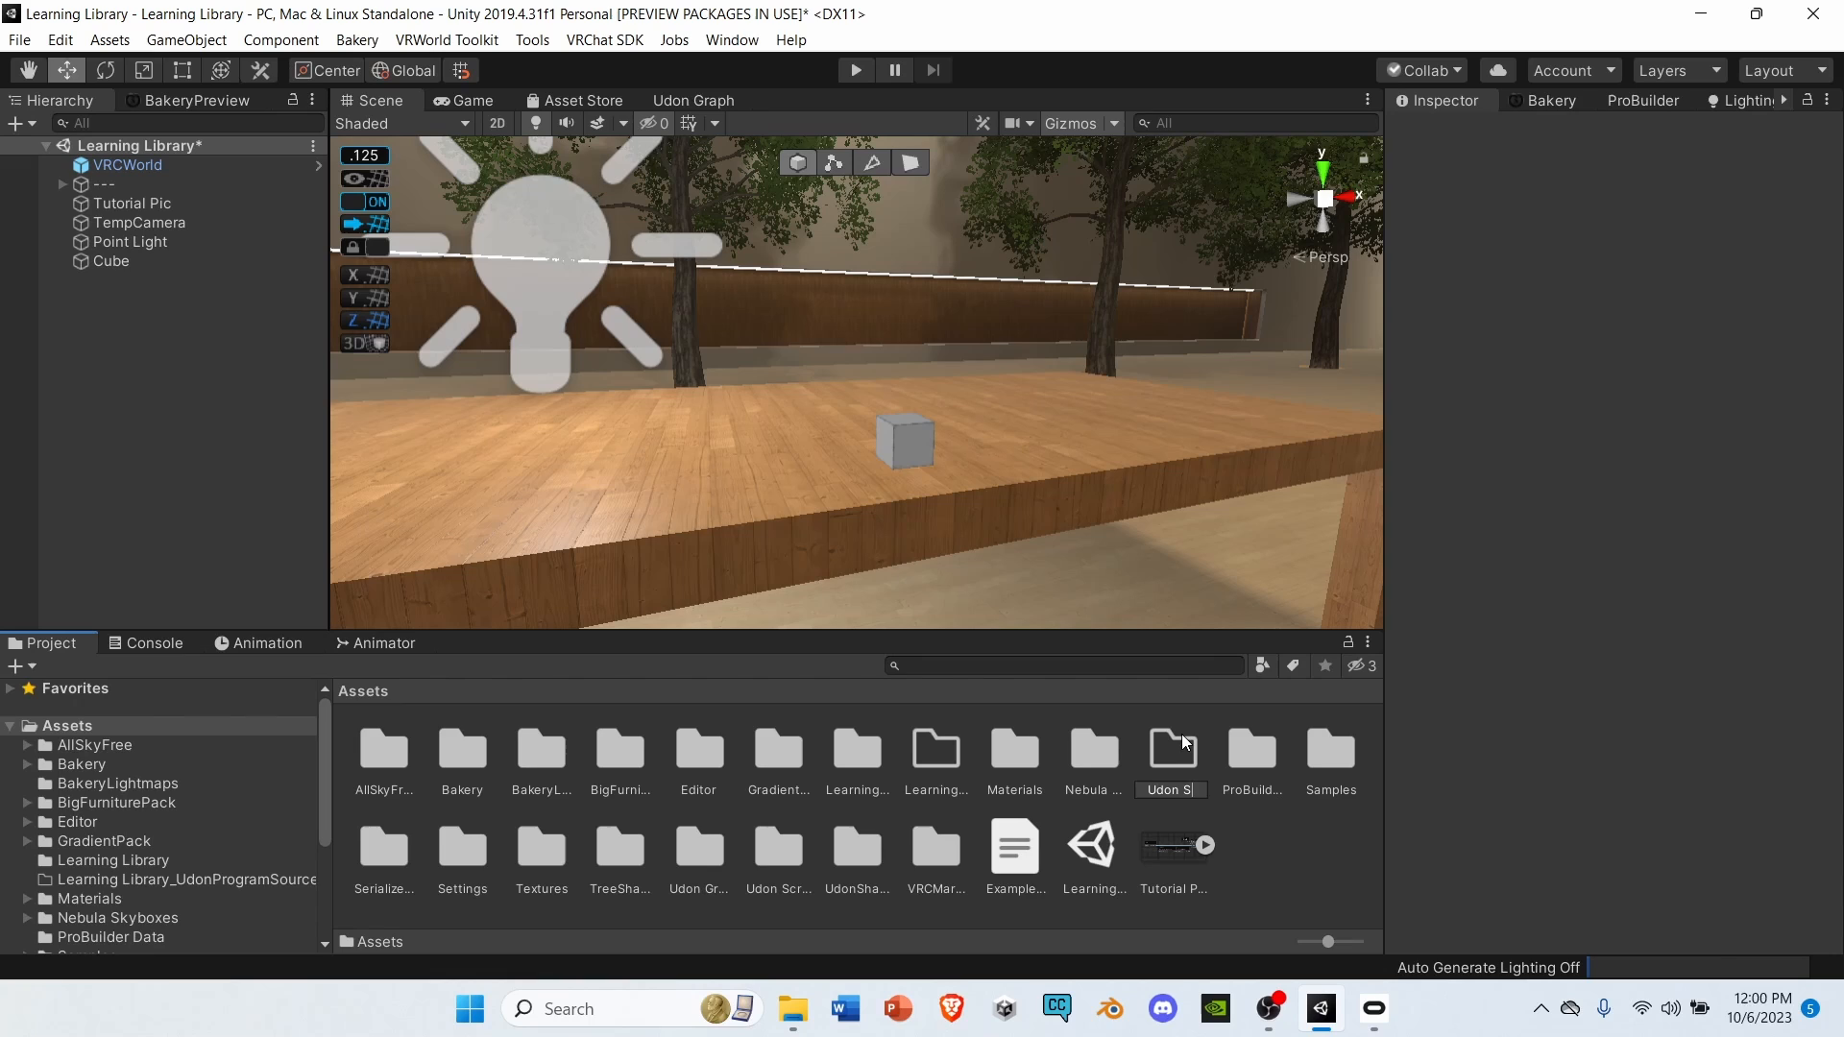
{"action": "left_click", "coordinate": [777, 847]}
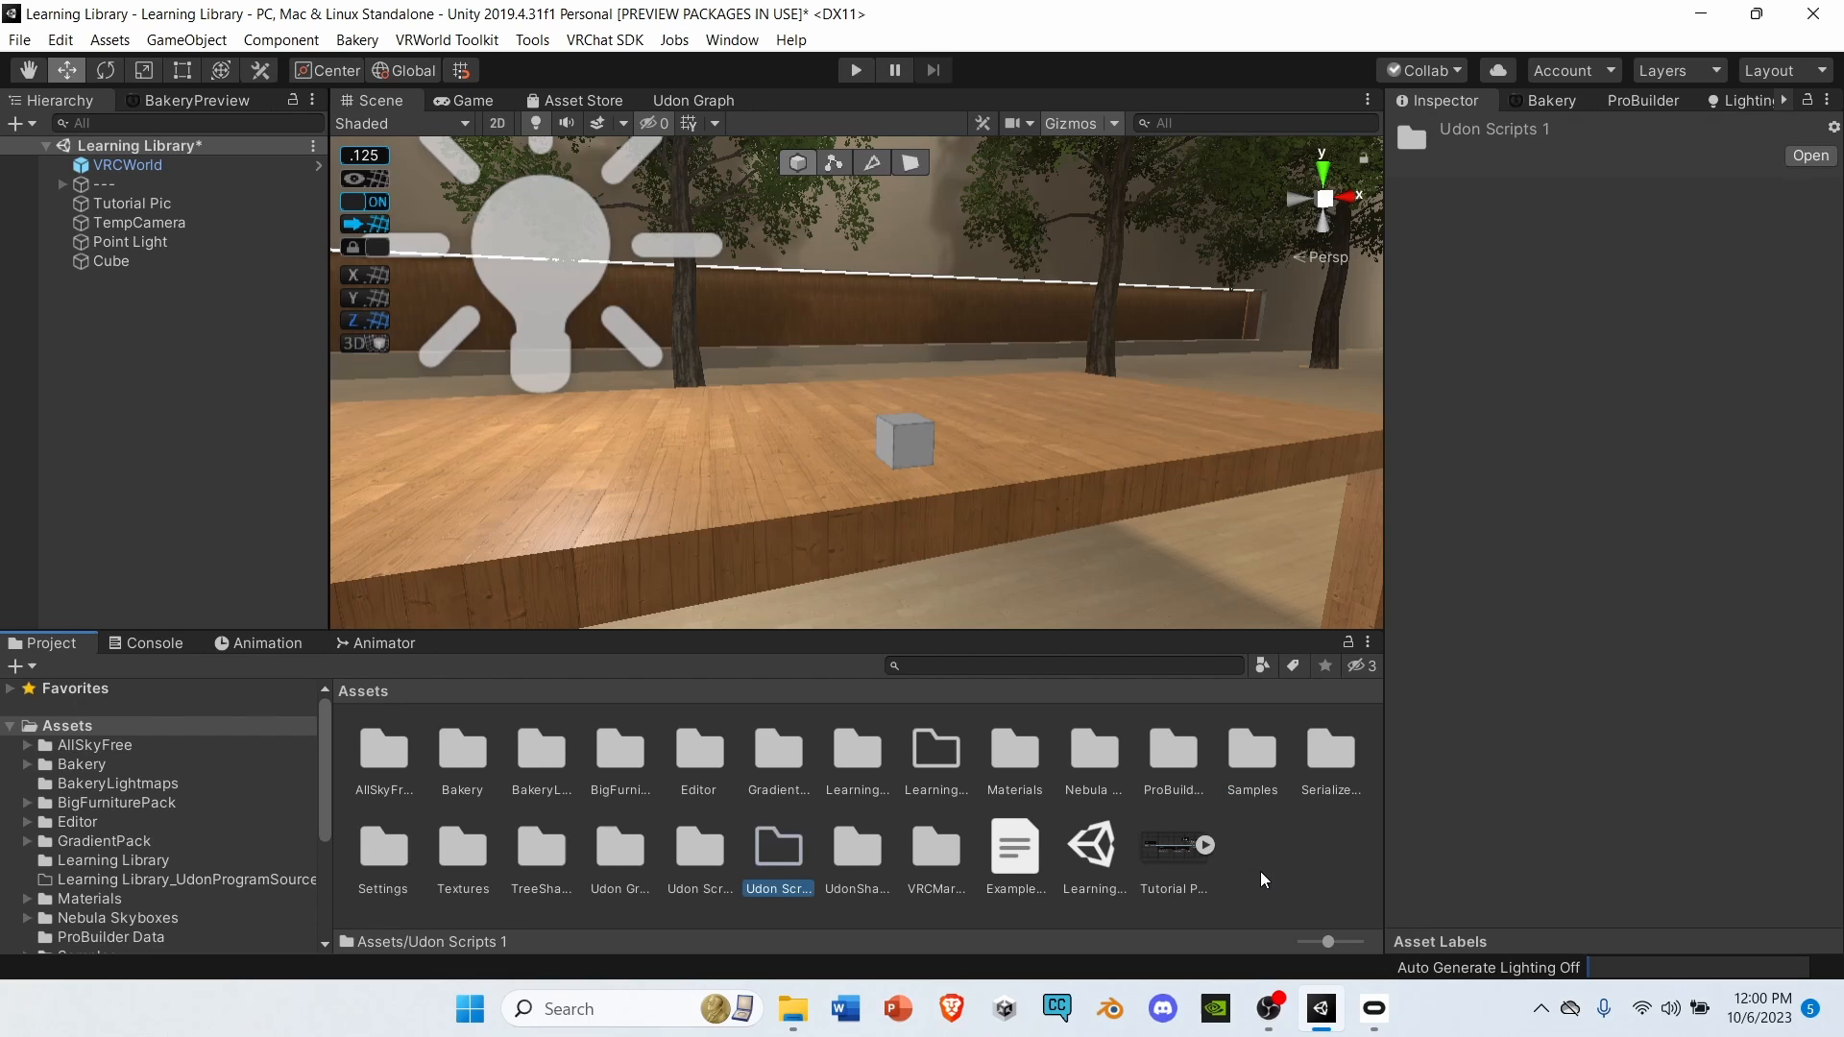
{"action": "double_click", "coordinate": [776, 847]}
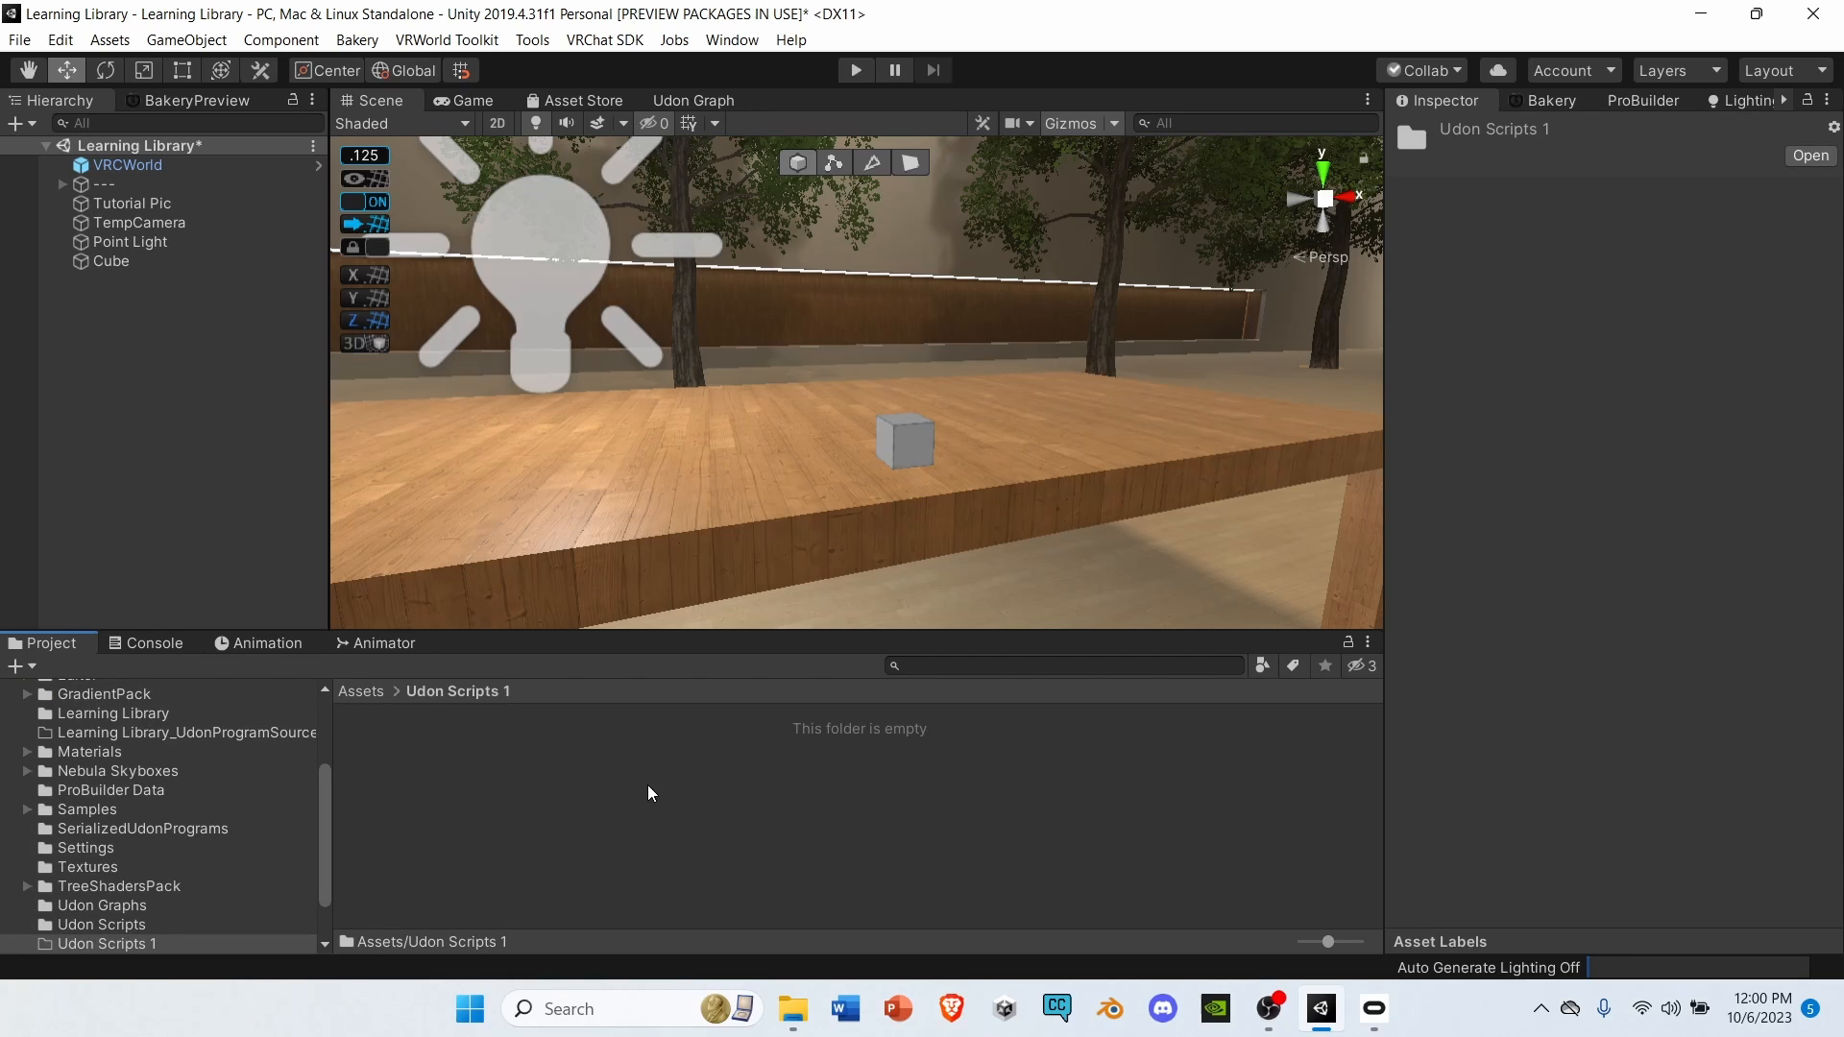
Create an Udon Graph Program Asset in the folder named 'Light Switch Logic'.
{"action": "right_click", "coordinate": [646, 792]}
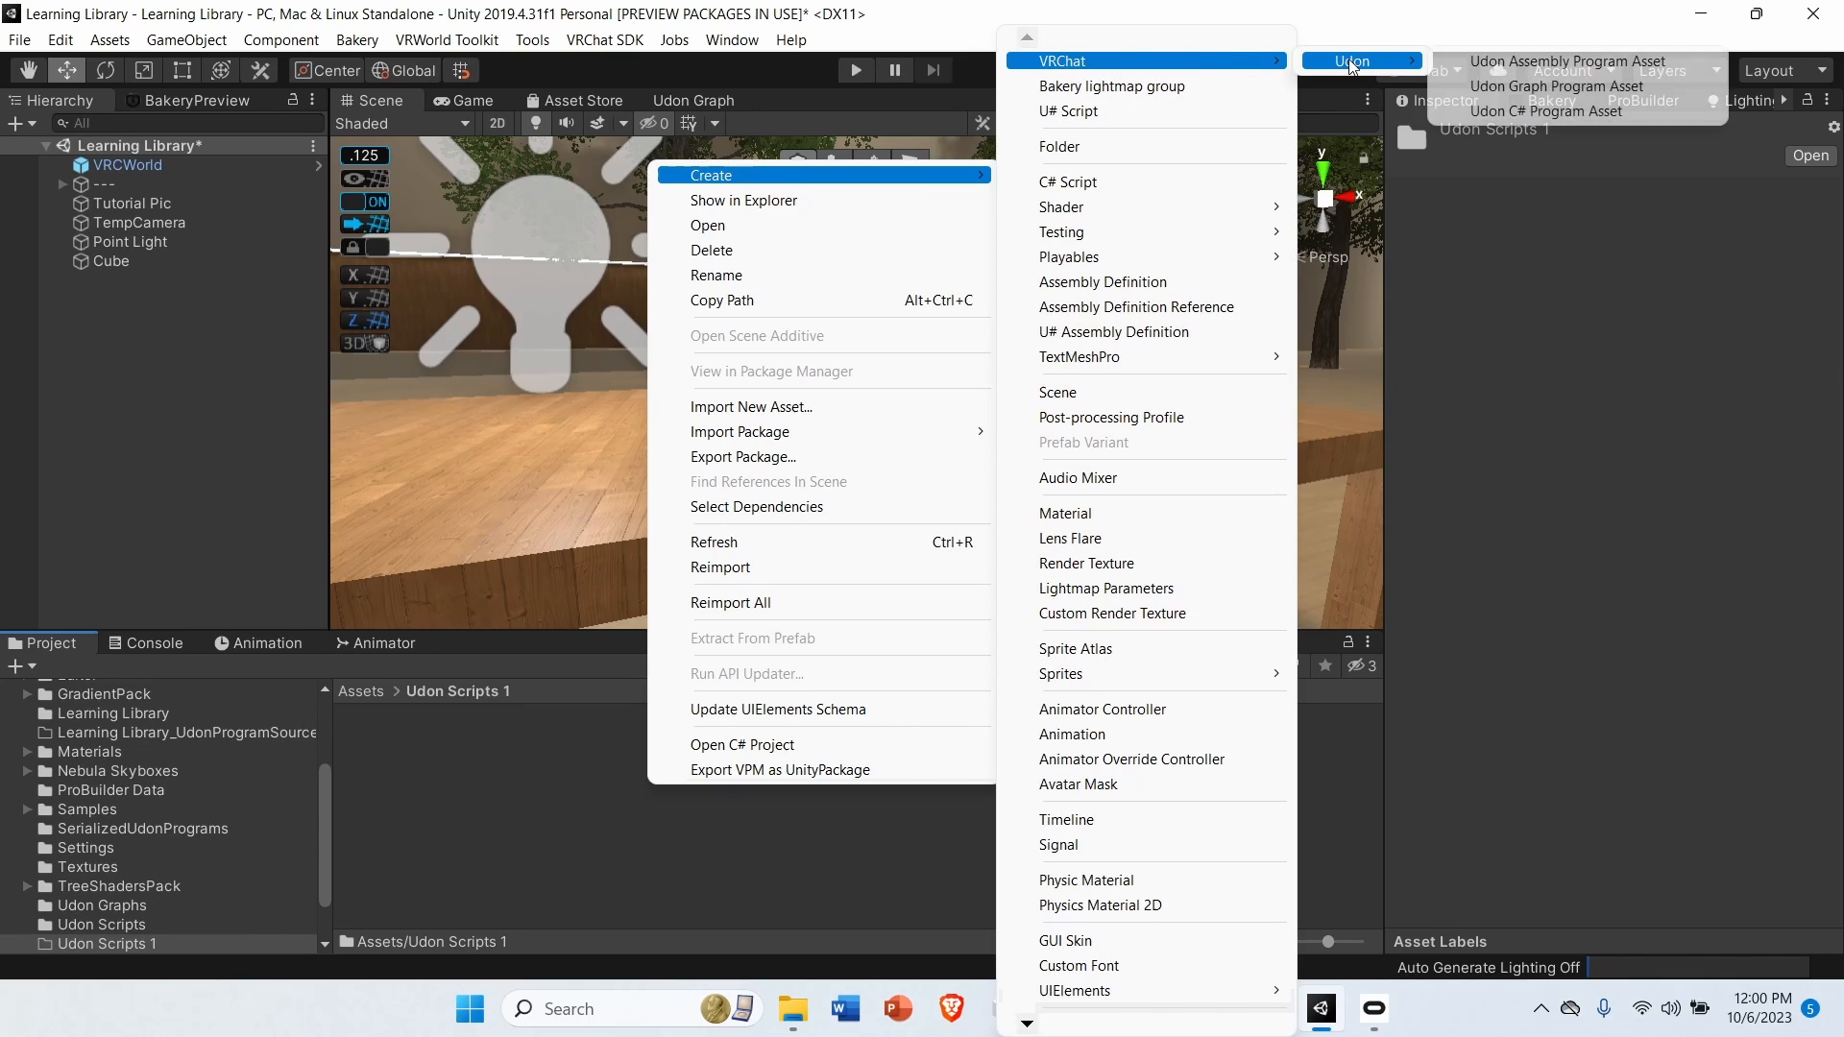
{"action": "mouse_move", "coordinate": [1555, 85]}
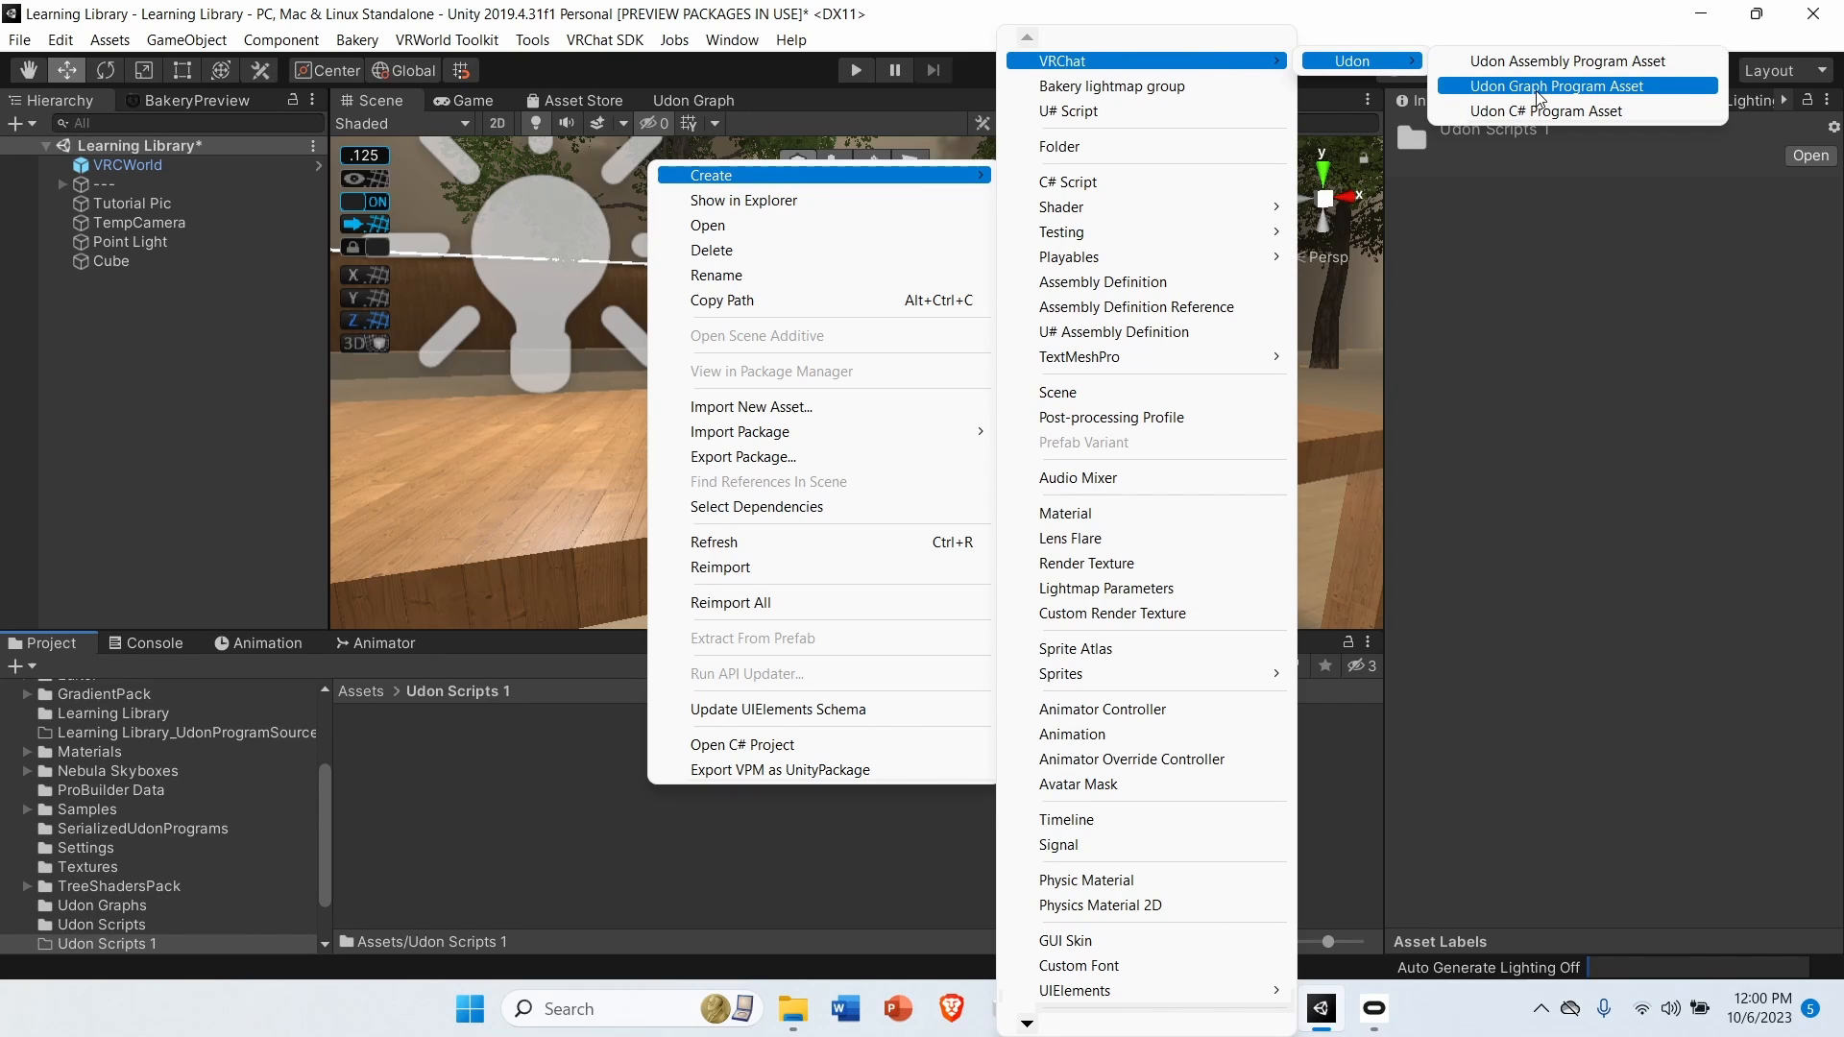
{"action": "left_click", "coordinate": [1555, 85]}
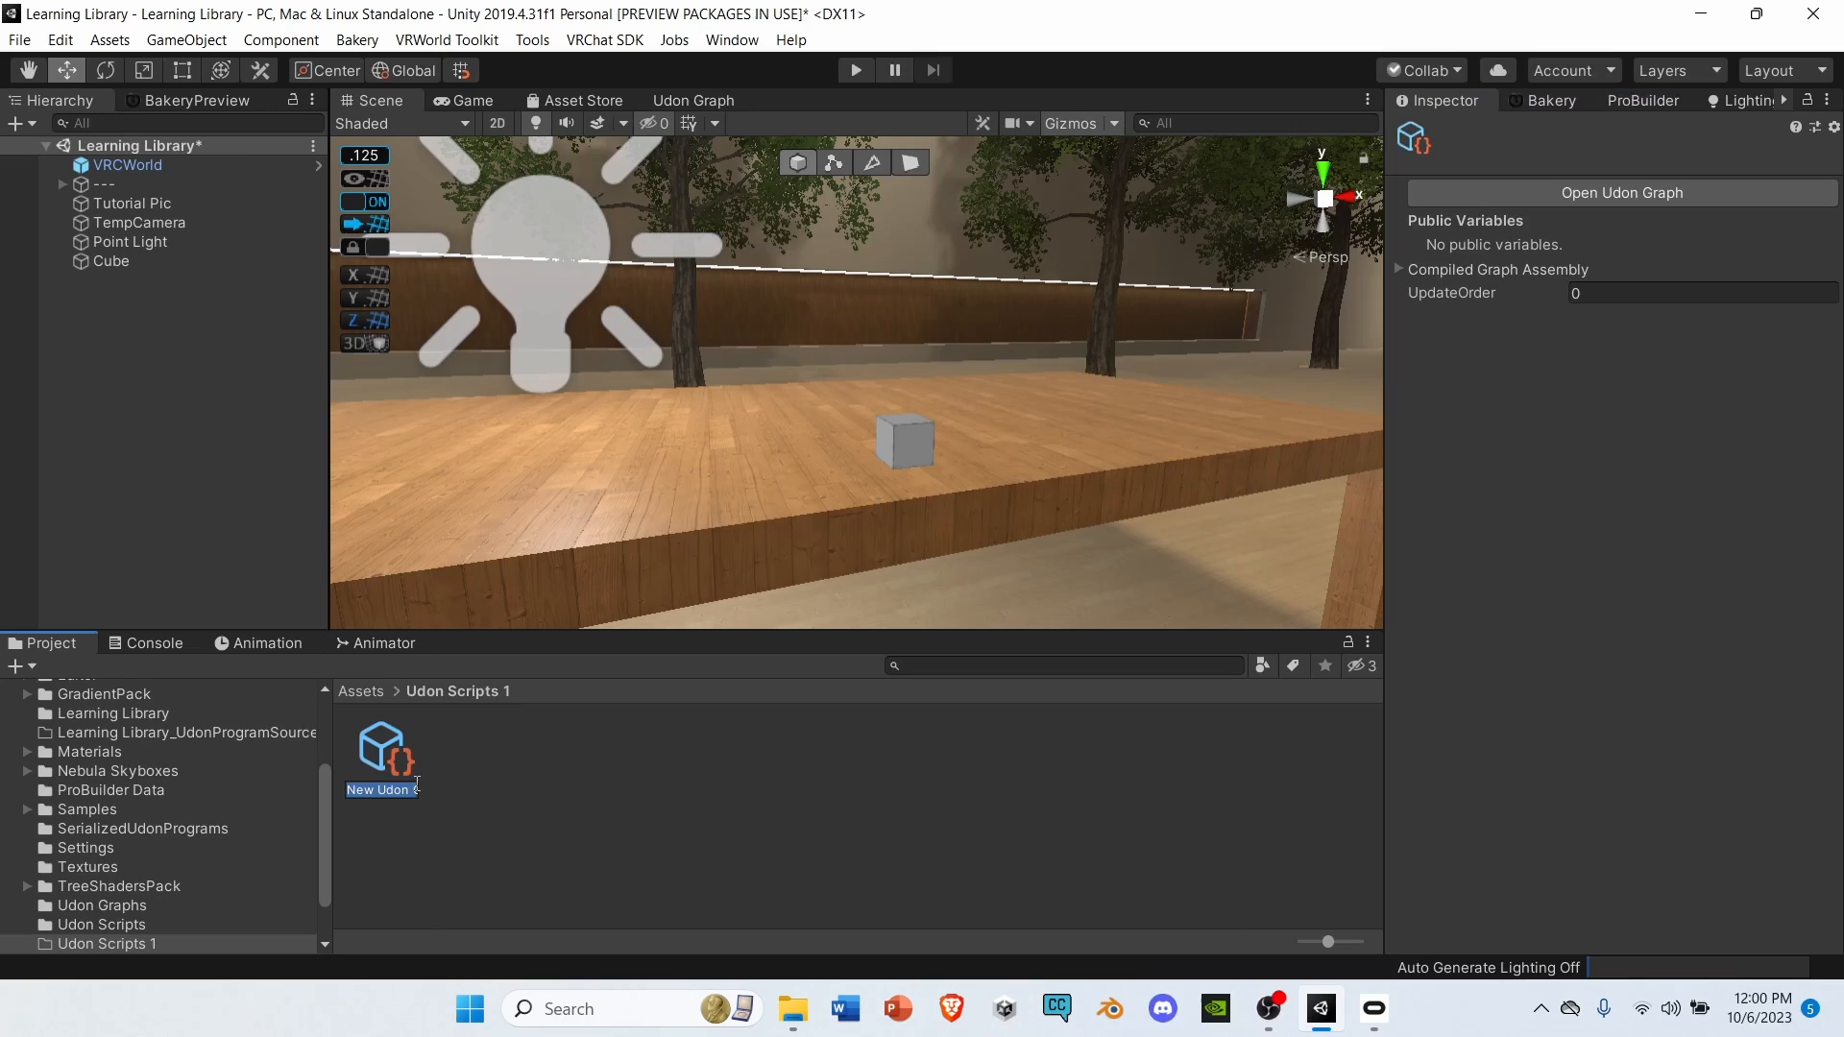
{"action": "type", "text": "Lig"}
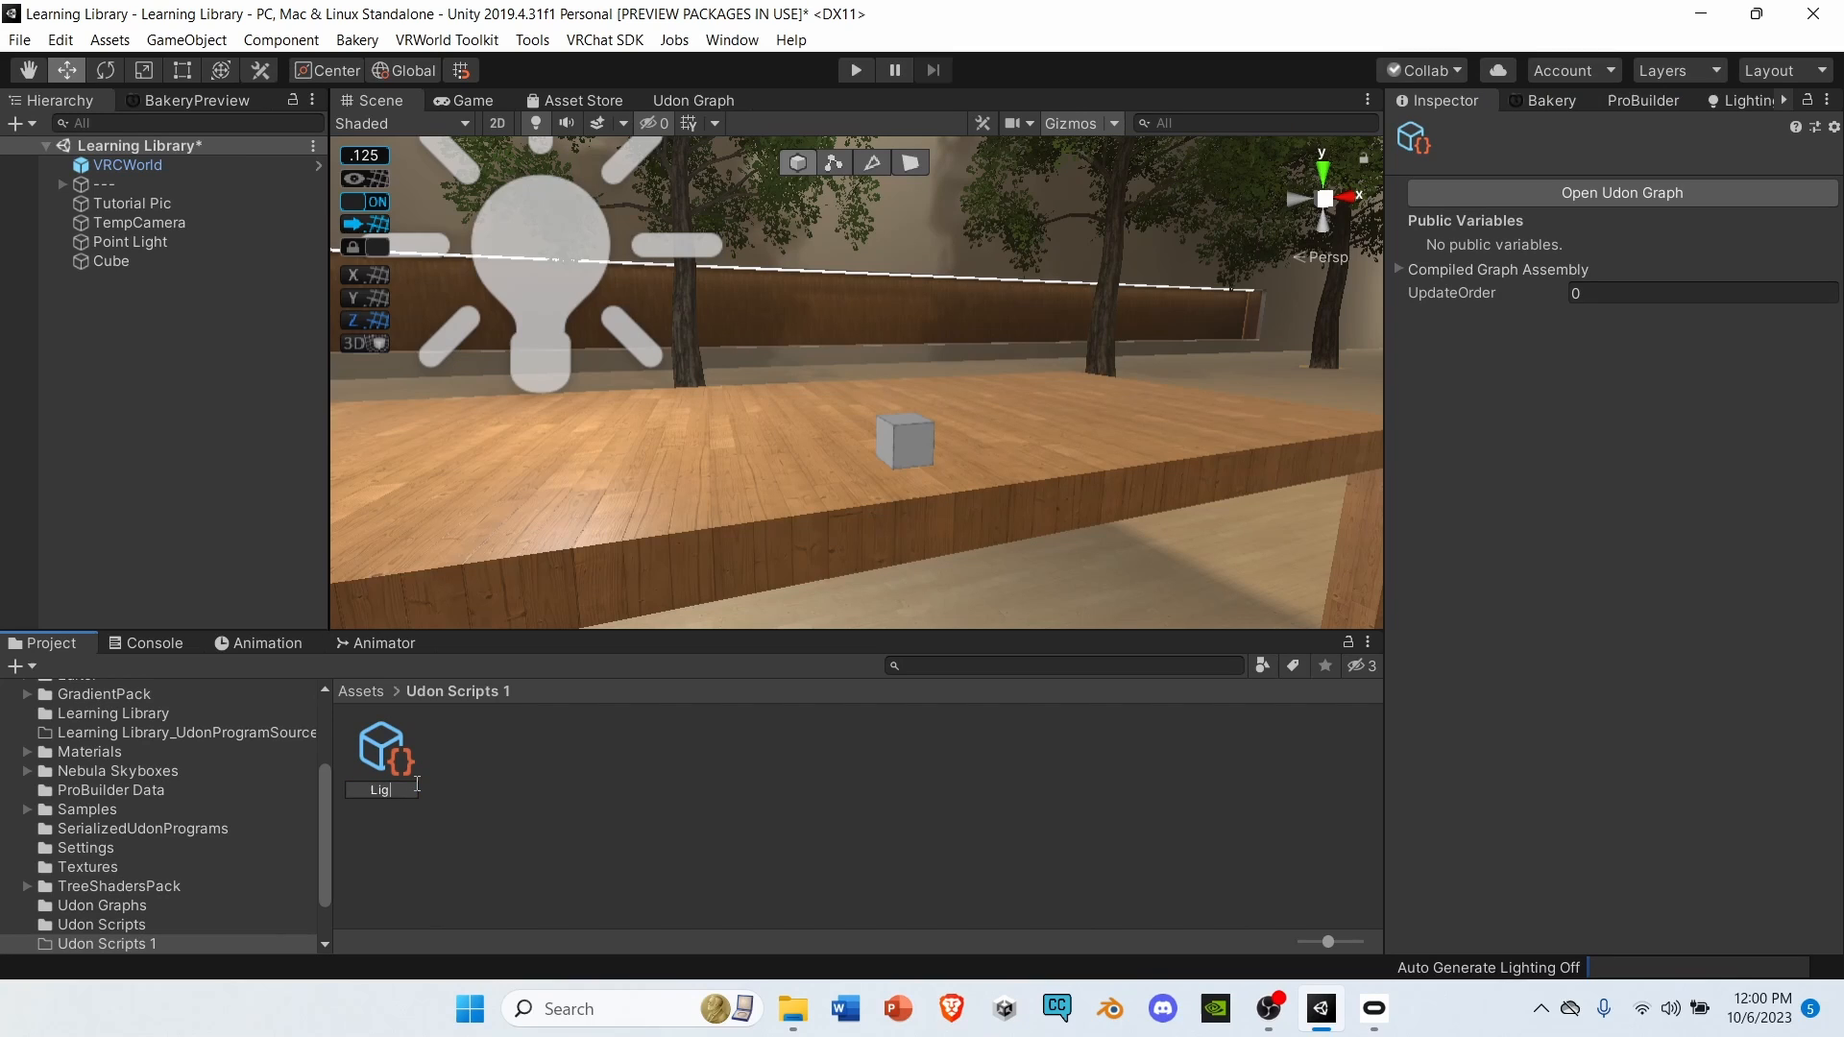
{"action": "type", "text": "Light Switc"}
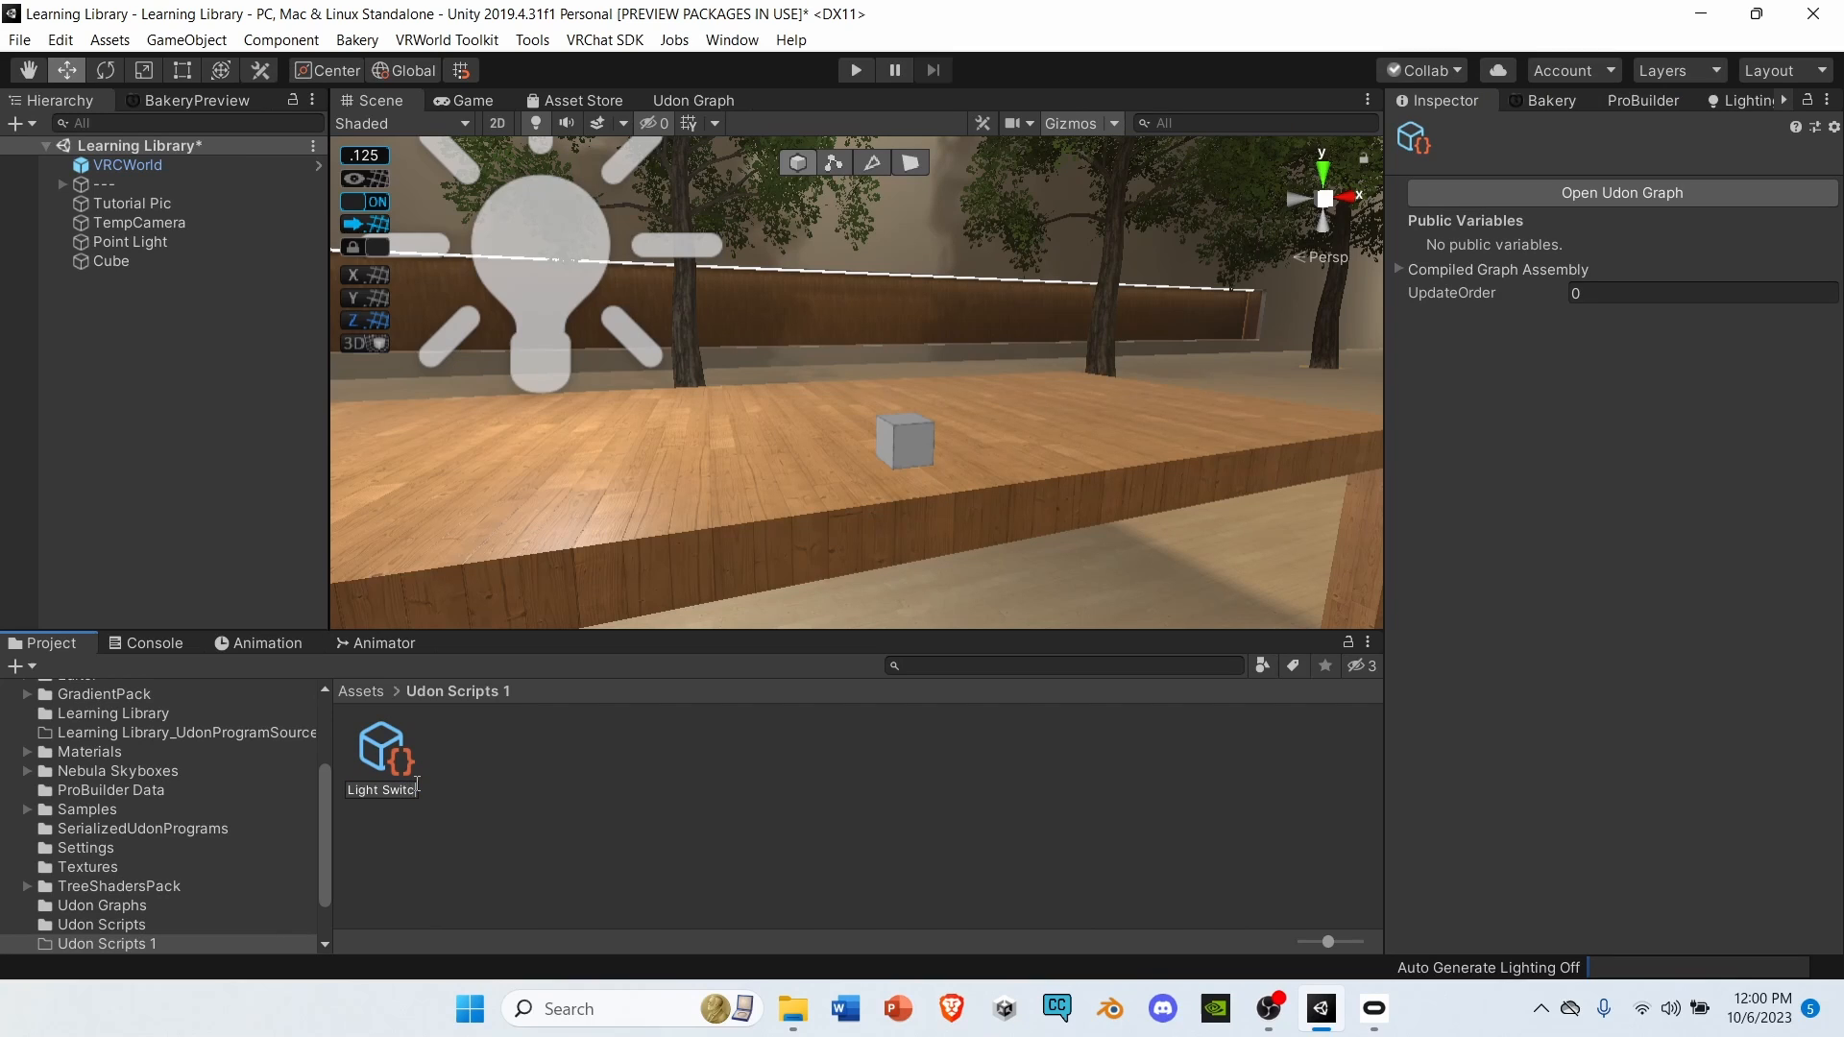
{"action": "type", "text": "Switch Logic"}
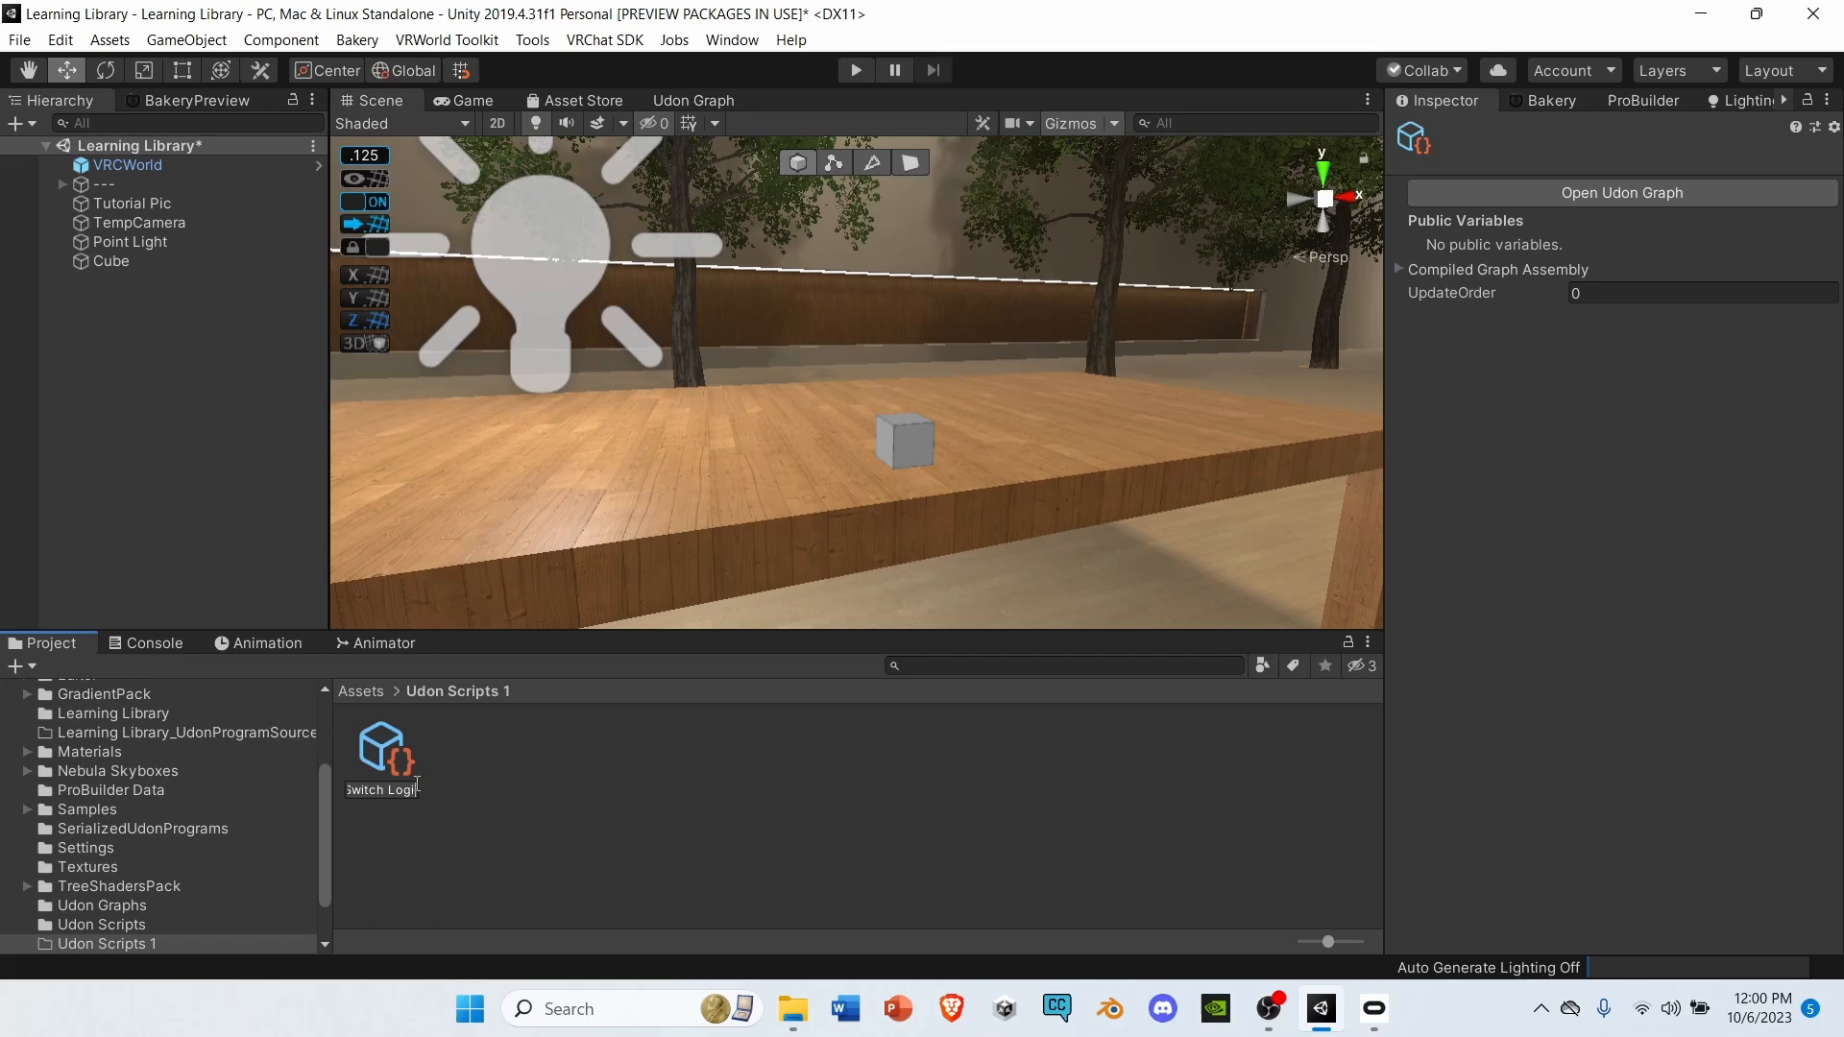
{"action": "left_click", "coordinate": [381, 744]}
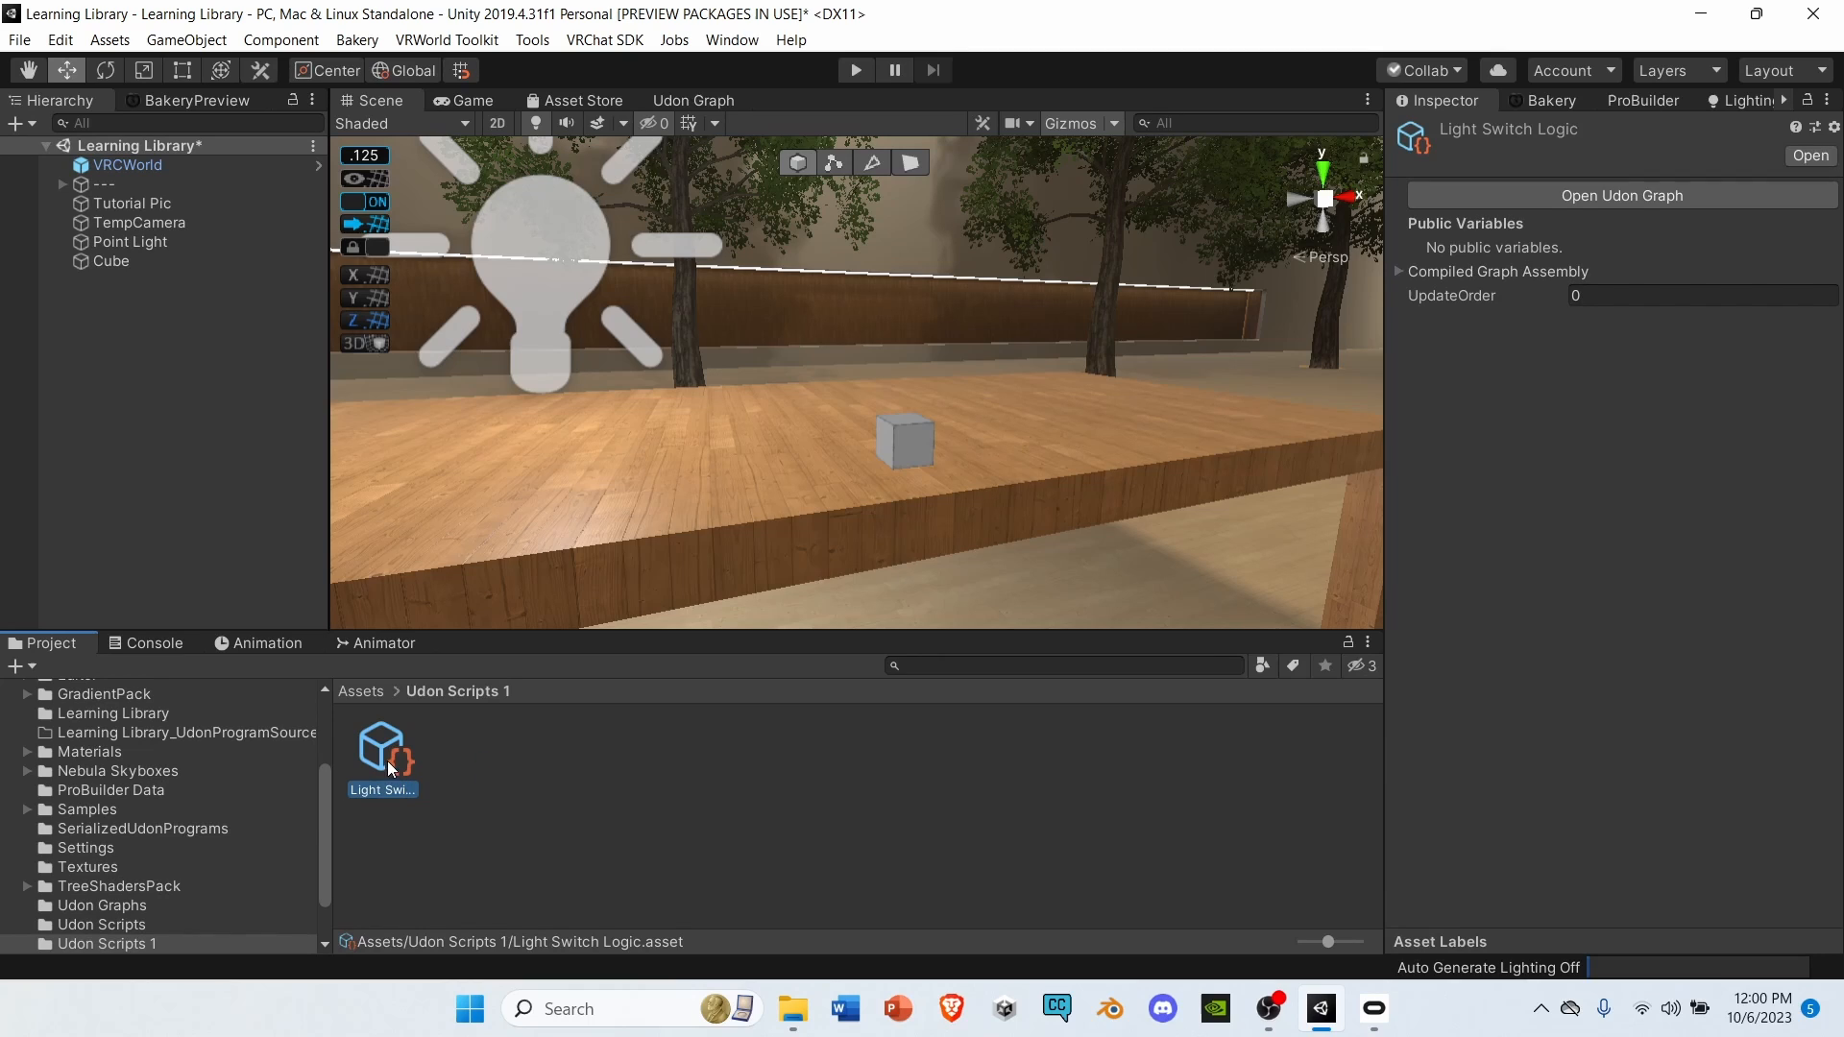
{"action": "mouse_move", "coordinate": [1620, 194]}
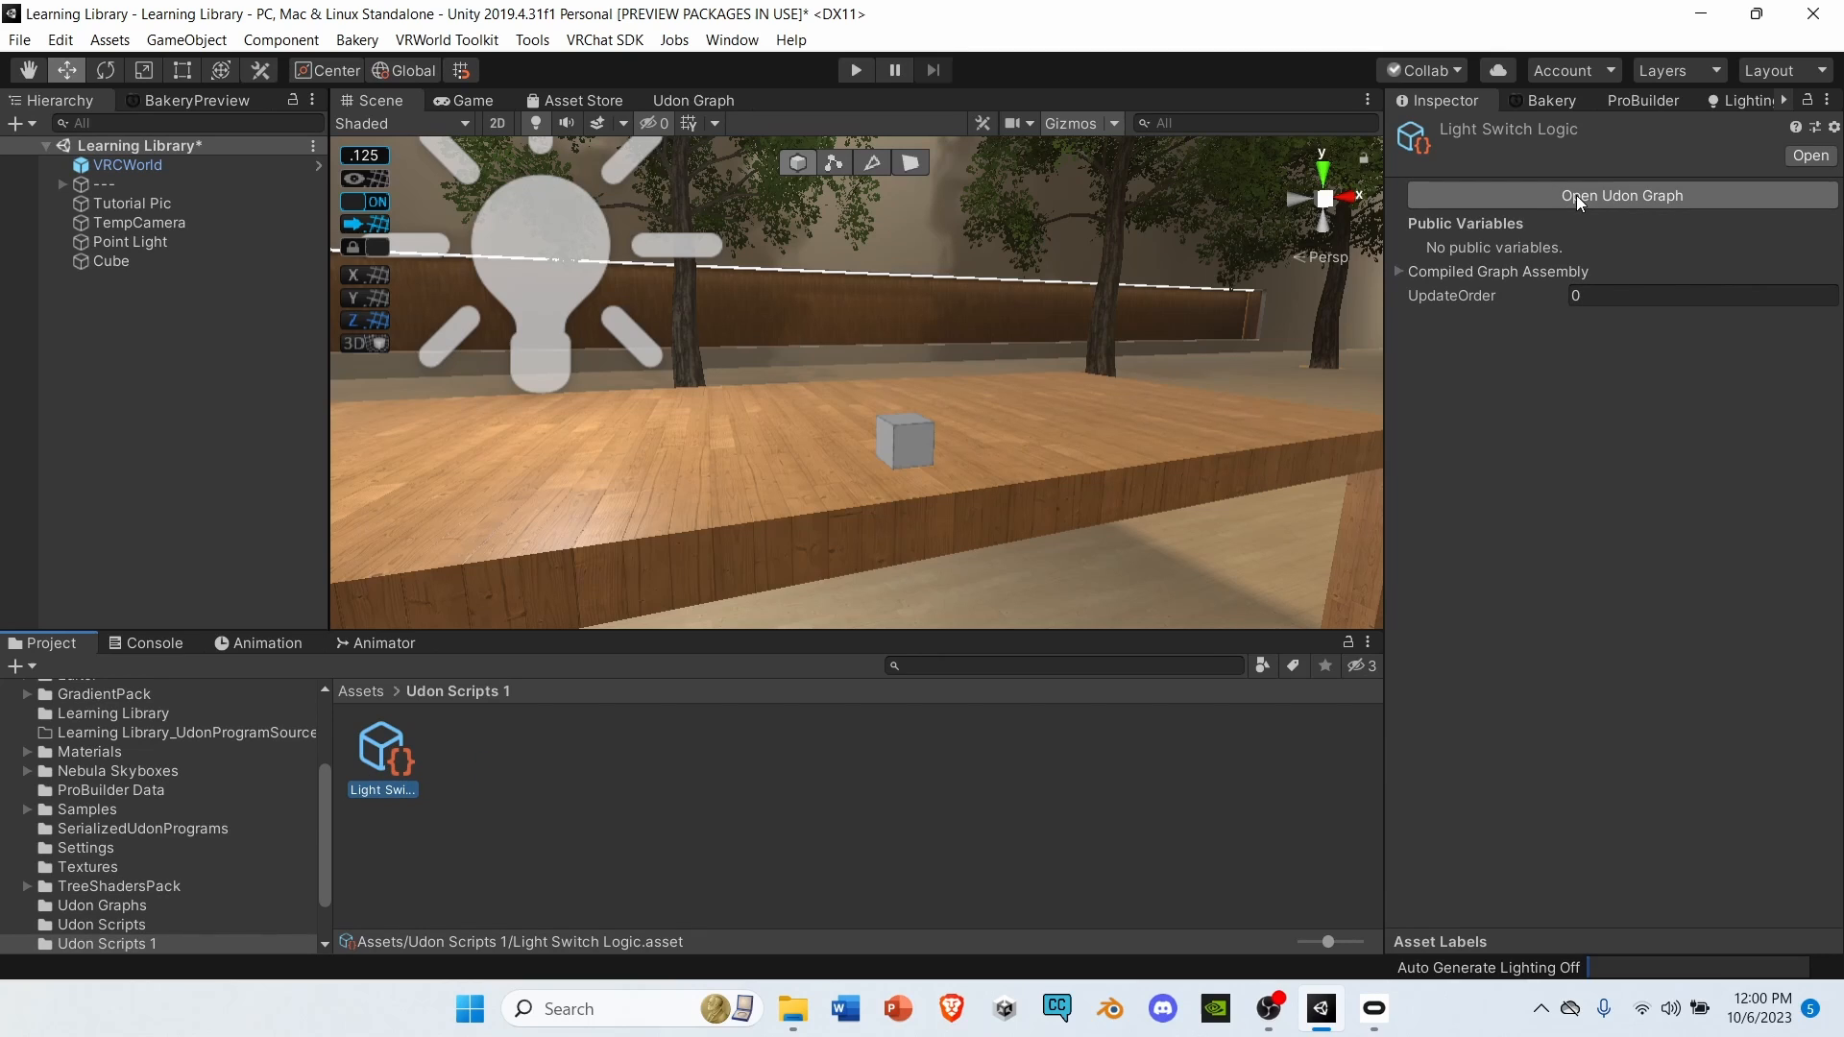
Open the Light Switch Logic Udon graph and add a GameObject variable.
{"action": "left_click", "coordinate": [1622, 195]}
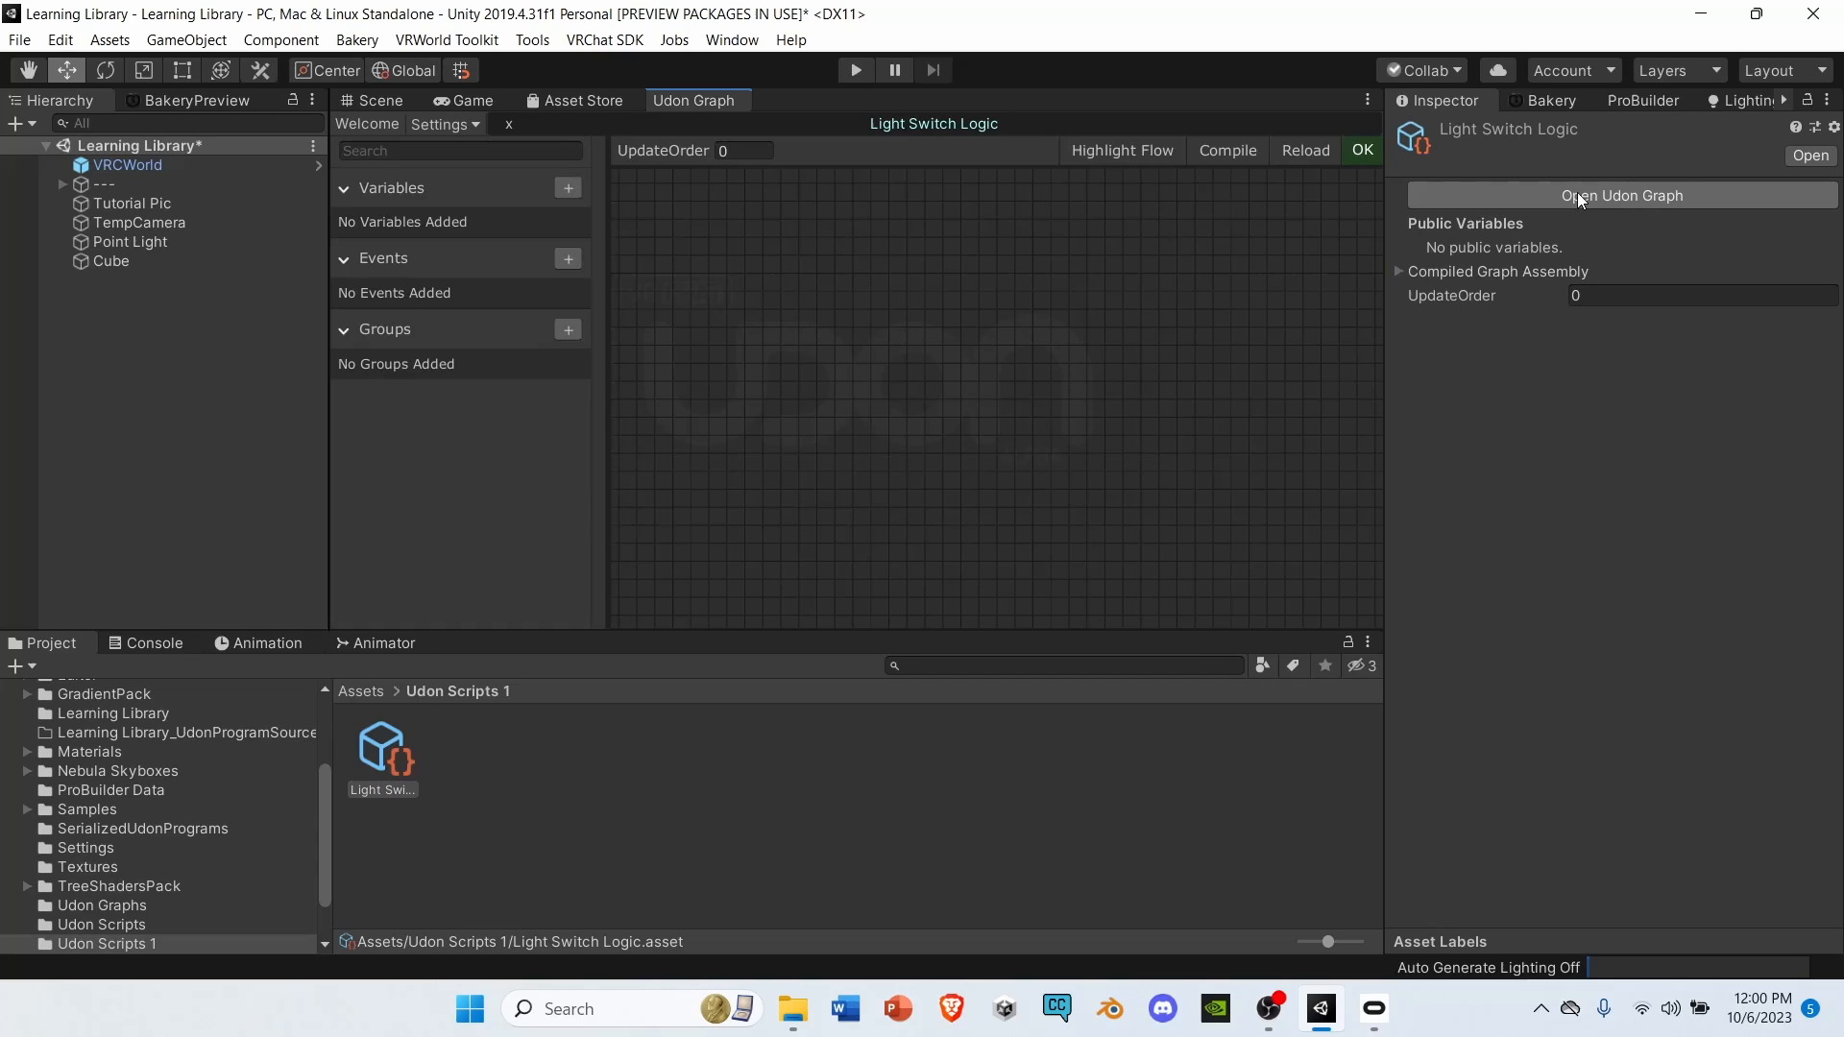
{"action": "mouse_move", "coordinate": [1072, 424]}
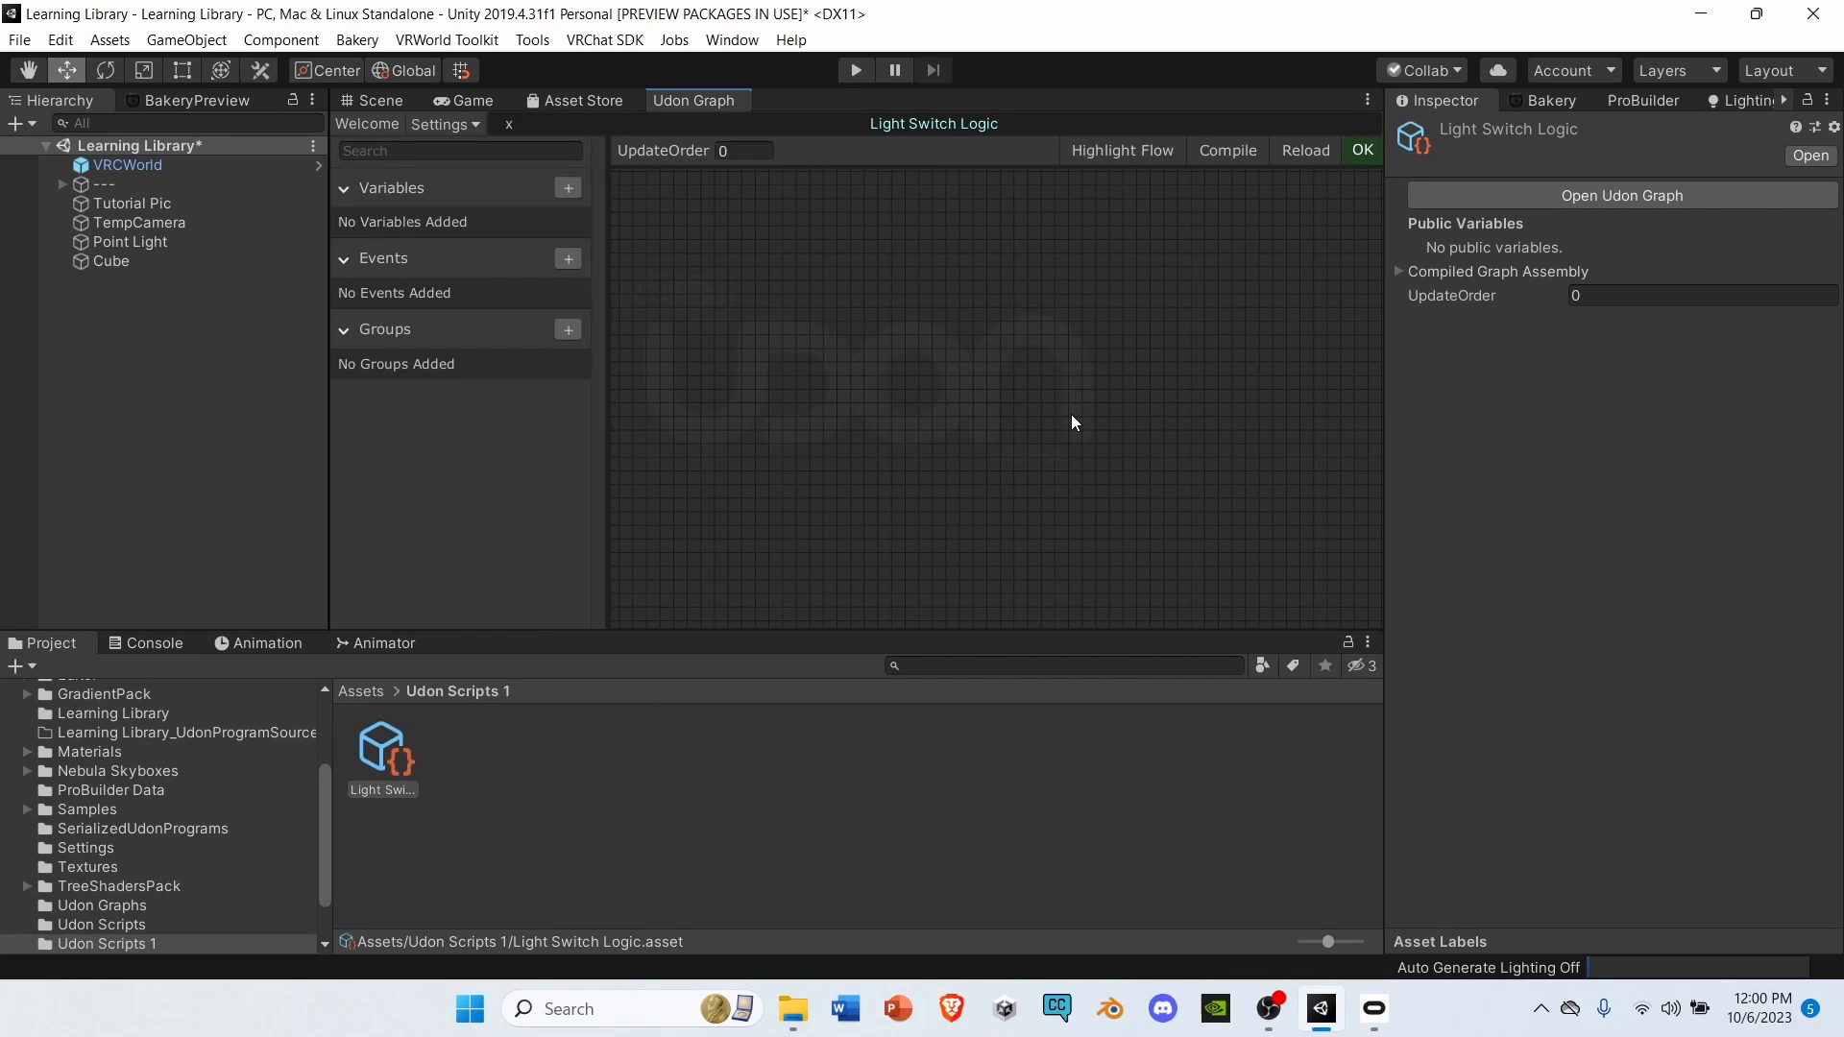
{"action": "mouse_move", "coordinate": [1090, 436]}
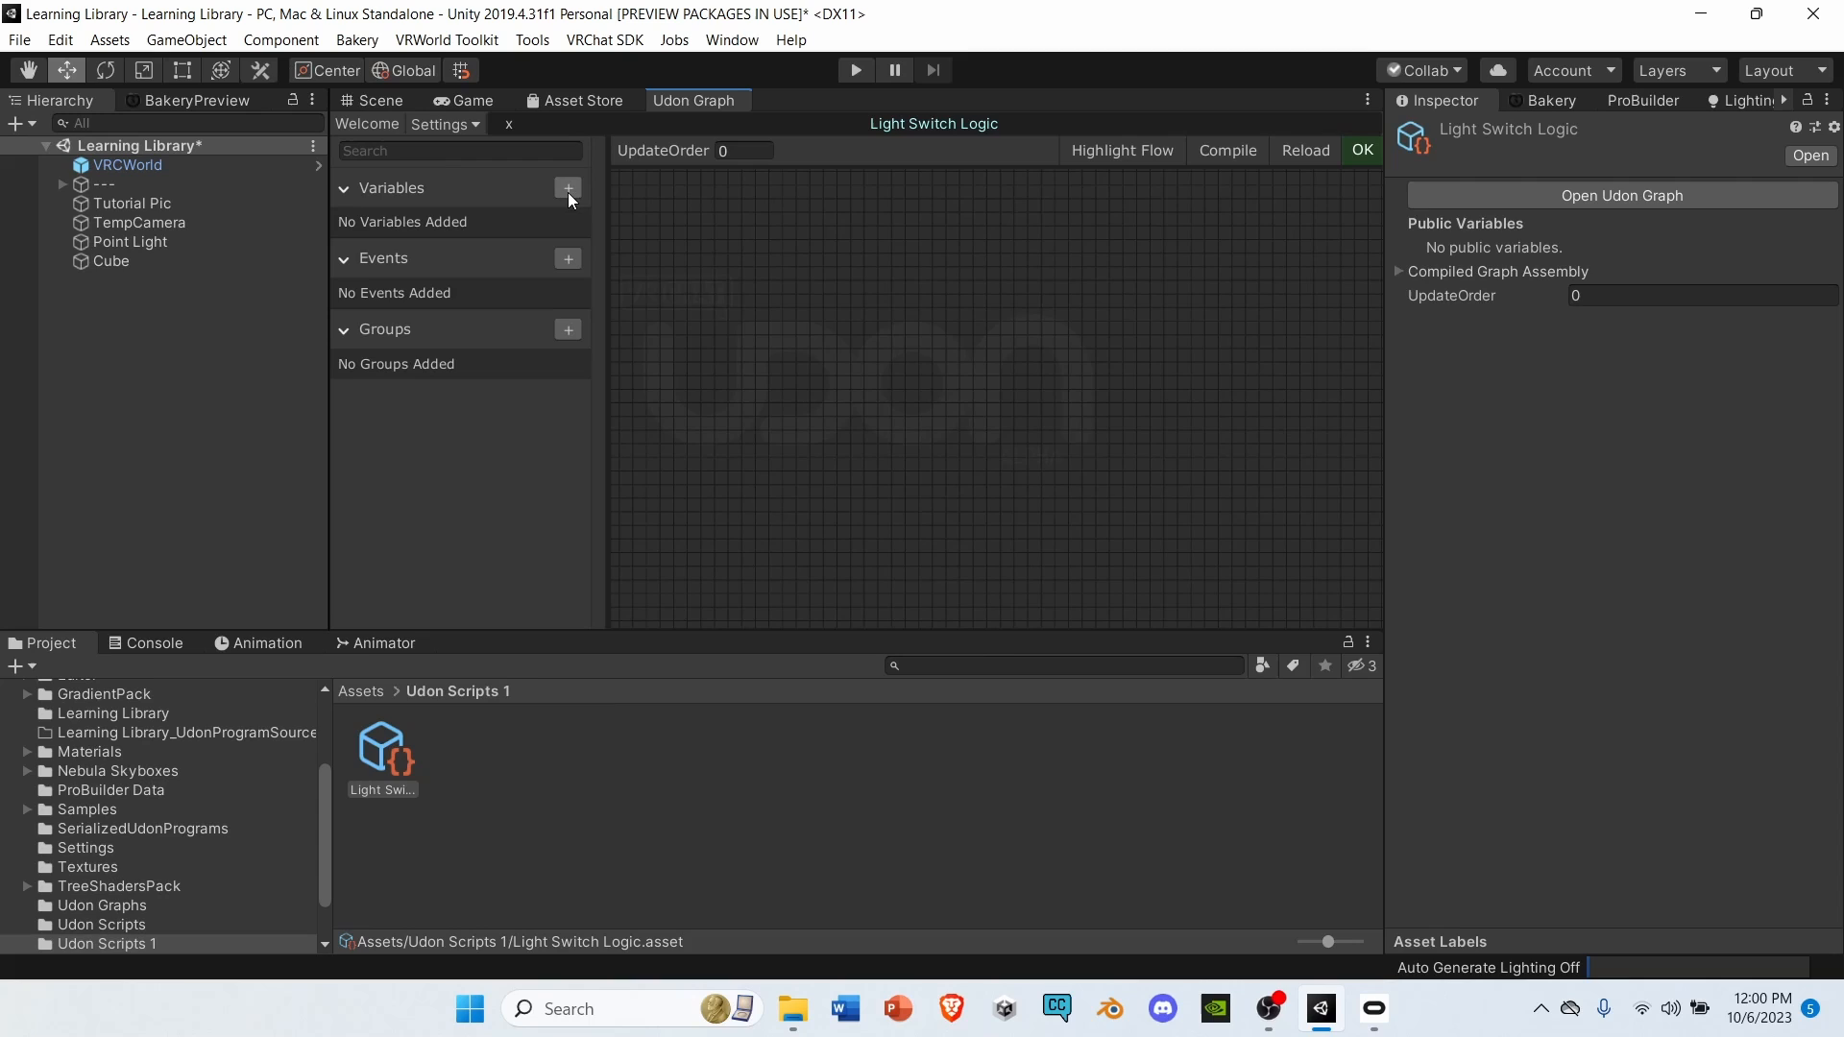
{"action": "left_click", "coordinate": [568, 189]}
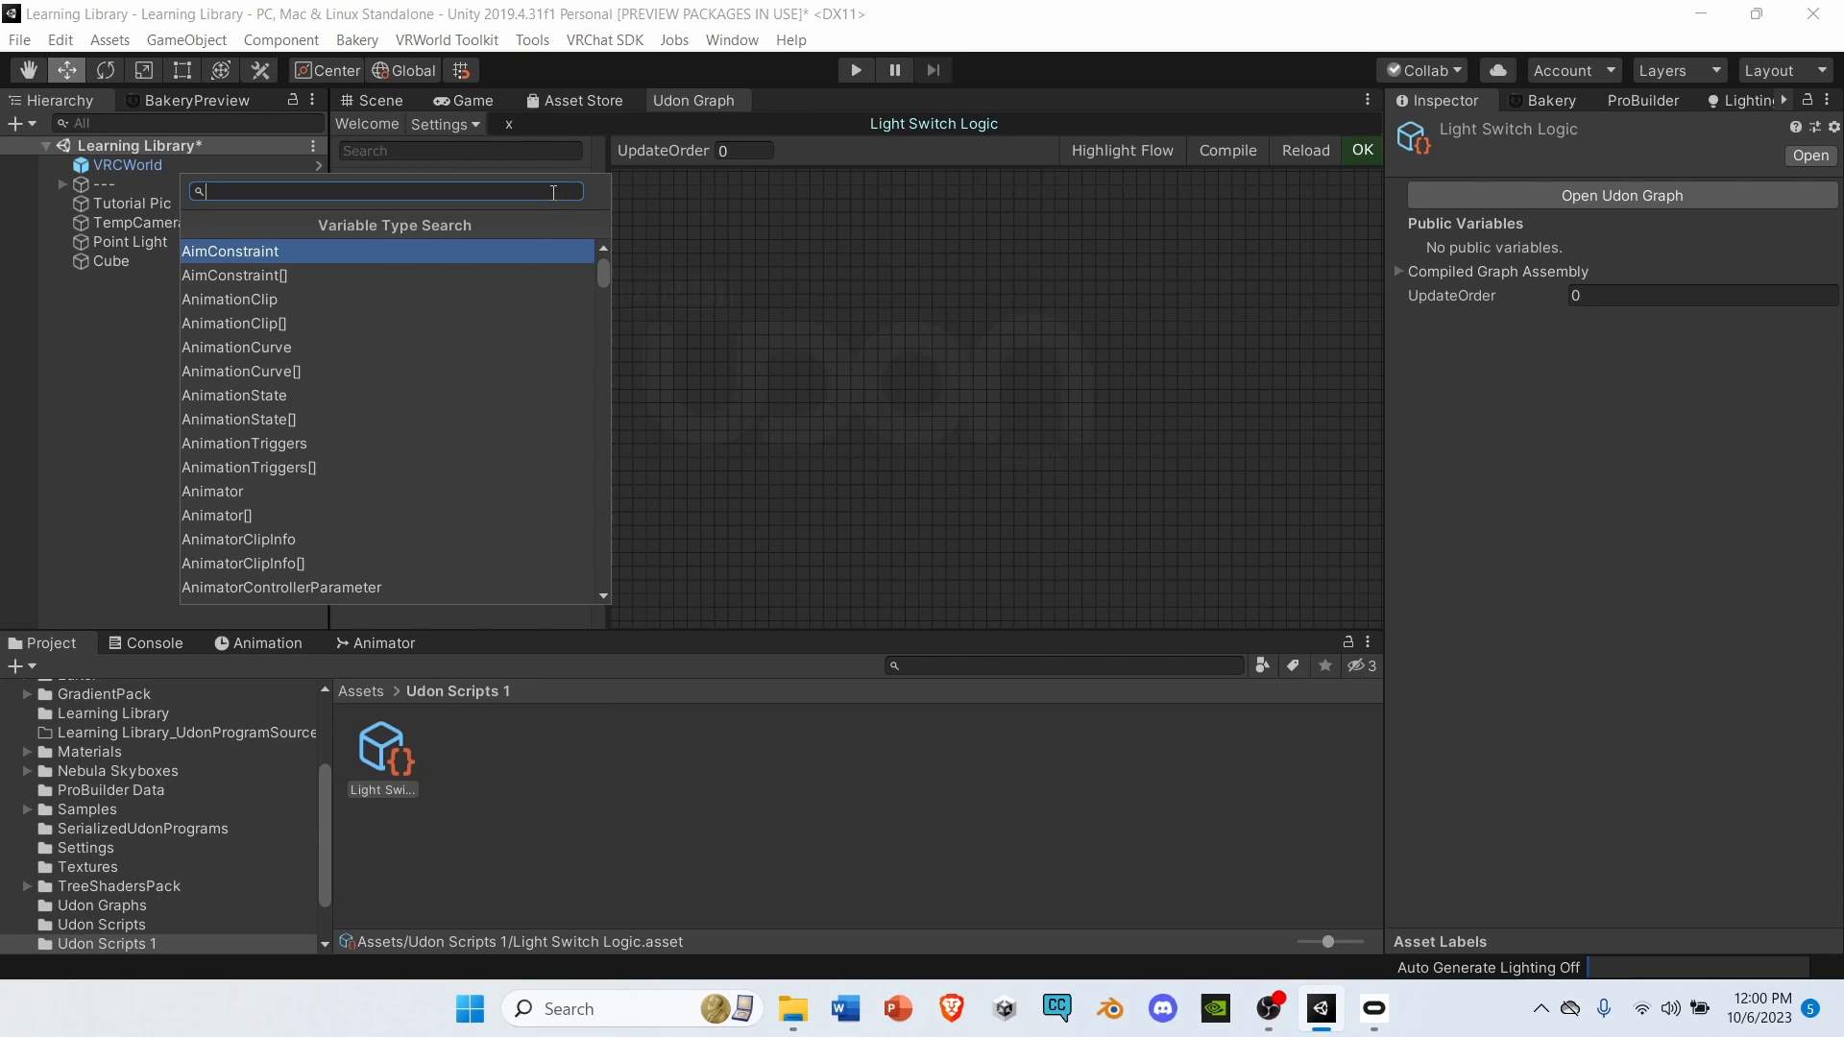
{"action": "type", "text": "game"}
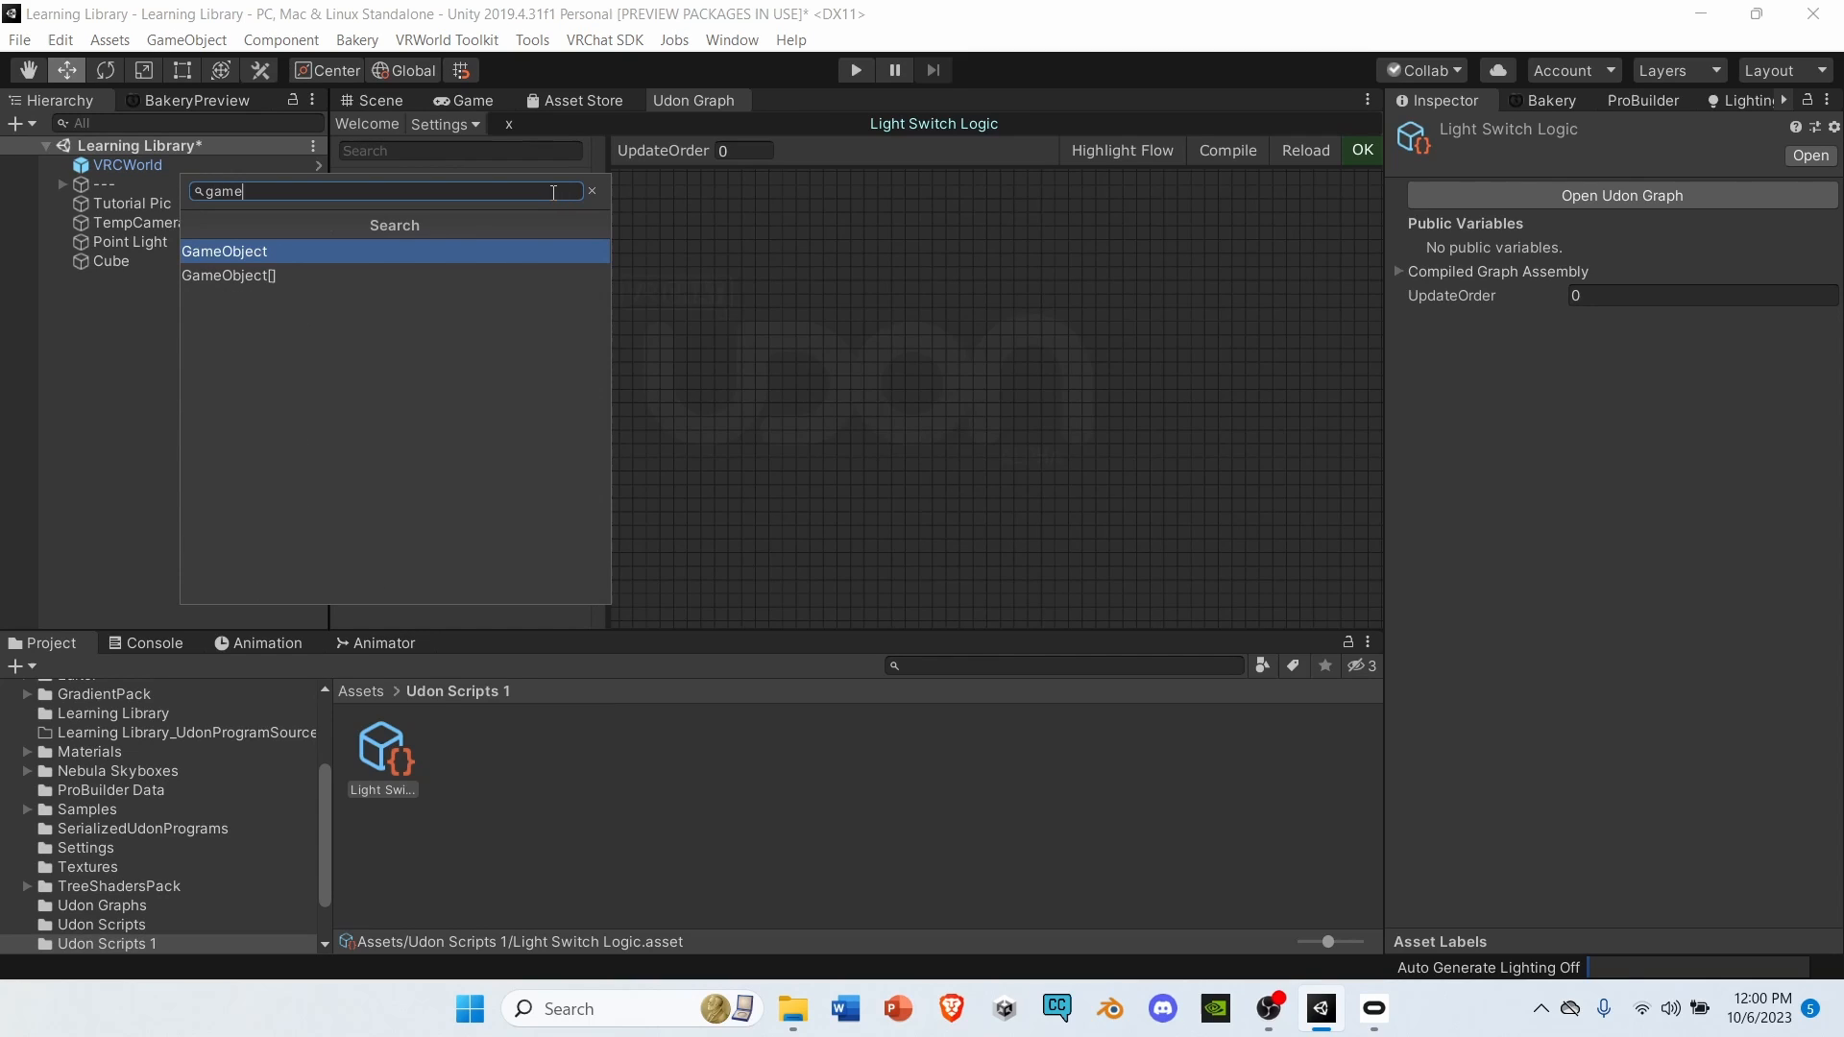
{"action": "left_click", "coordinate": [224, 250]}
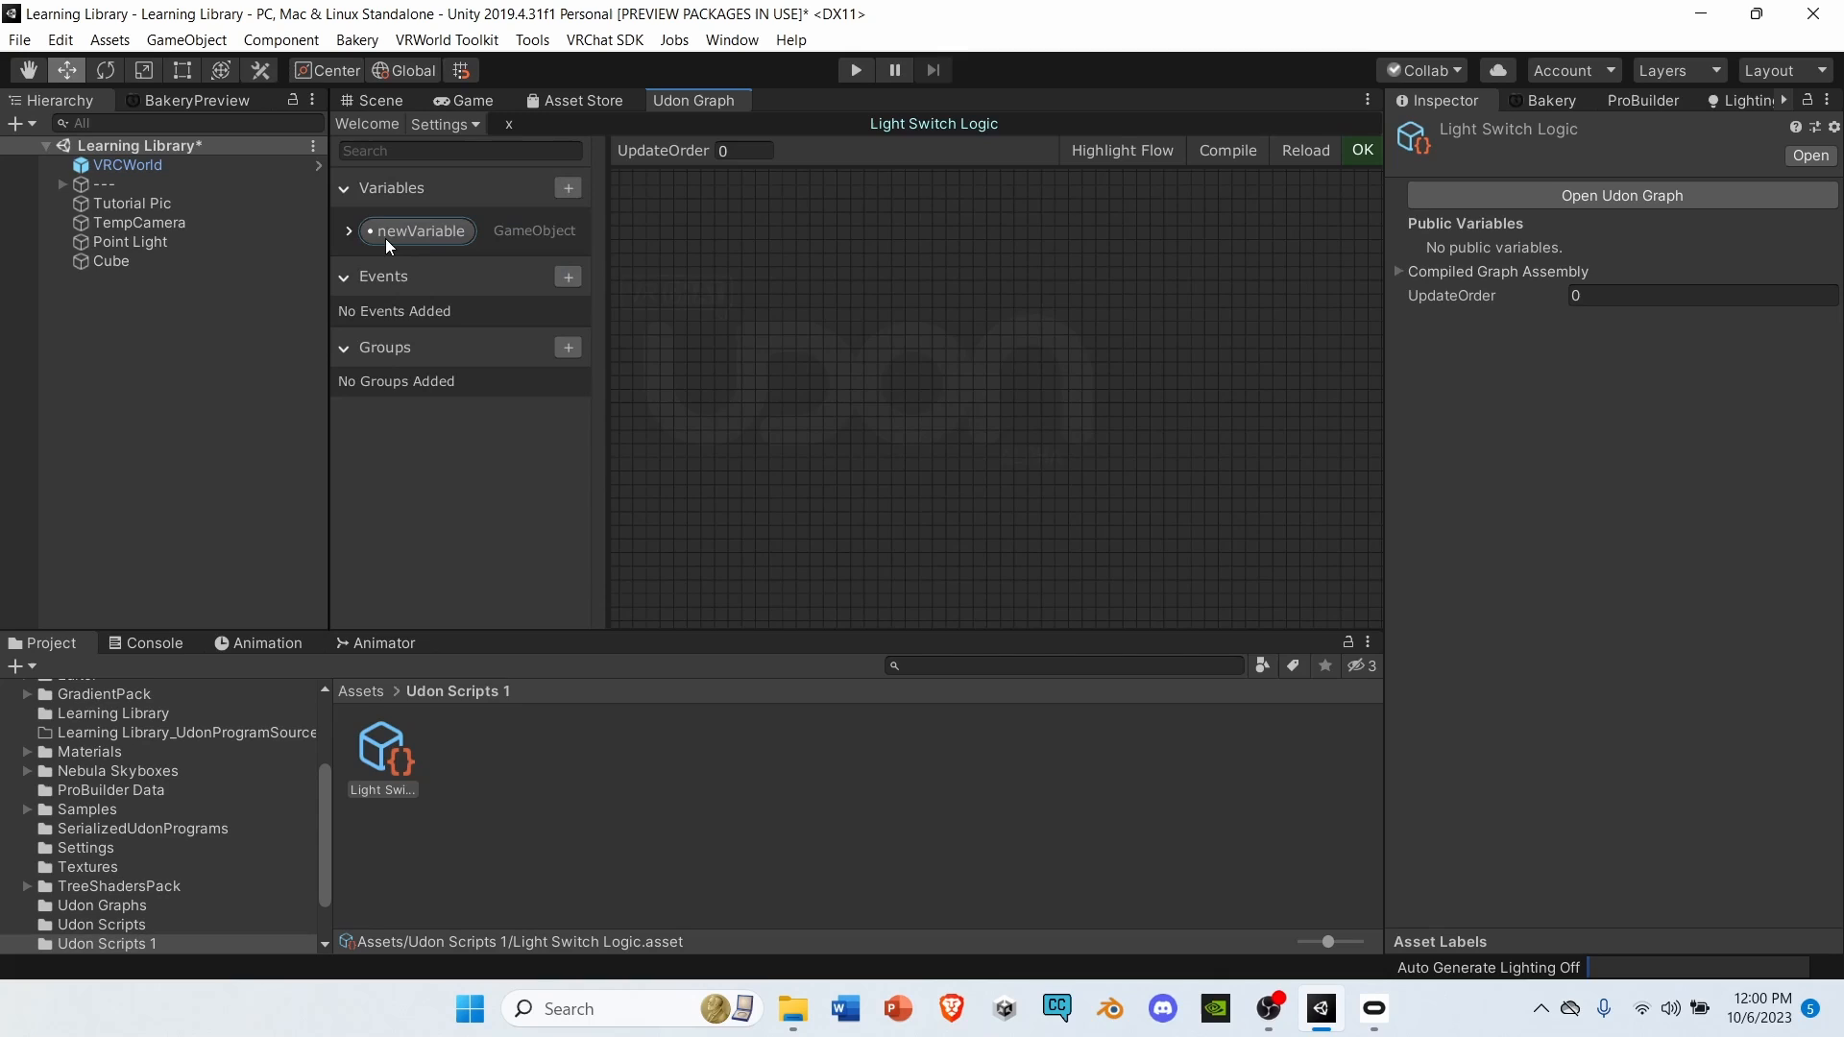
Rename the new variable to 'Light' and mark it public.
{"action": "double_click", "coordinate": [416, 231]}
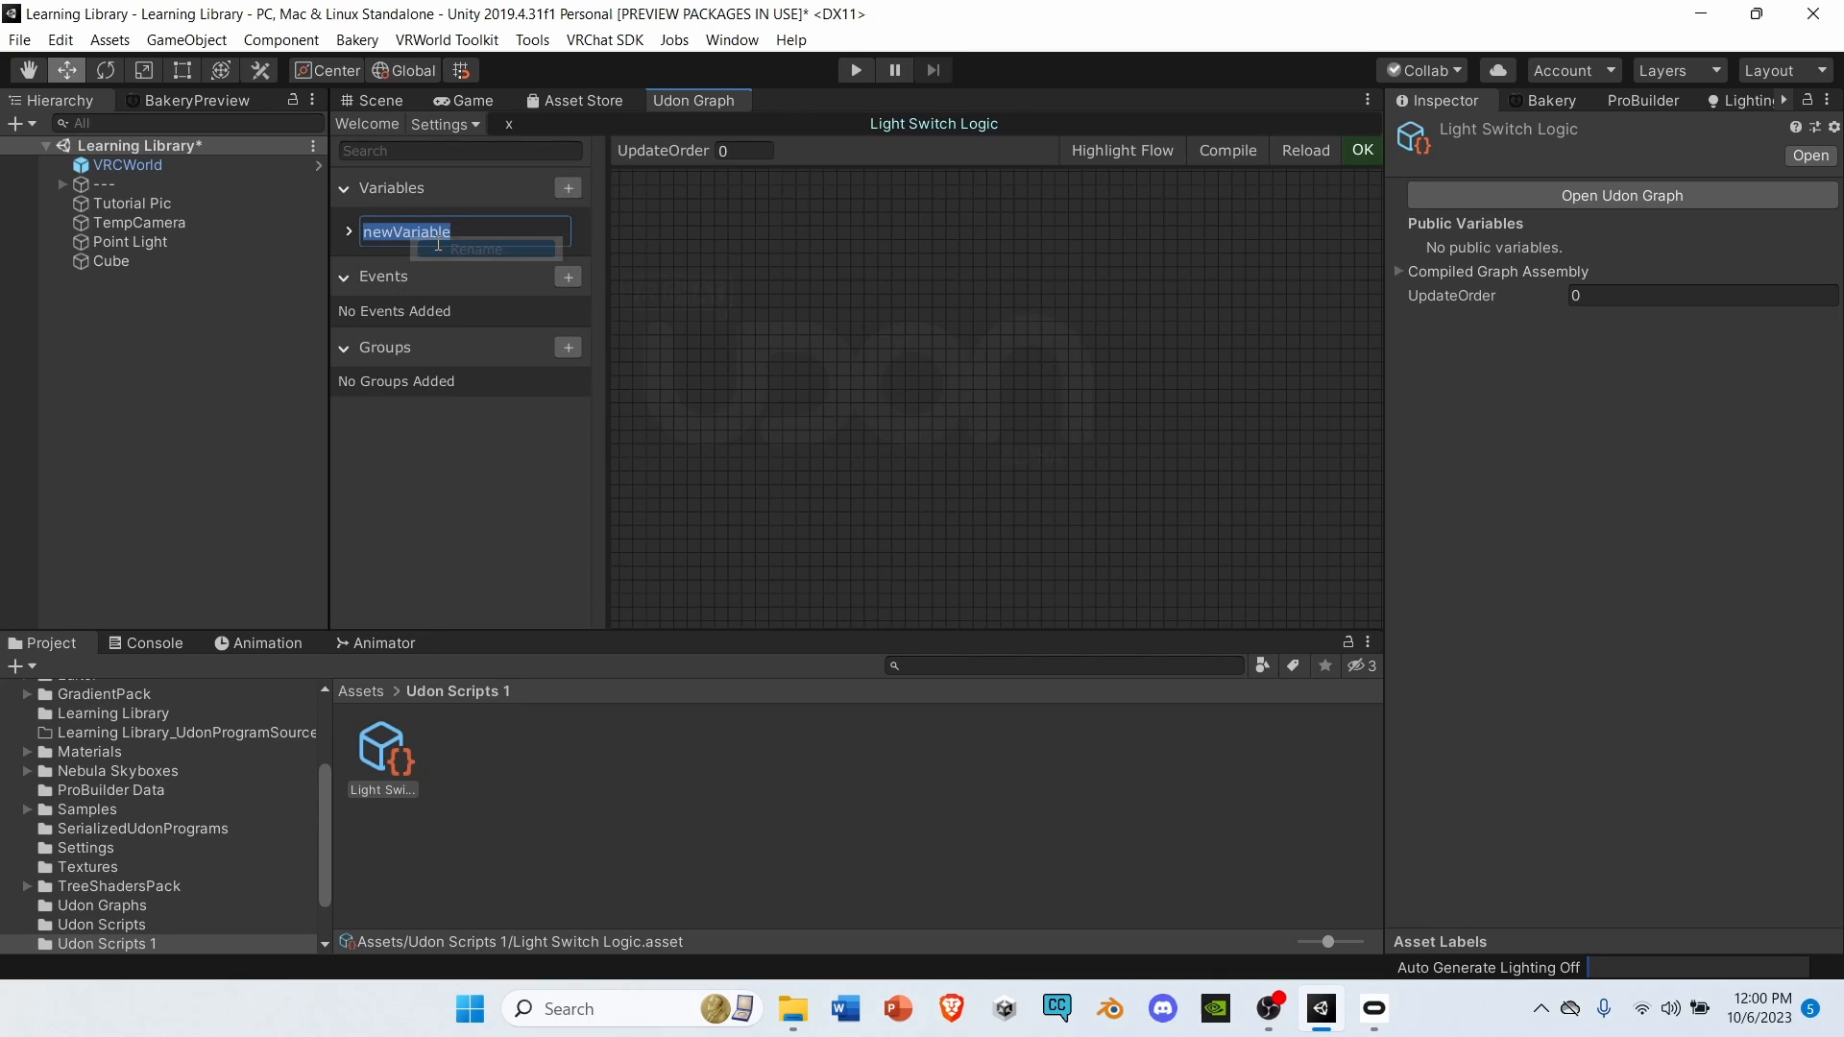
{"action": "type", "text": "Light"}
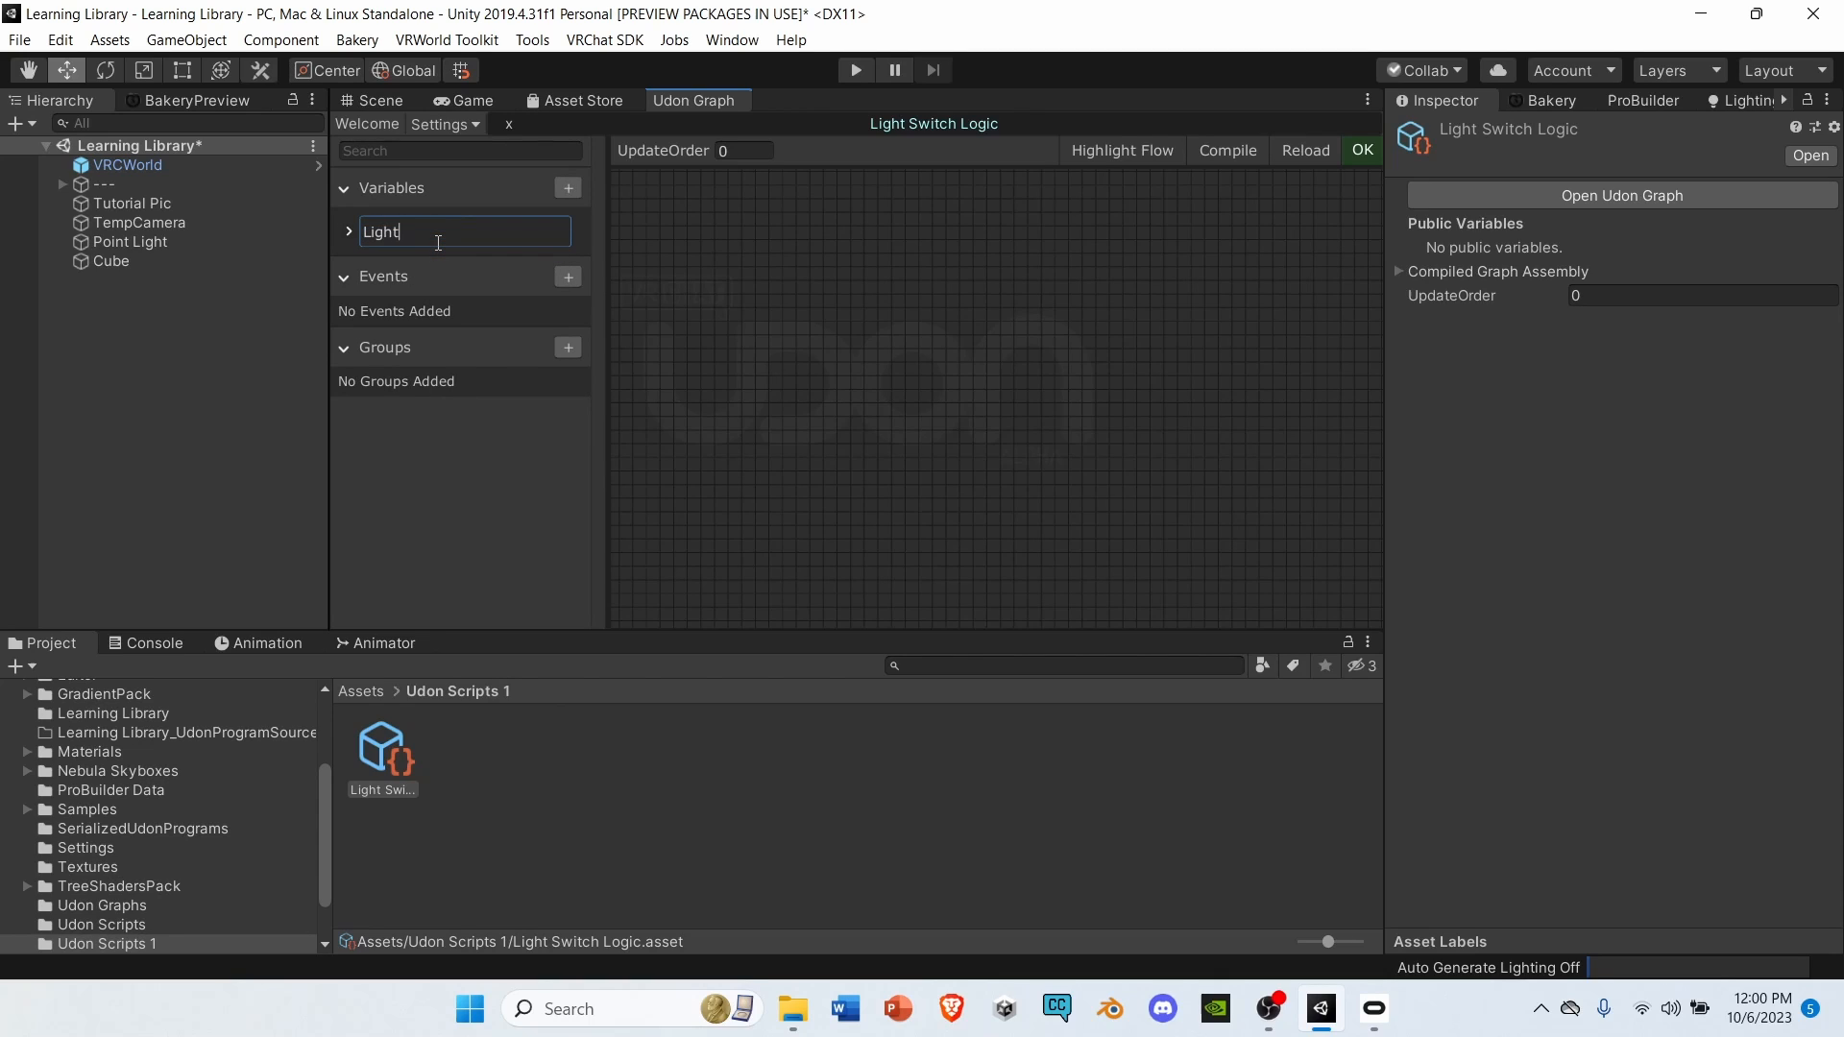
{"action": "key", "text": "Return"}
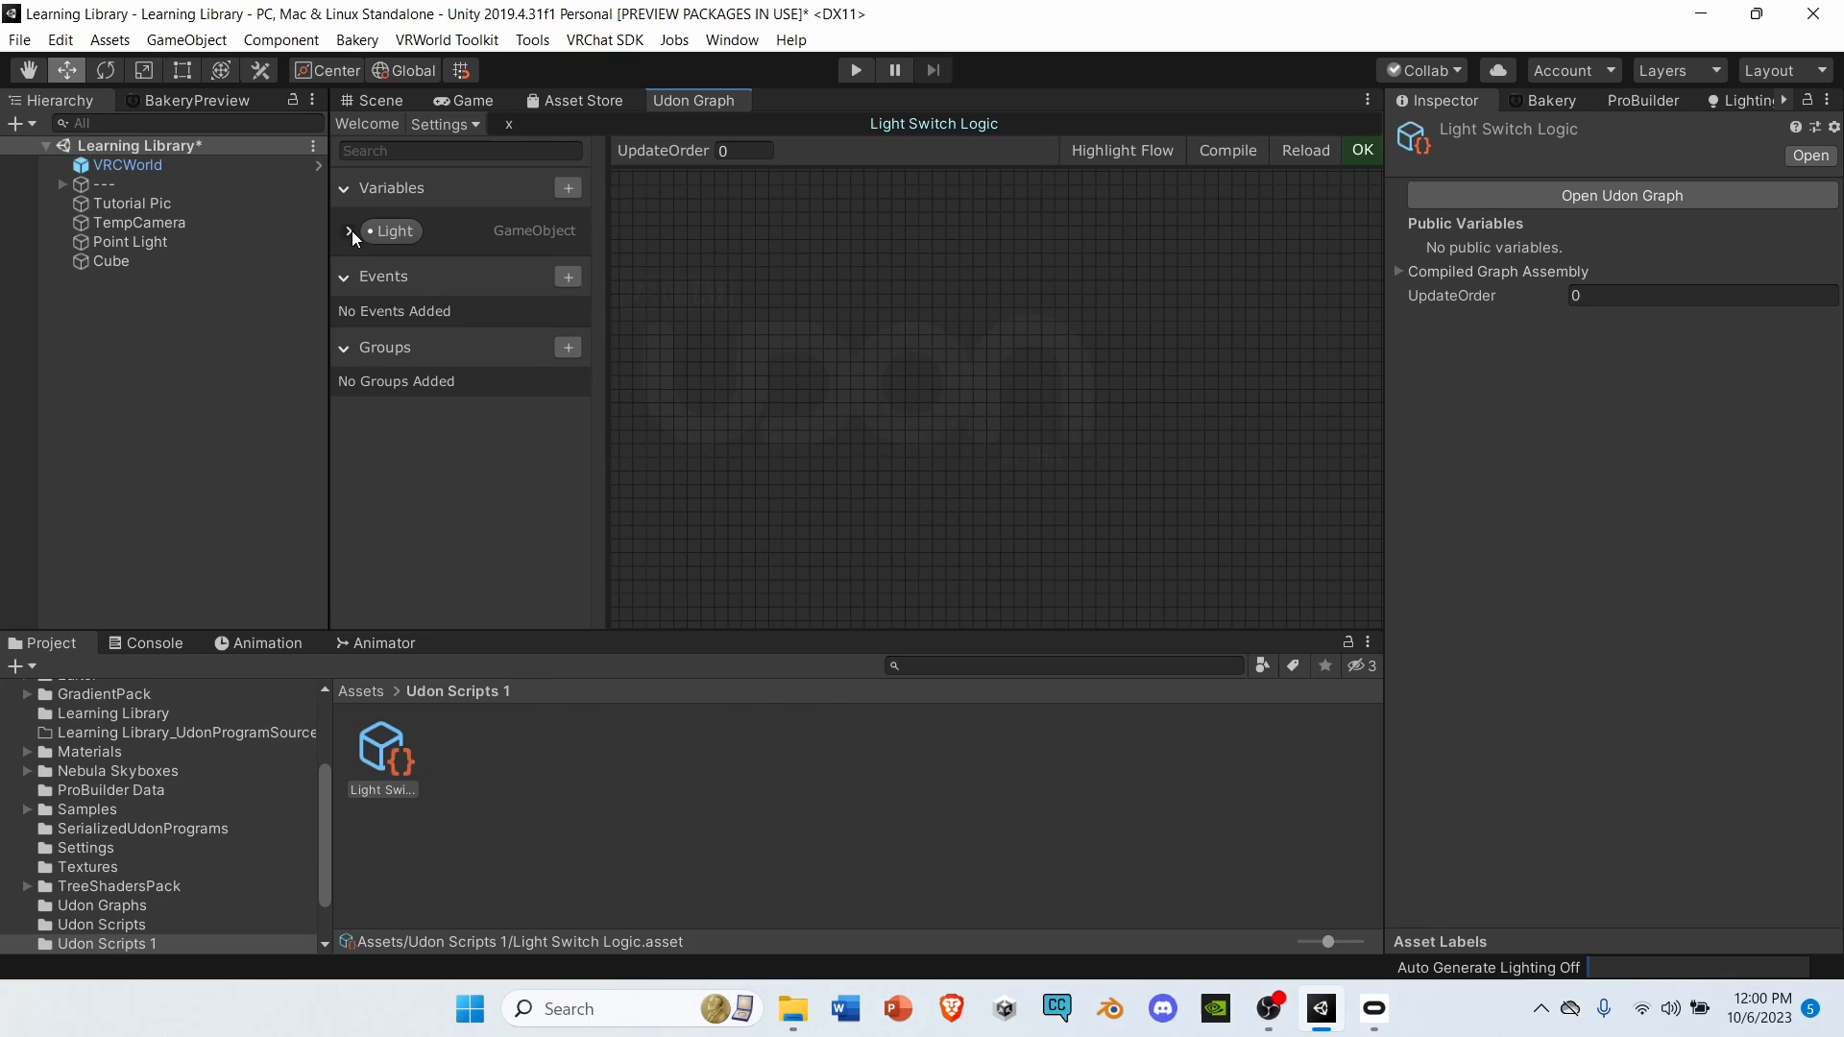
{"action": "left_click", "coordinate": [348, 231]}
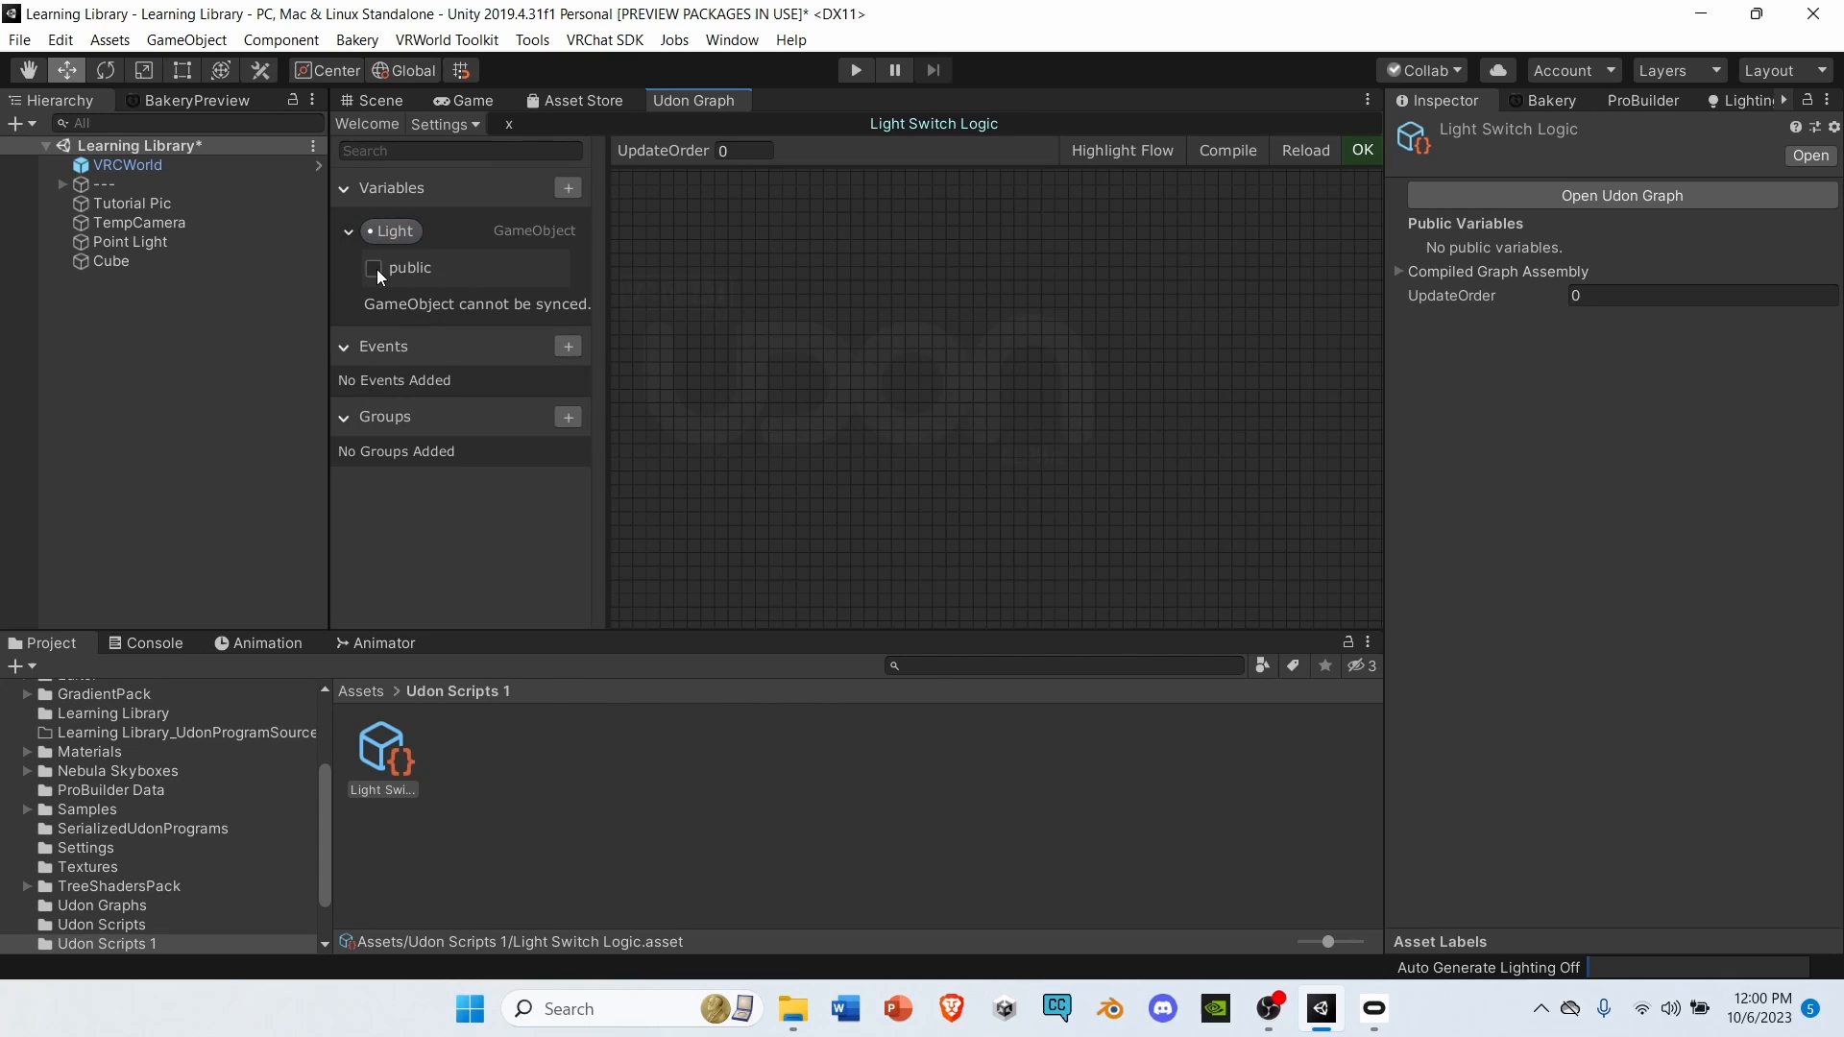
{"action": "left_click", "coordinate": [373, 267]}
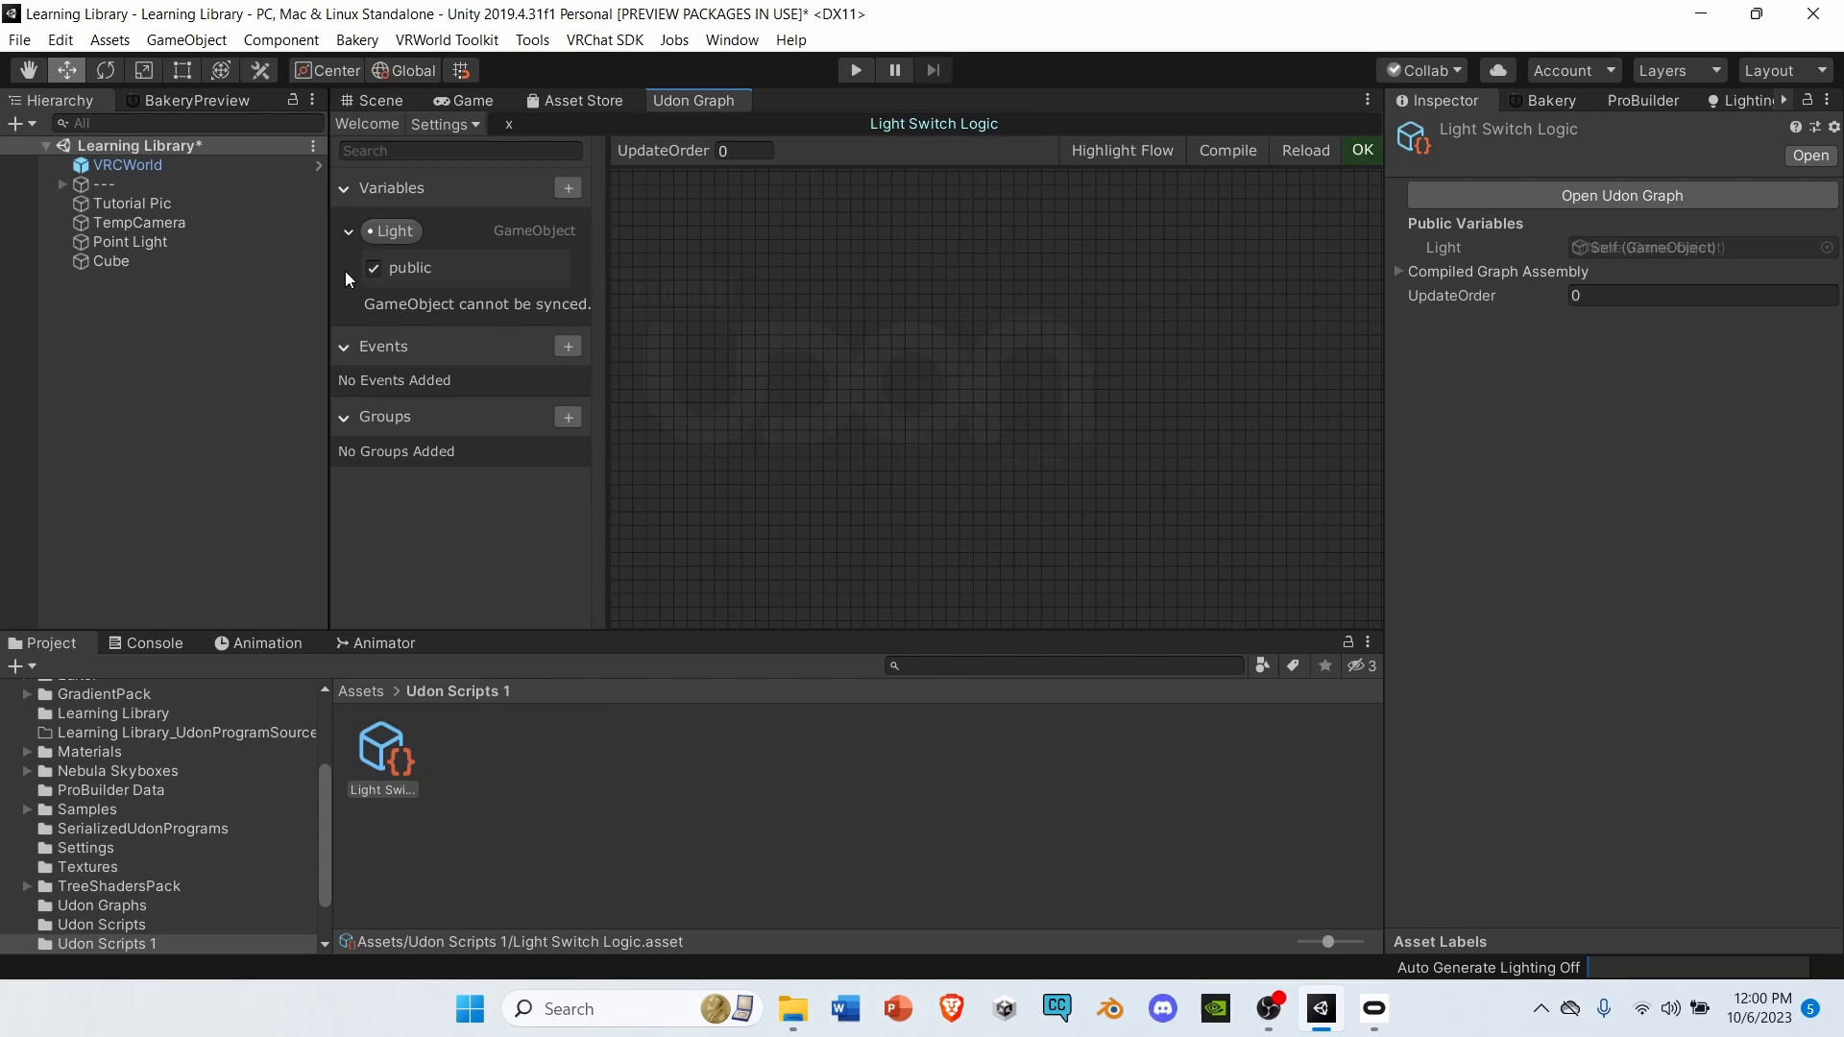
{"action": "left_click", "coordinate": [348, 231]}
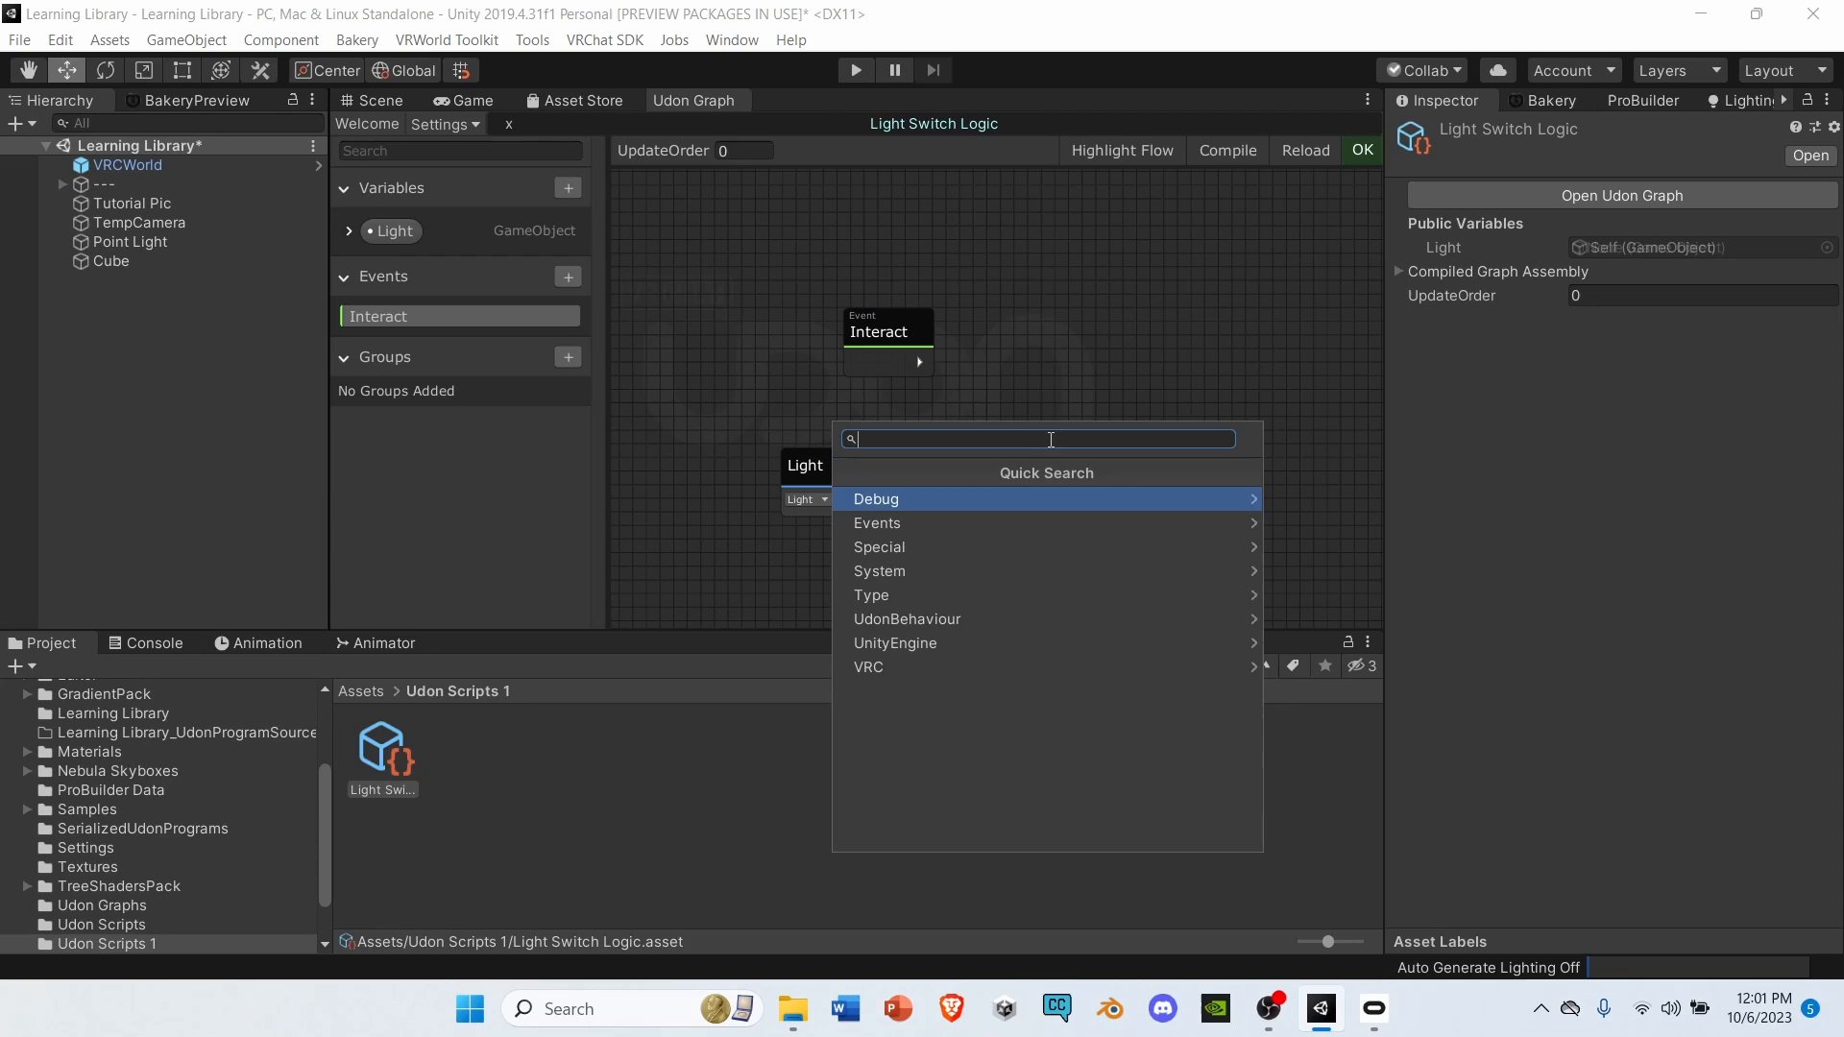
Add a GameObject Get activeInHierarchy node through the node search.
{"action": "type", "text": "game"}
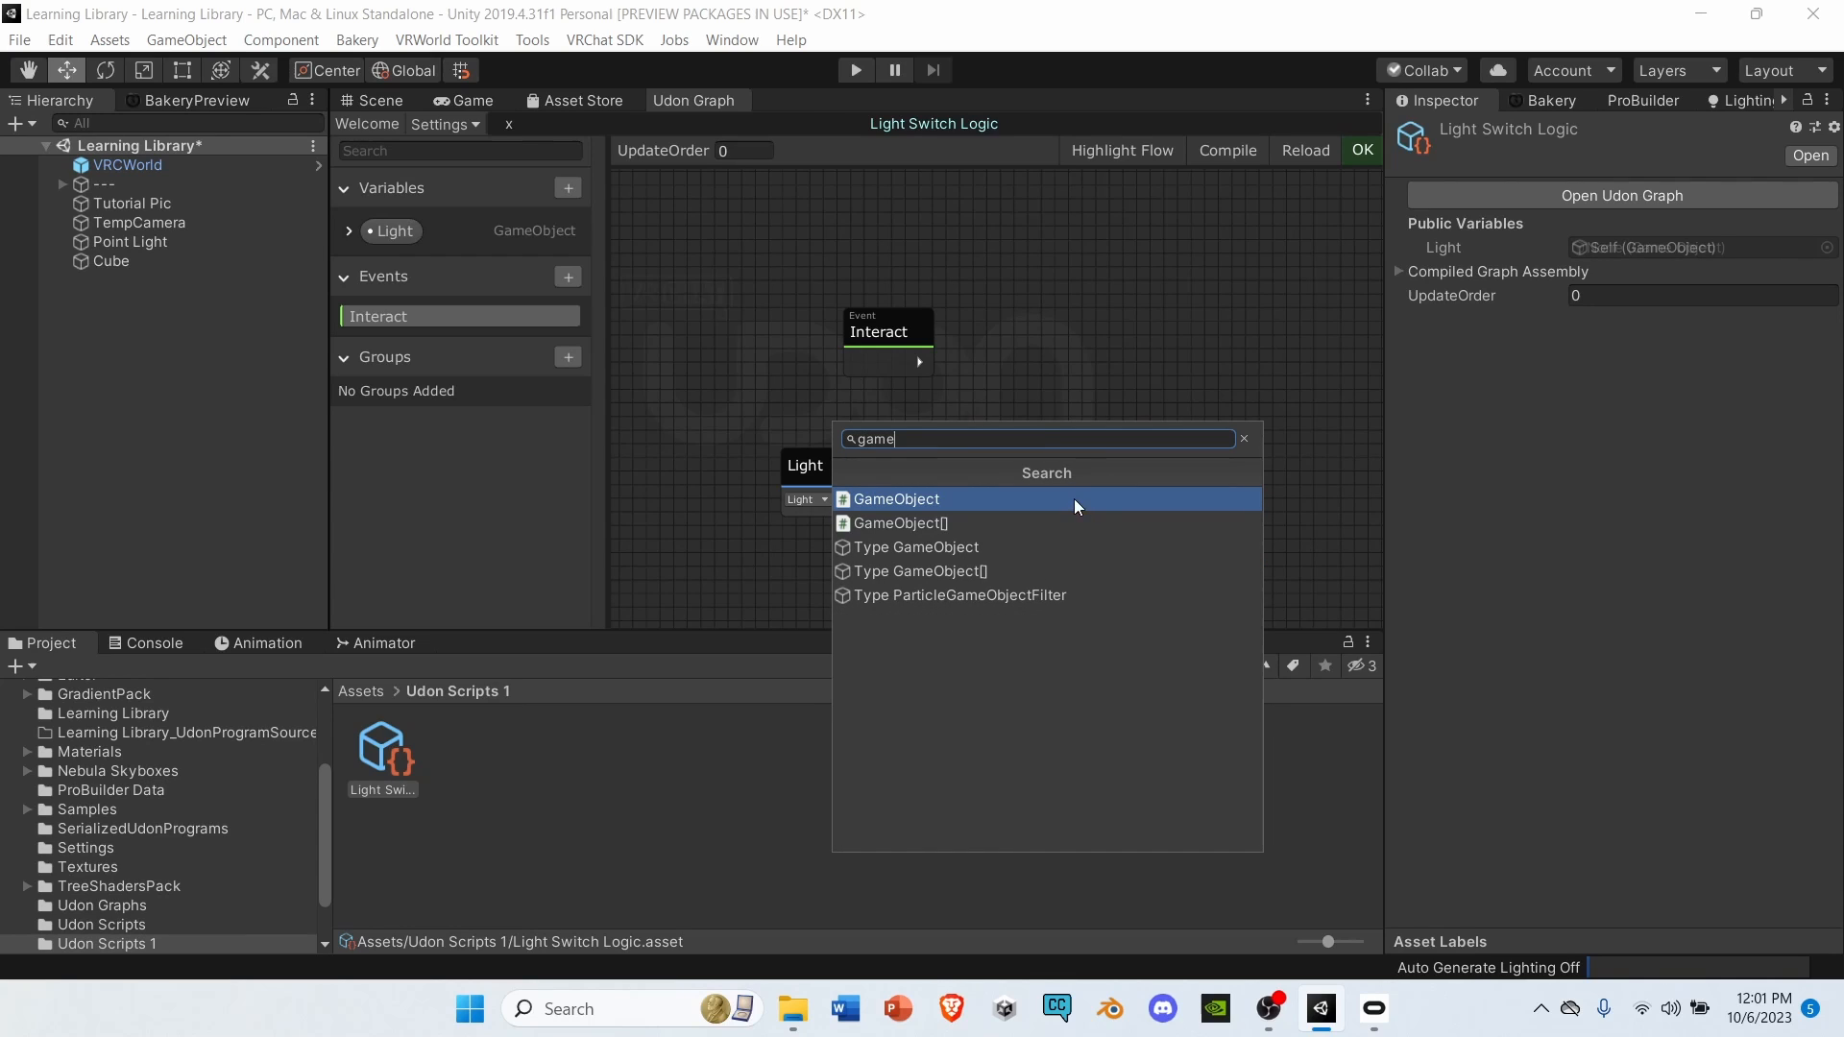
{"action": "left_click", "coordinate": [896, 498]}
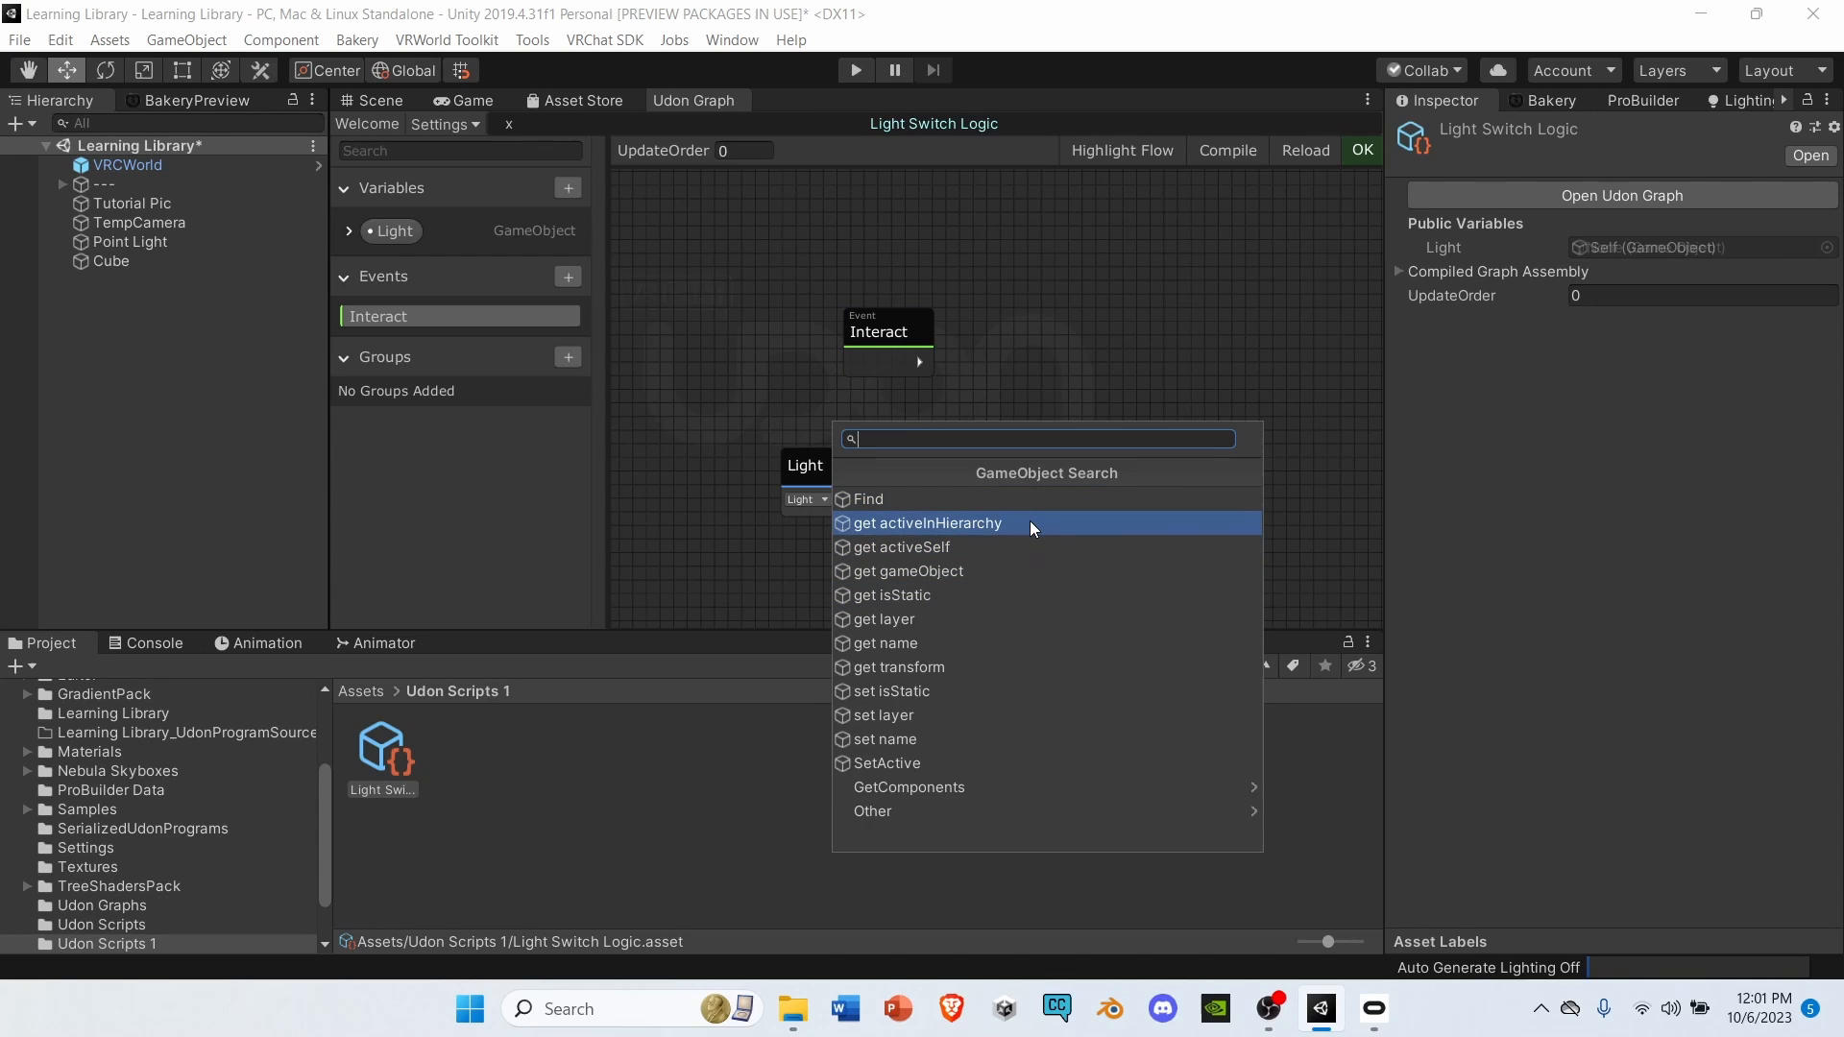
{"action": "mouse_move", "coordinate": [905, 761]}
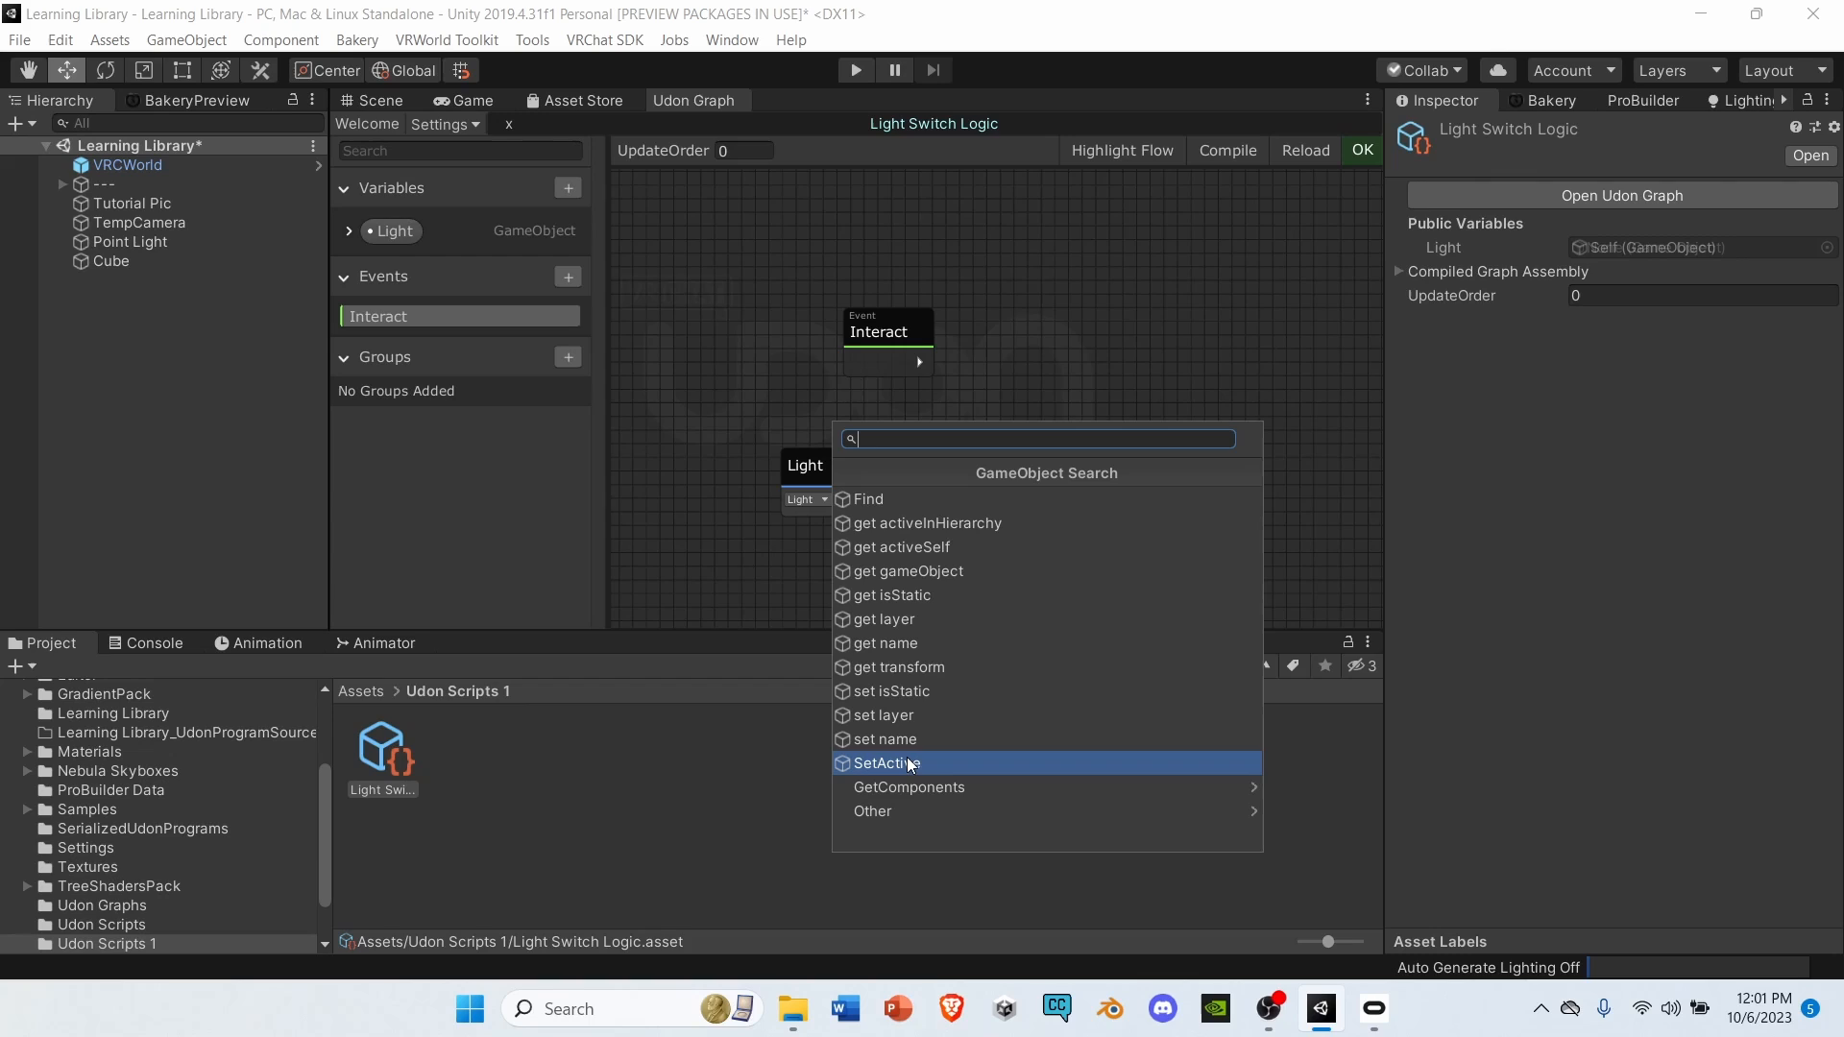
{"action": "mouse_move", "coordinate": [953, 524]}
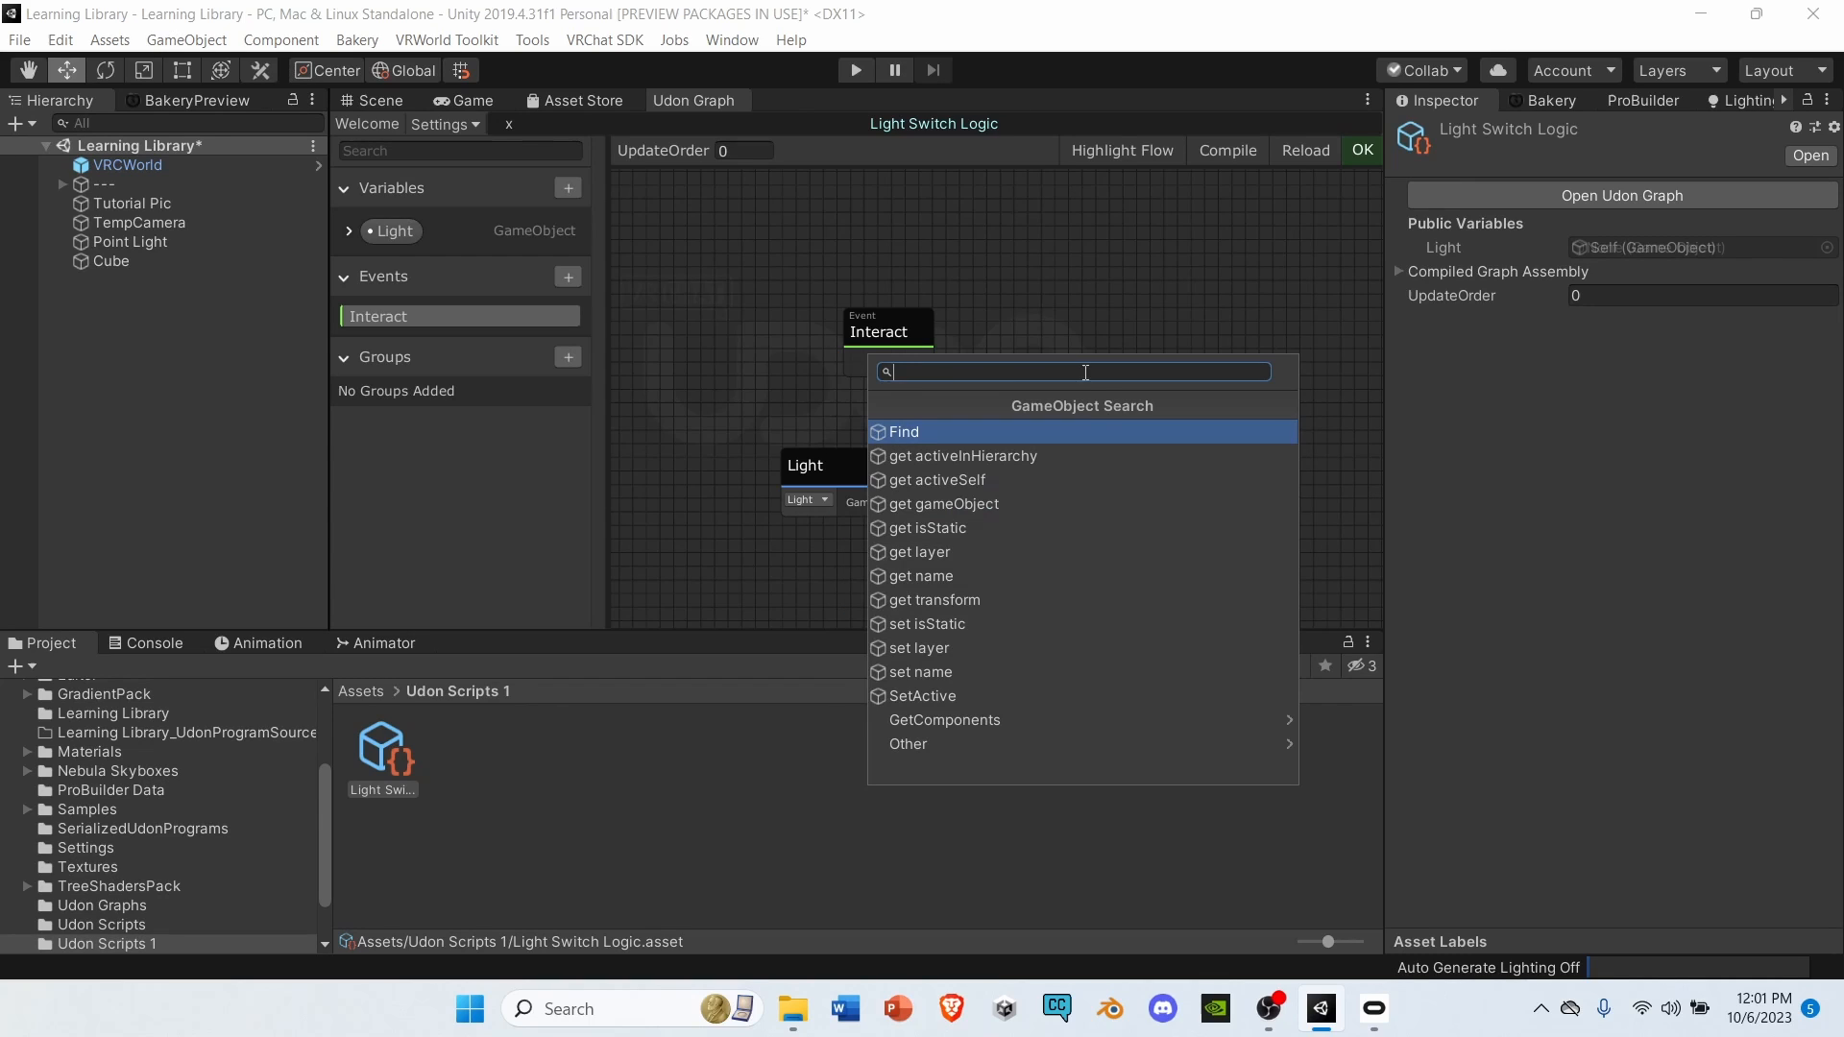
{"action": "left_click", "coordinate": [963, 456]}
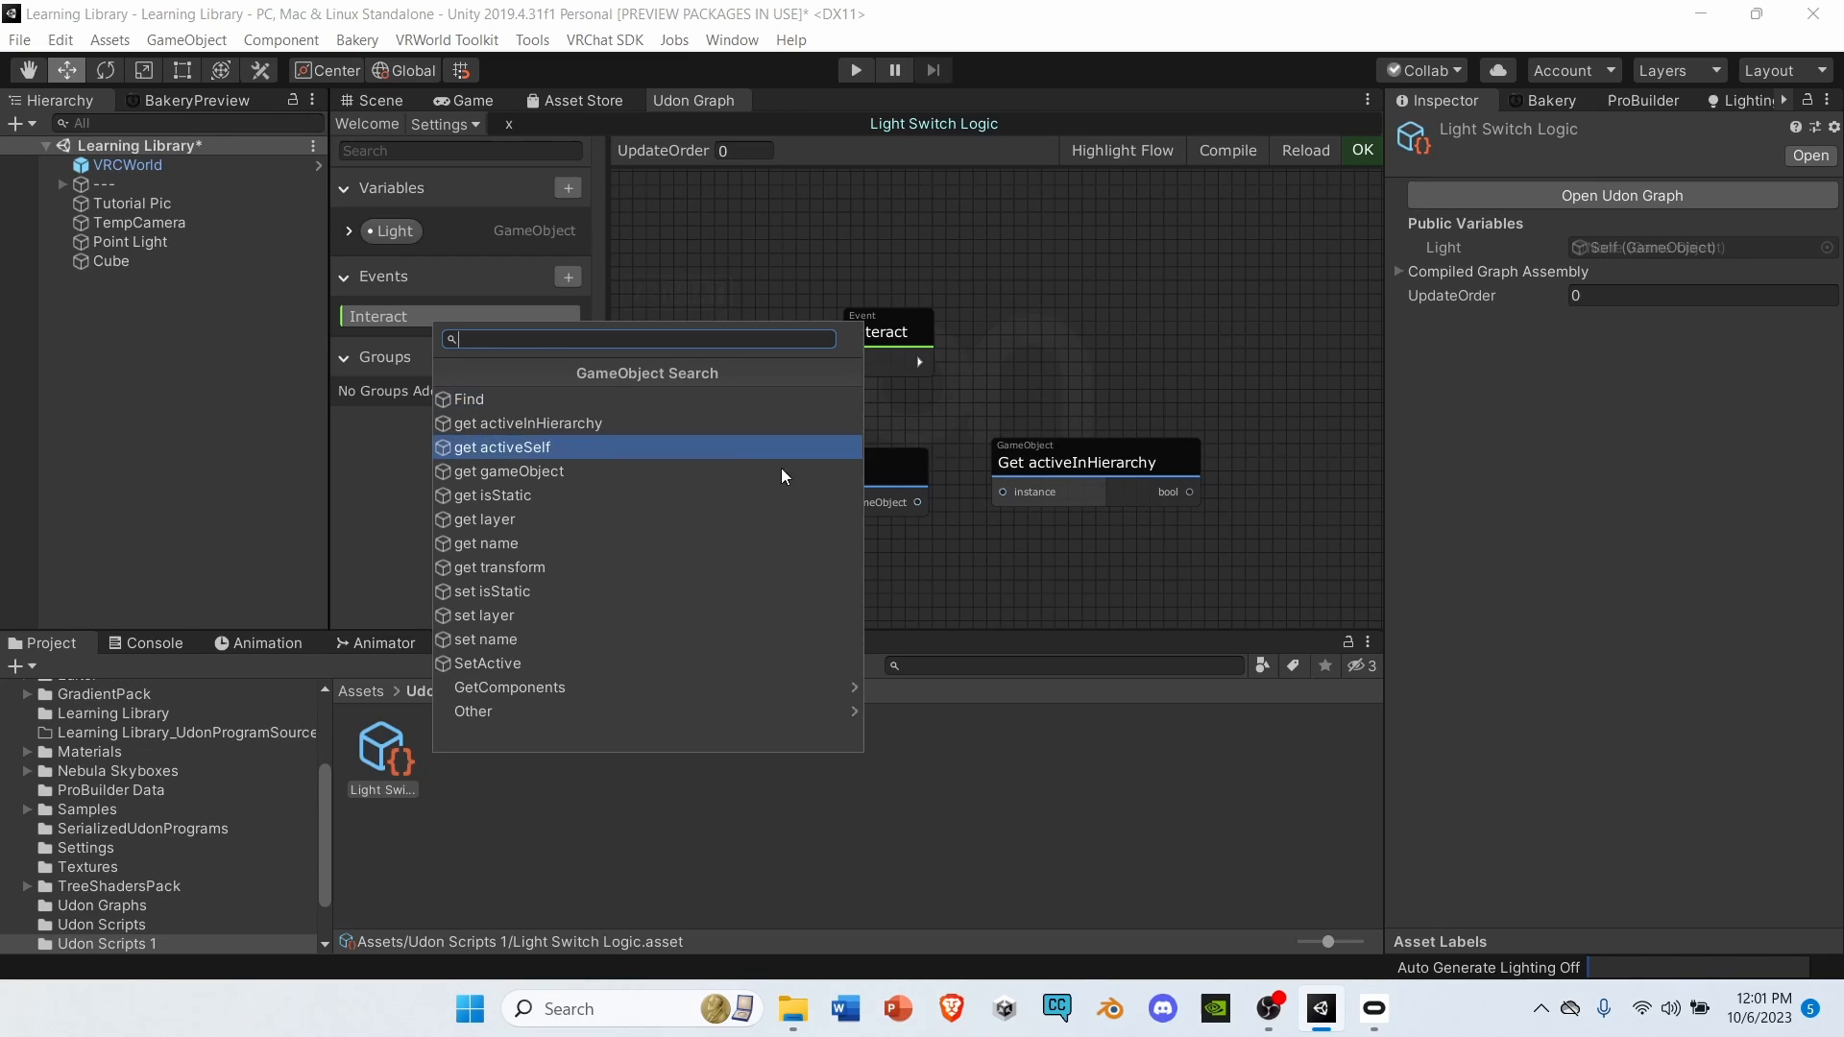
{"action": "left_click", "coordinate": [488, 661]}
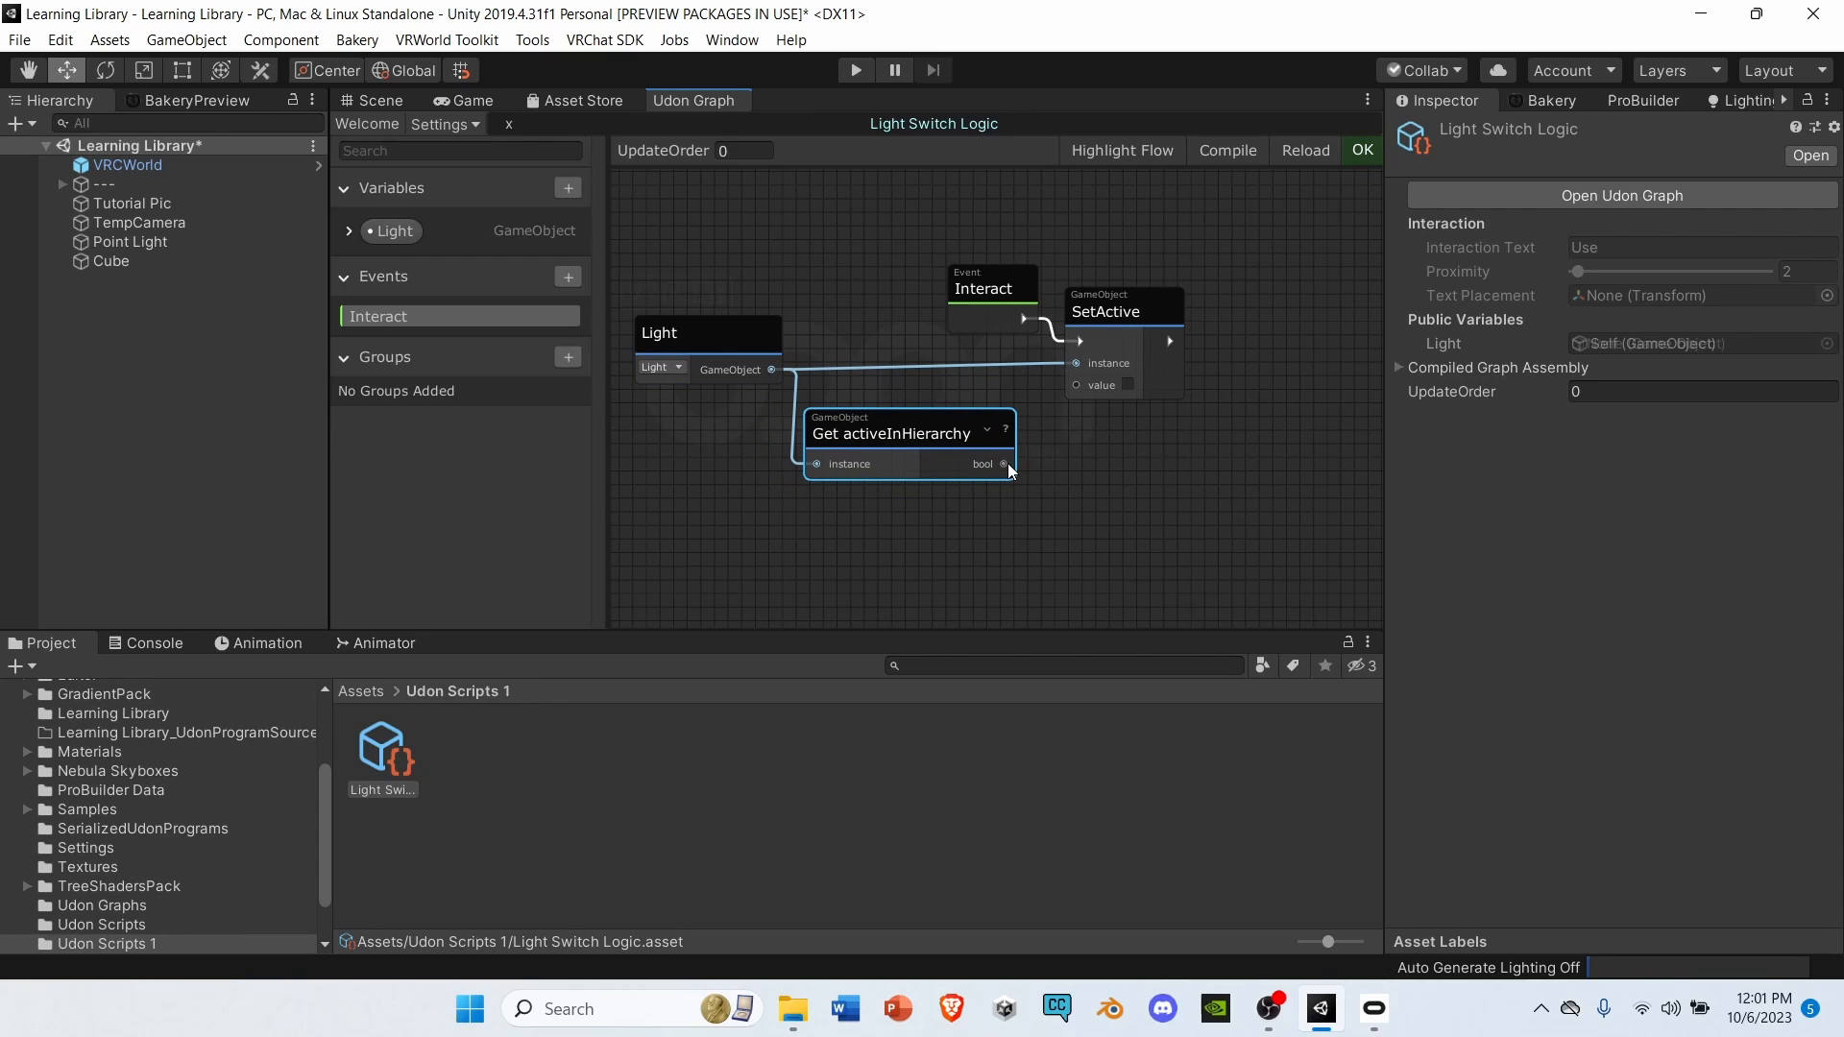
Add a Boolean UnaryNegation node inverting activeInHierarchy and feed it into SetActive's value.
{"action": "left_click", "coordinate": [1006, 545]}
{"action": "type", "text": "b"}
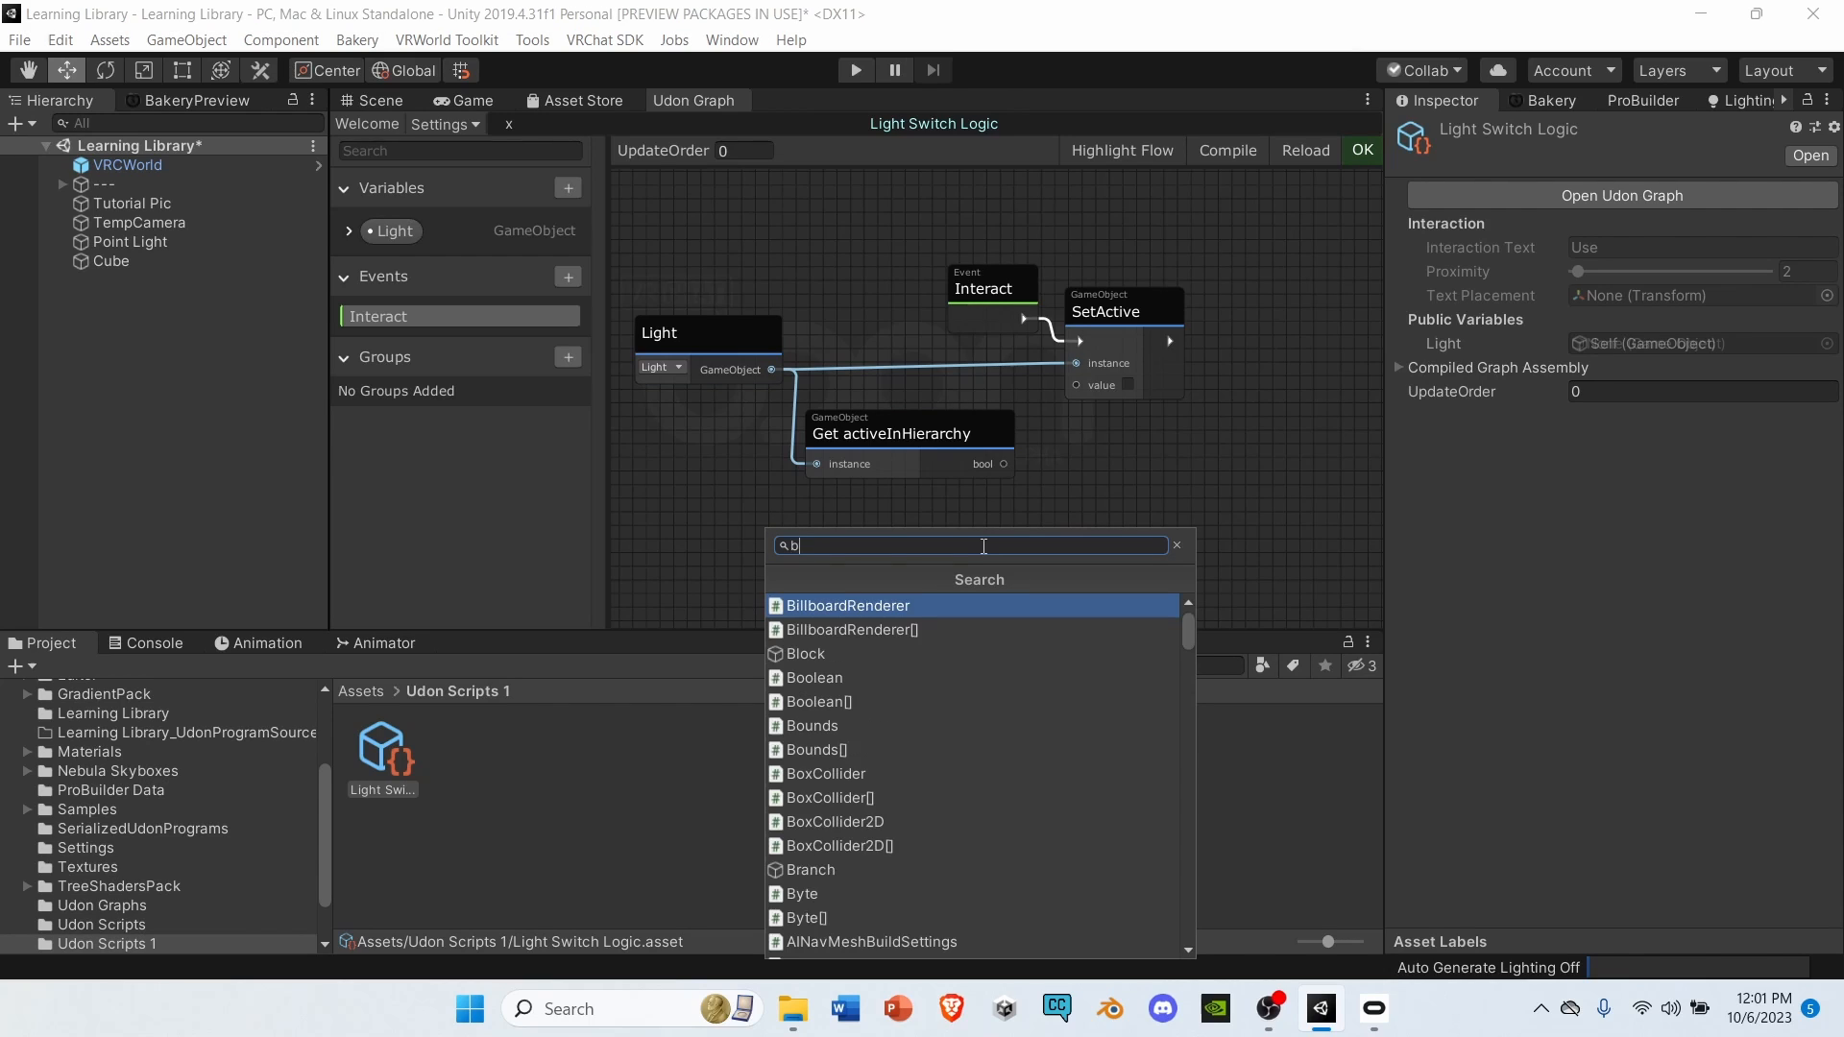
{"action": "type", "text": "o"}
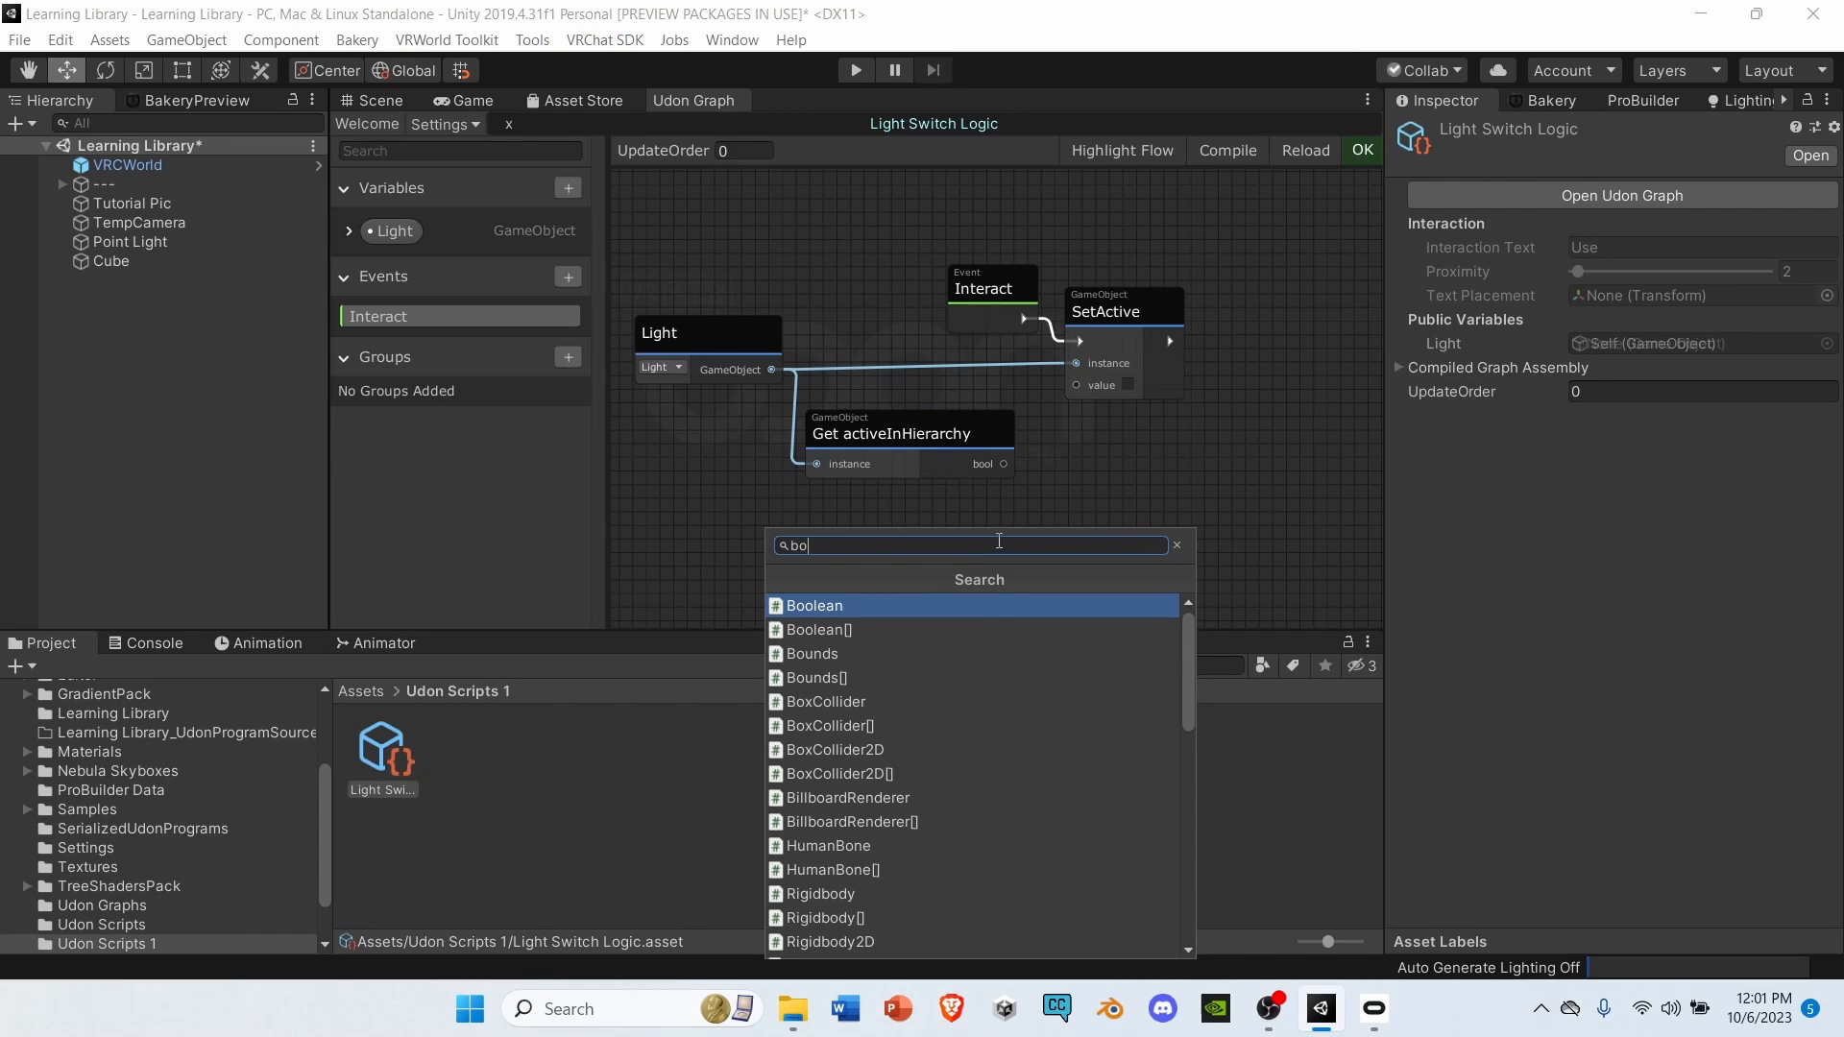
{"action": "left_click", "coordinate": [813, 606]}
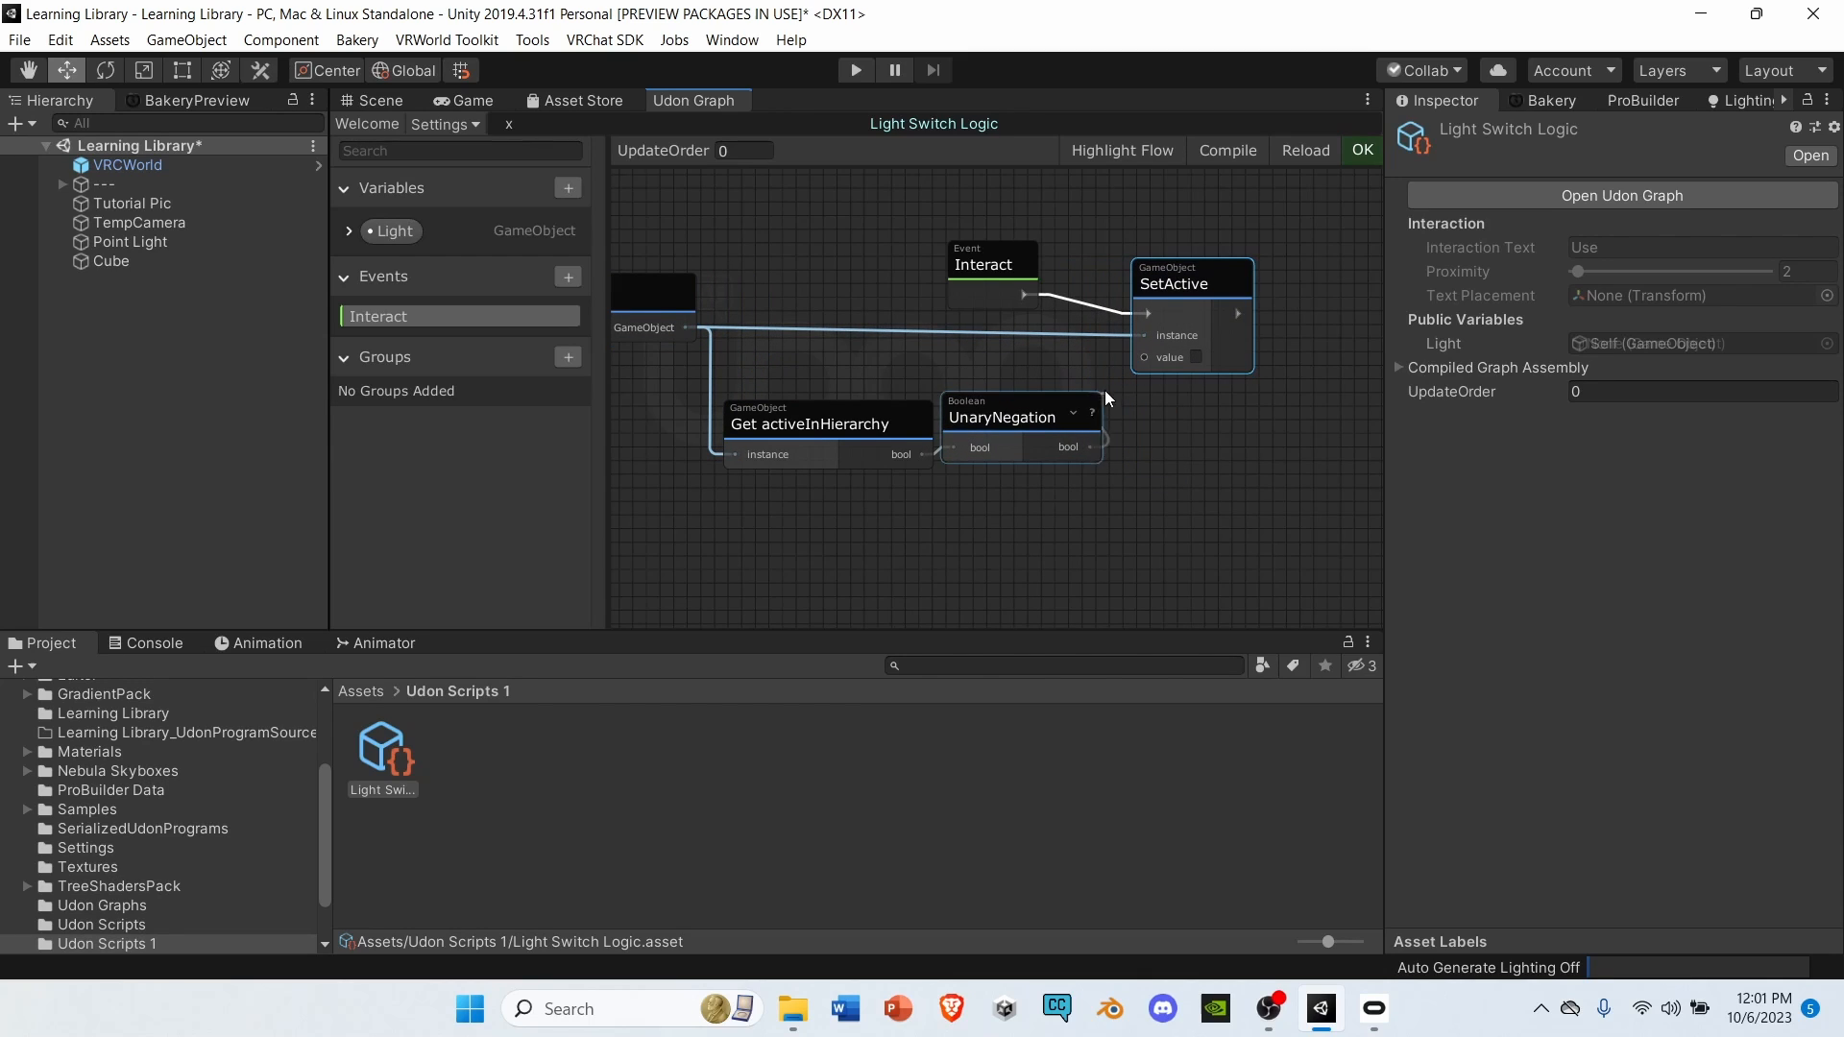
{"action": "left_click", "coordinate": [991, 263]}
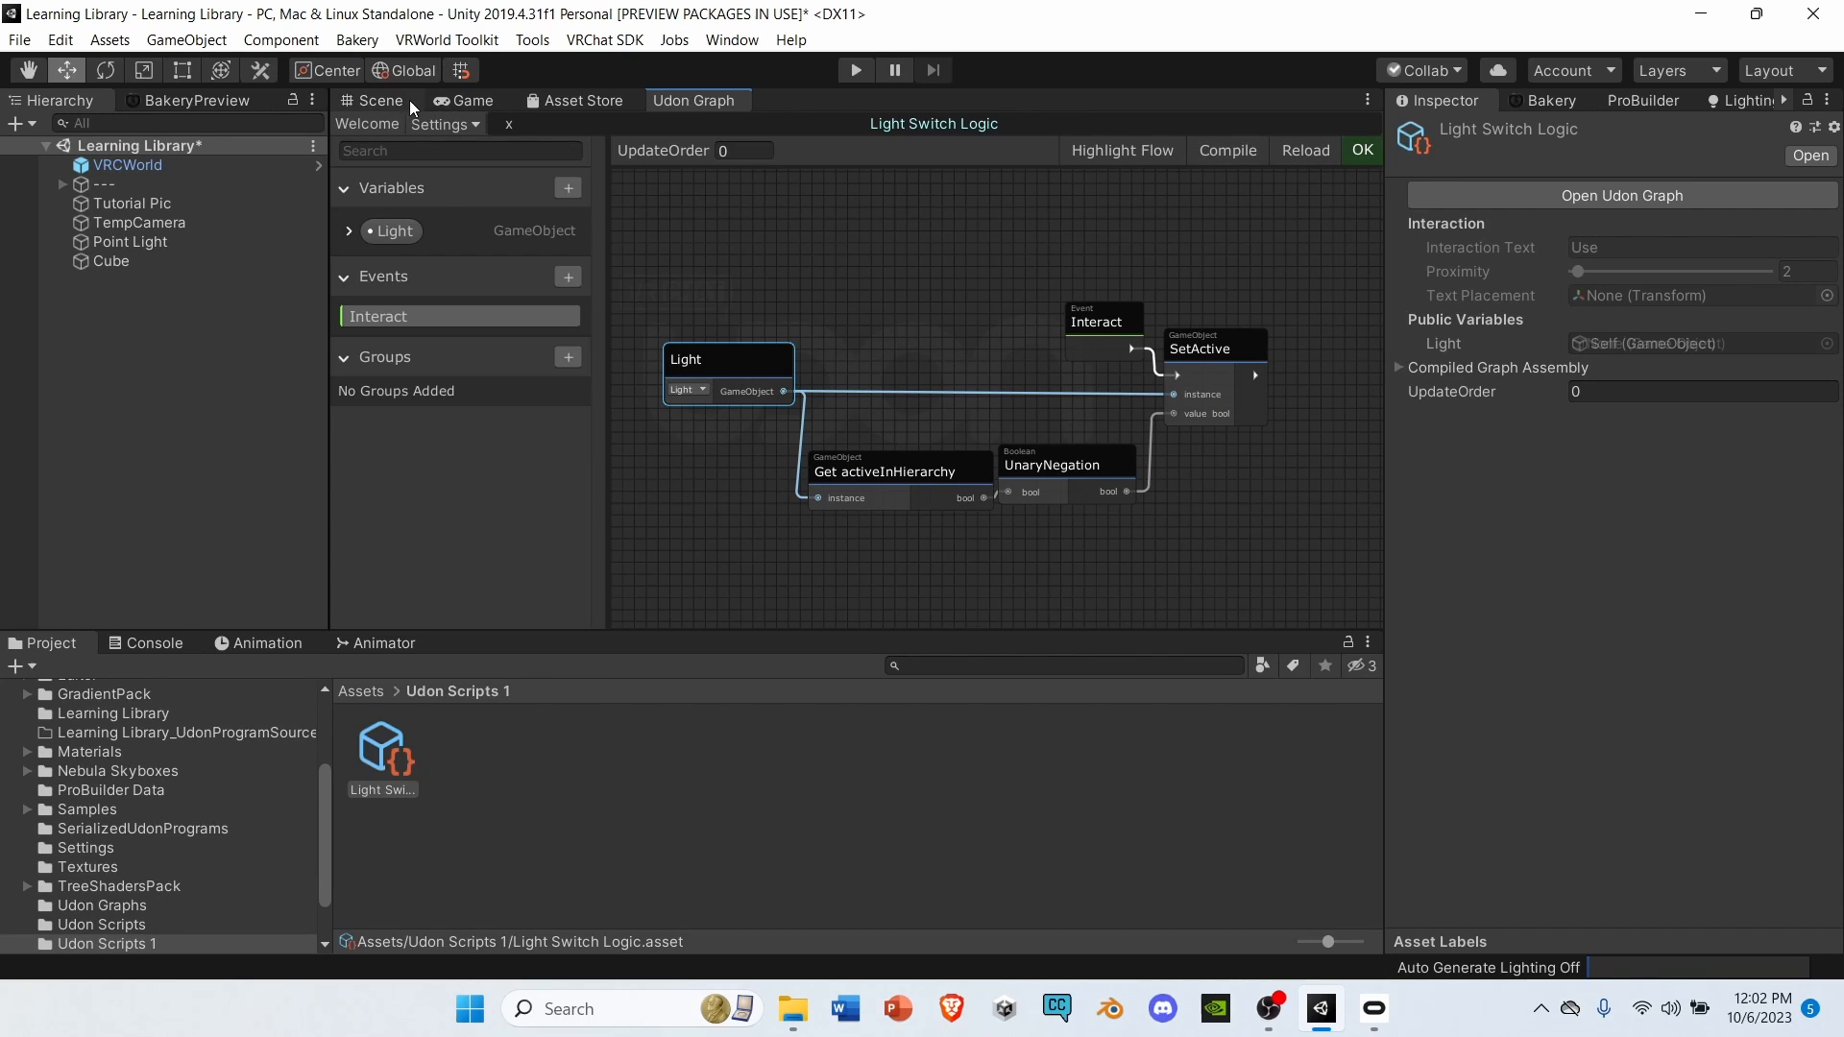
On the Cube's Udon Behaviour, set Program Source to Light Switch Logic and Light to Point Light.
{"action": "left_click", "coordinate": [378, 100]}
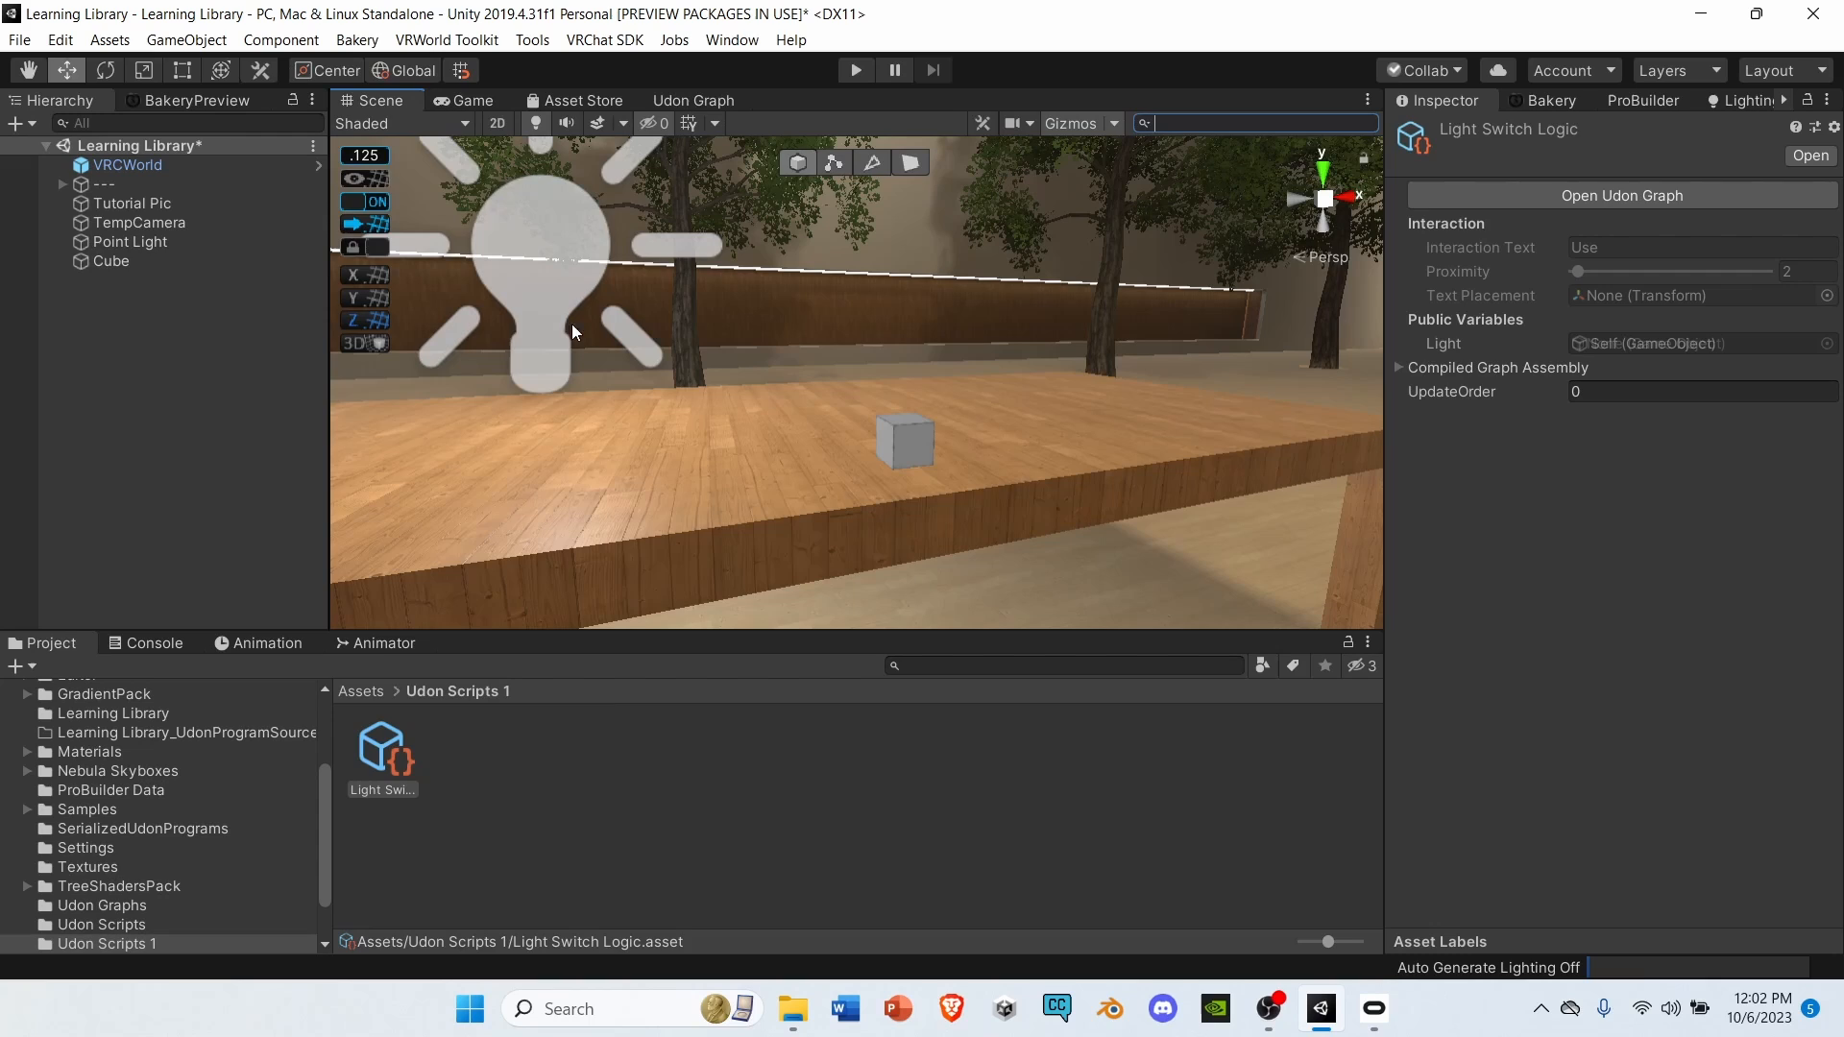
{"action": "left_click", "coordinate": [111, 261]}
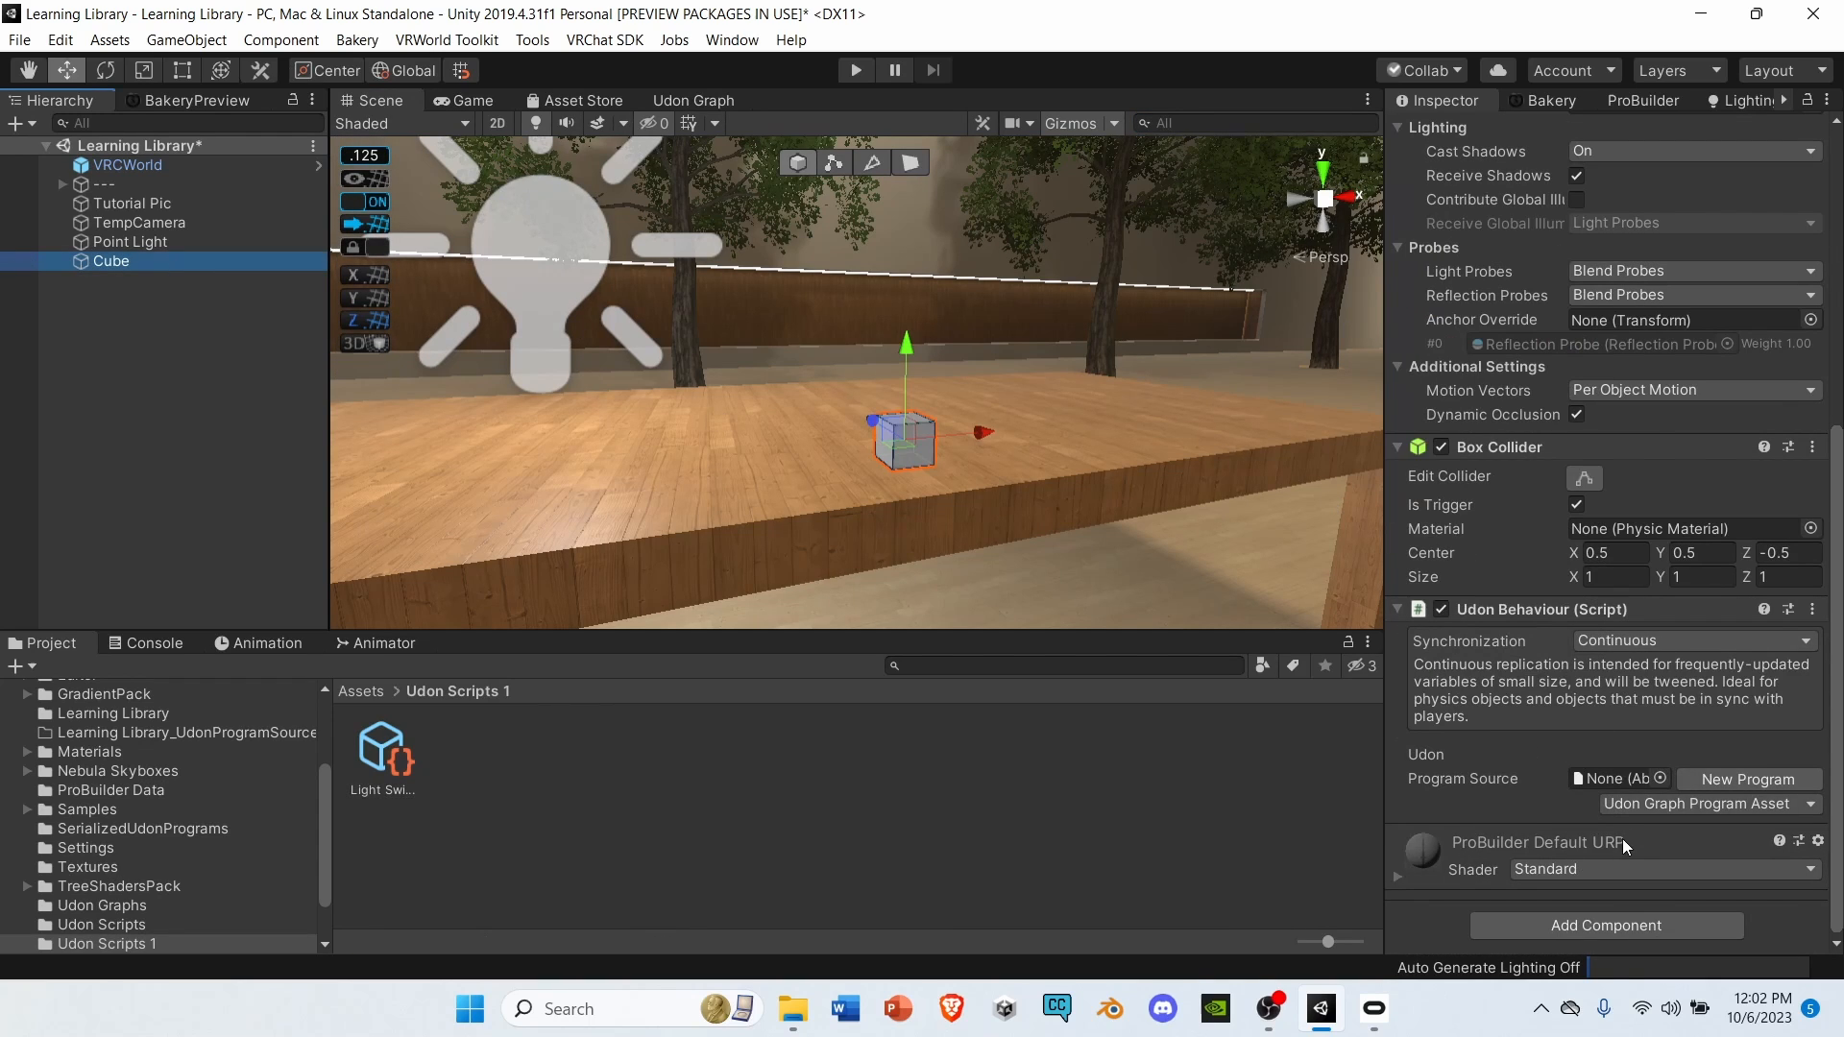
{"action": "mouse_move", "coordinate": [403, 764]}
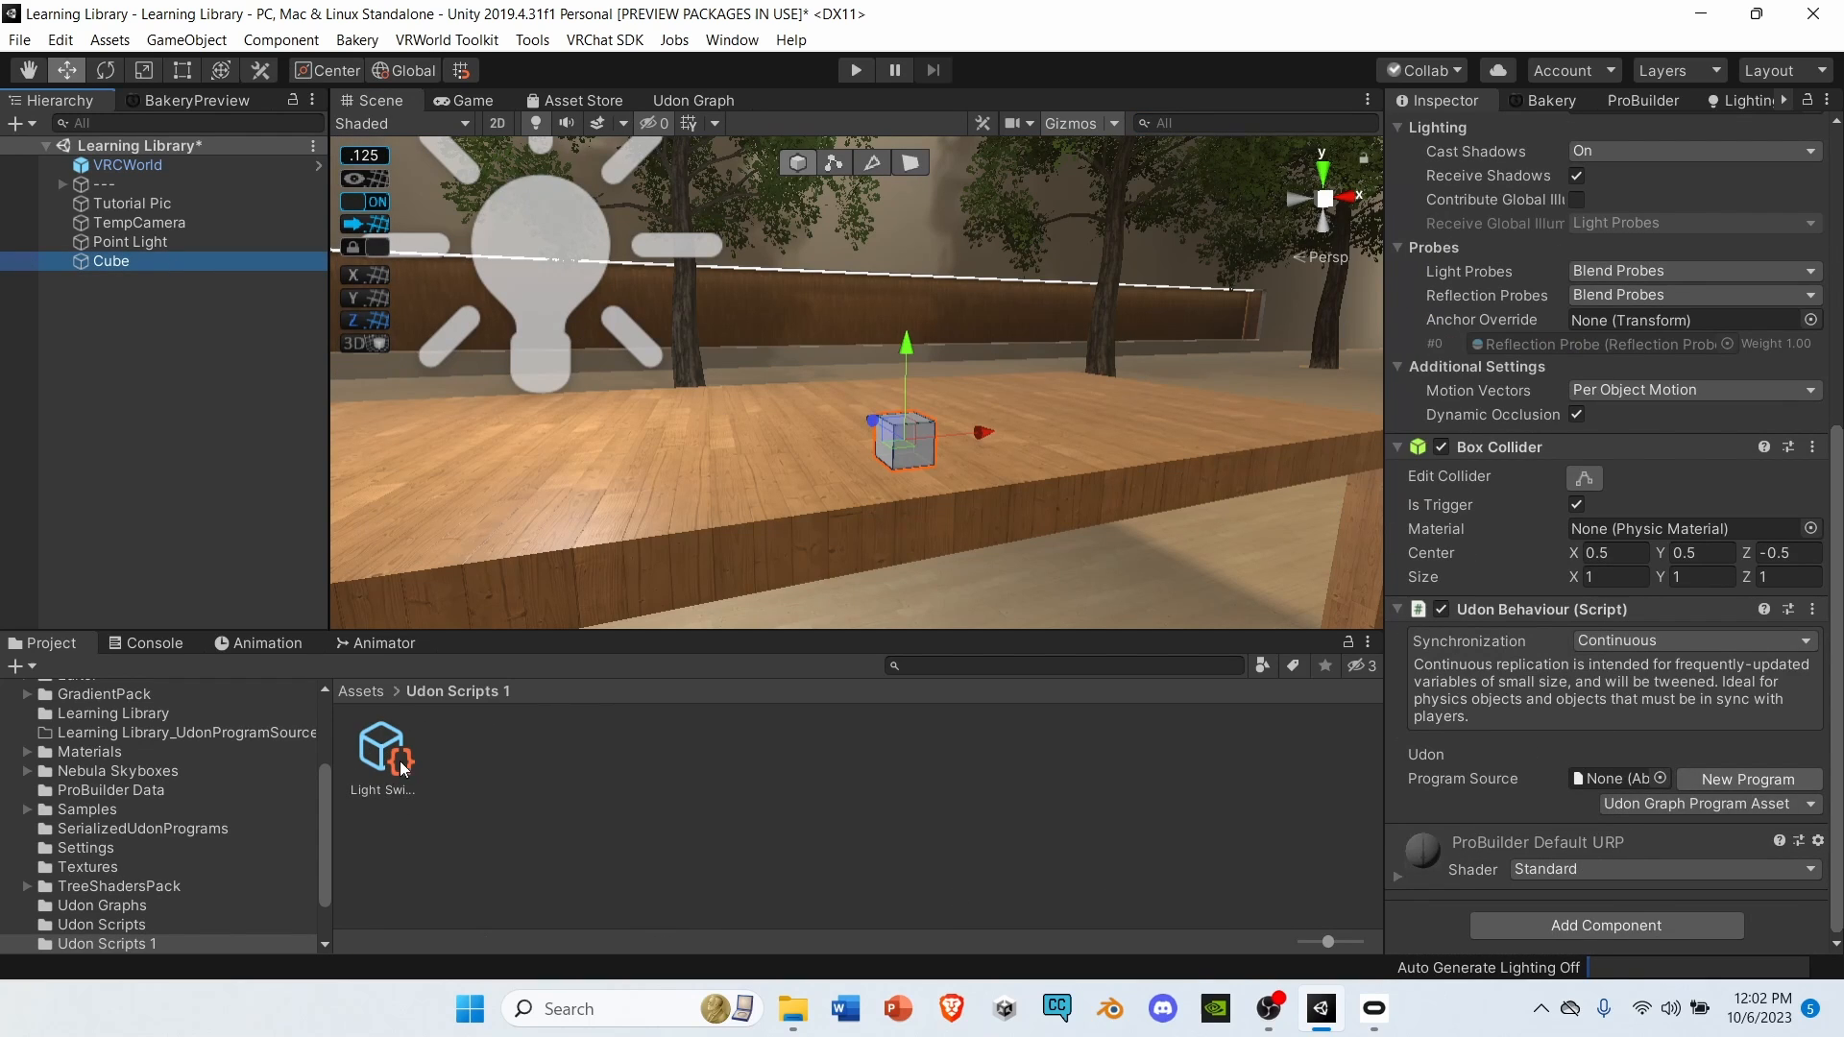
{"action": "left_click", "coordinate": [381, 756]}
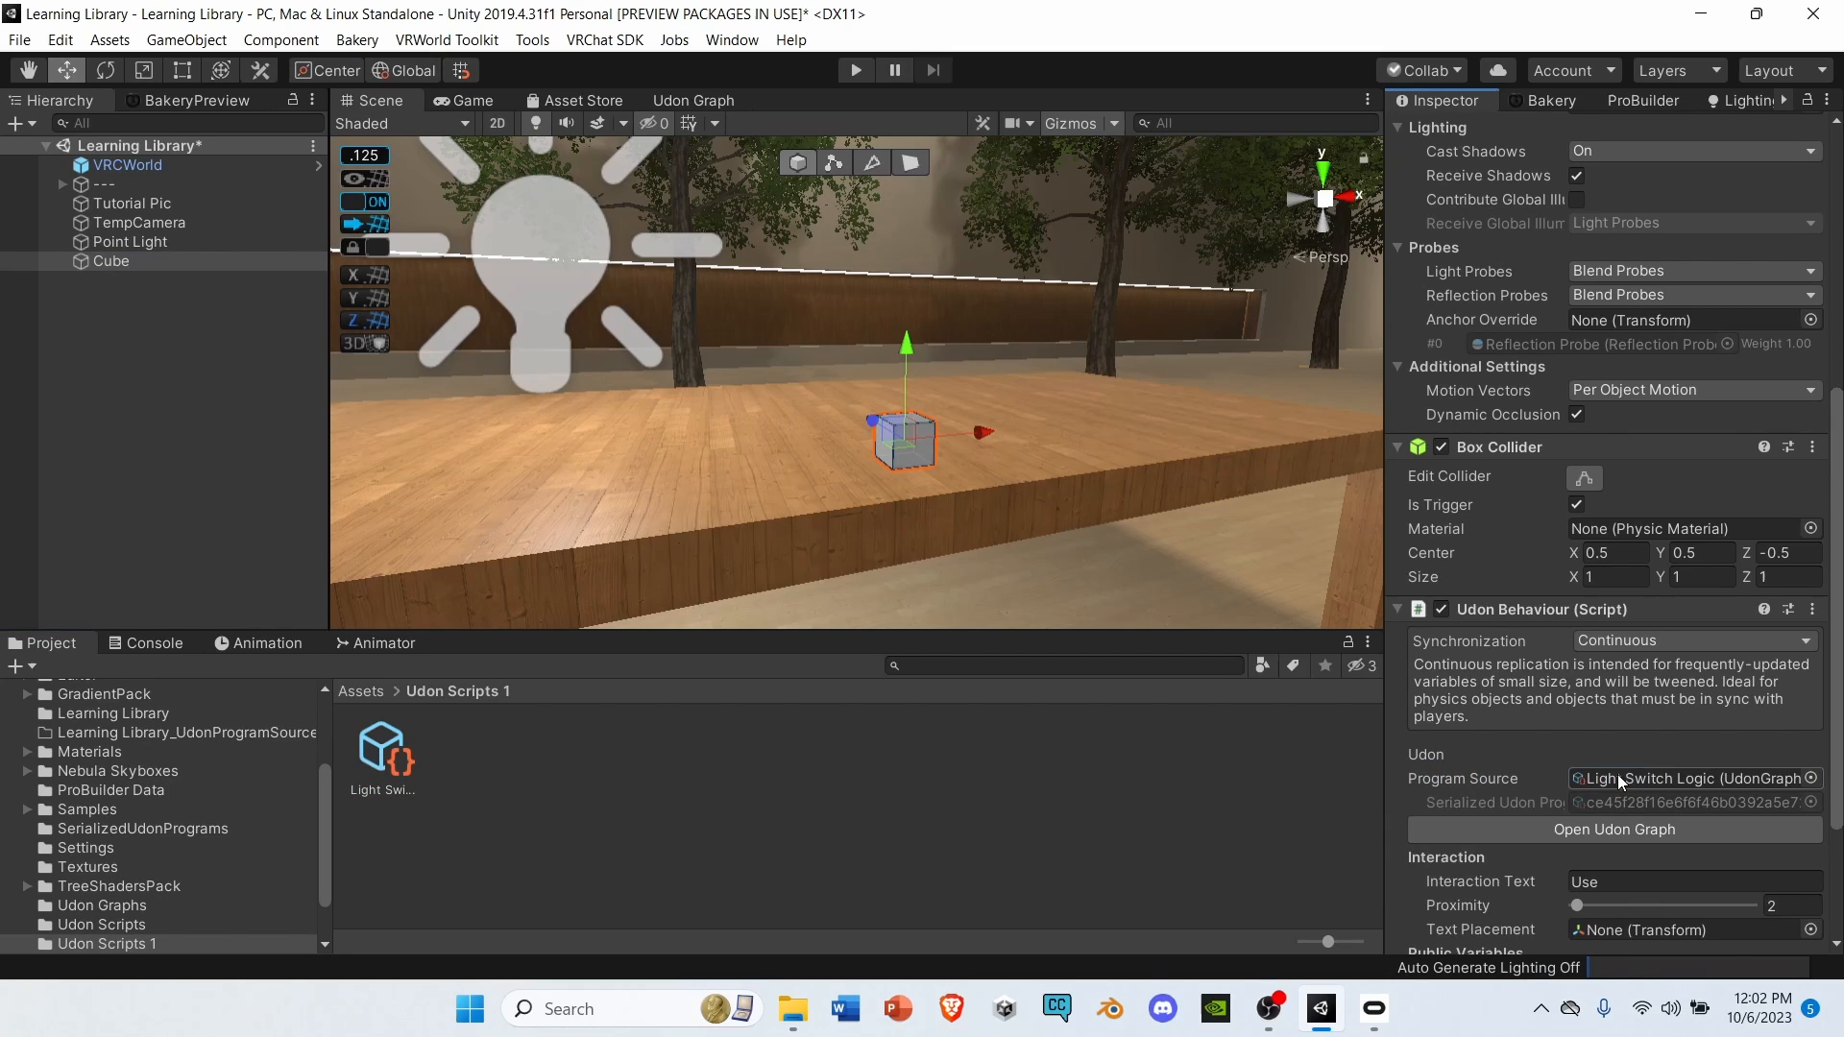
{"action": "scroll", "scroll_direction": "down", "scroll_amount": 3}
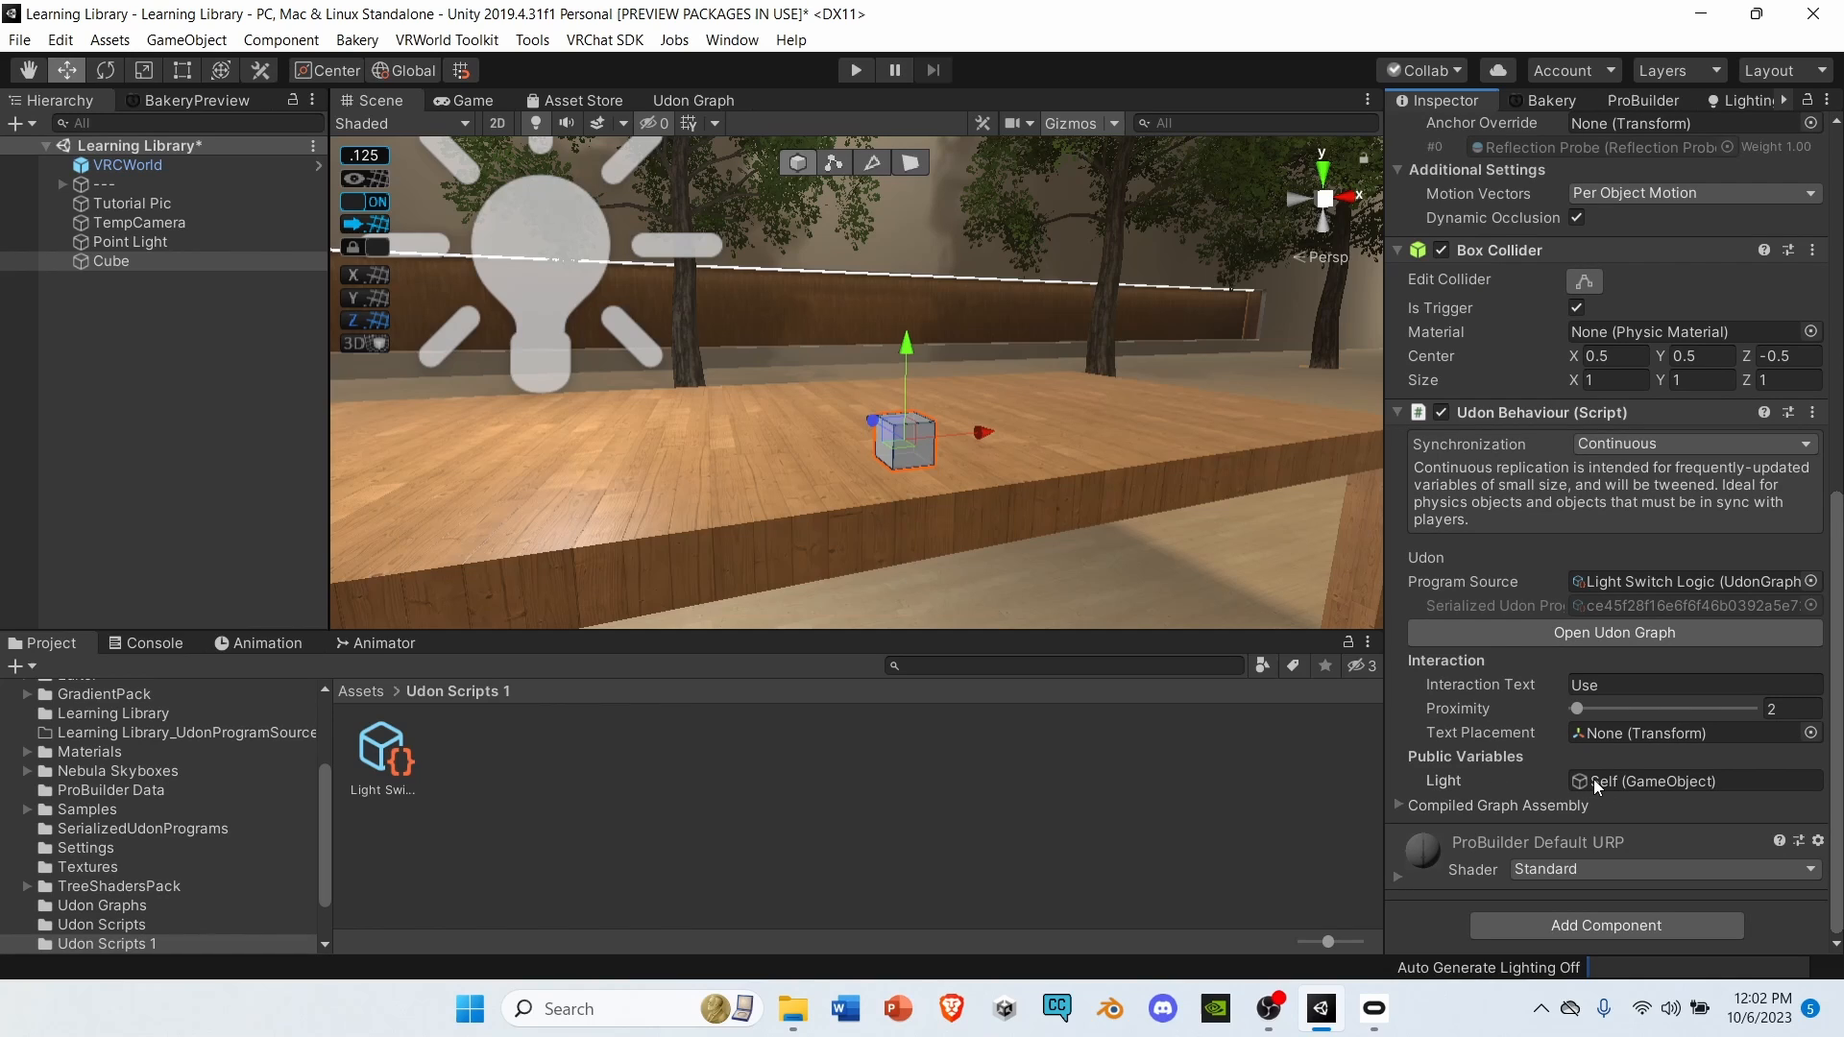
{"action": "left_click", "coordinate": [130, 241]}
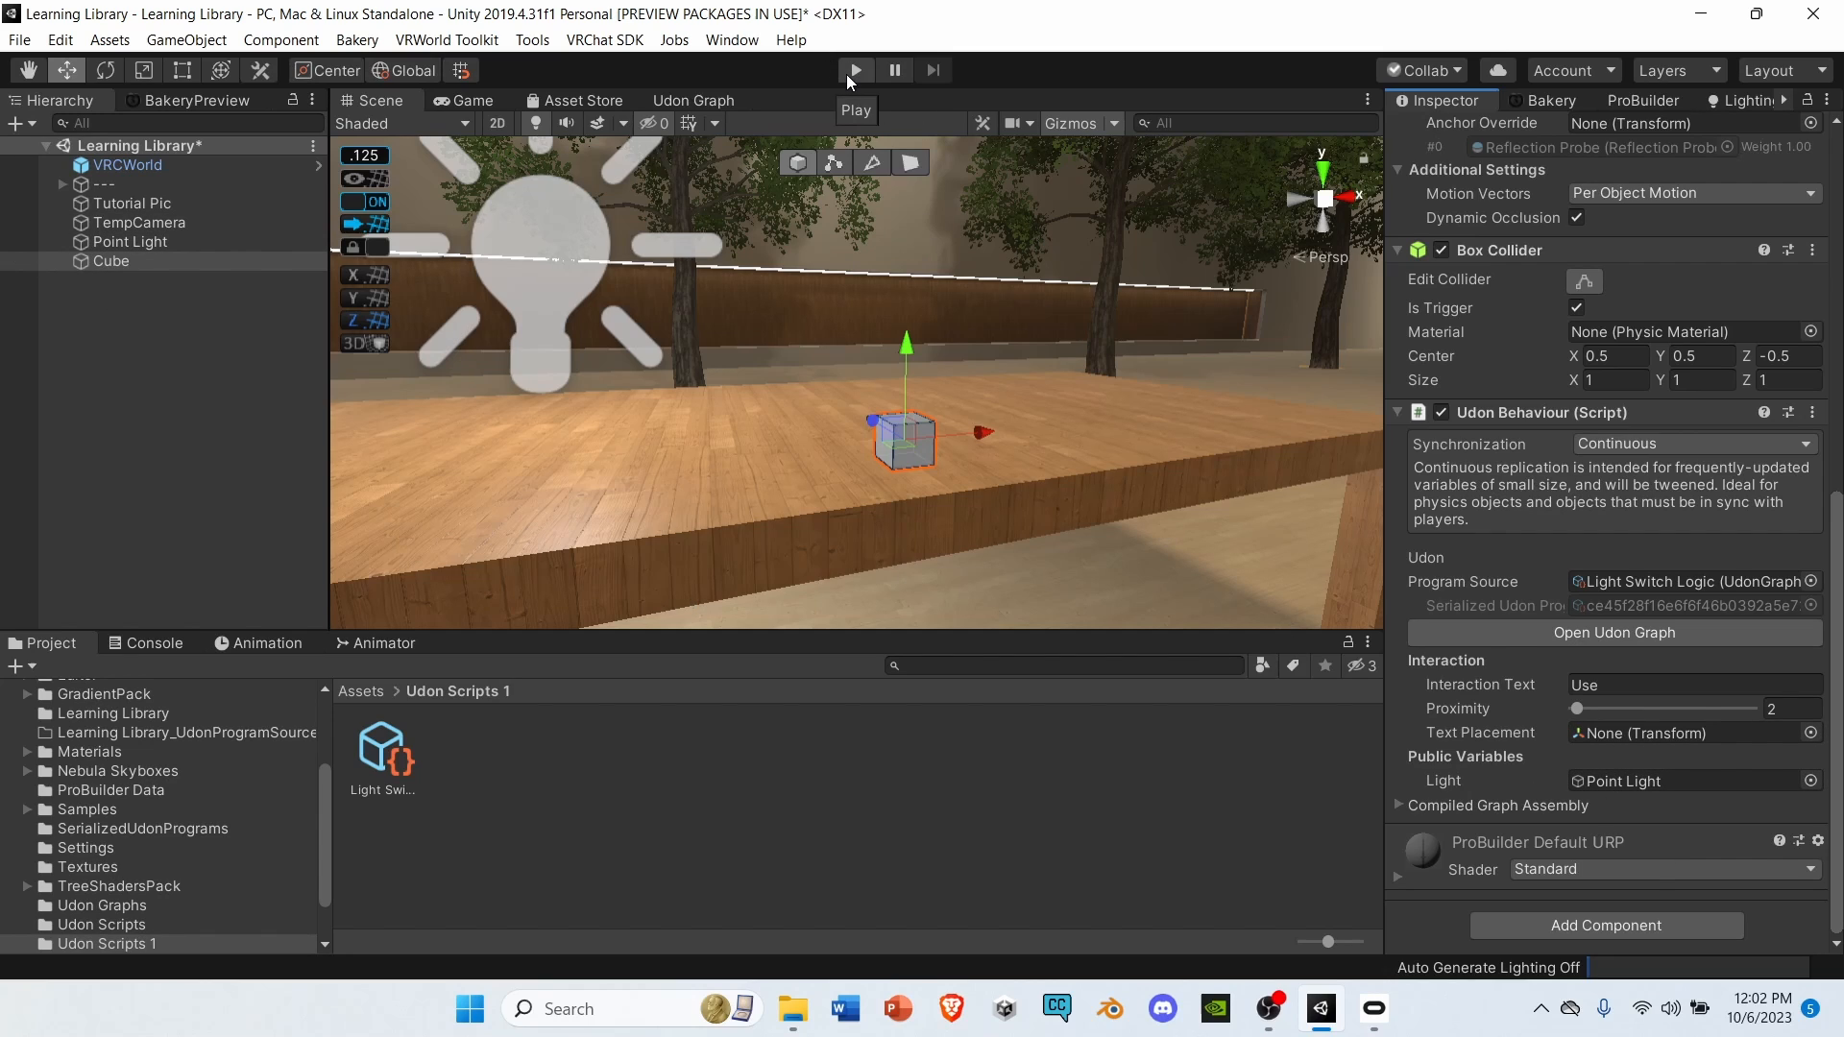
{"action": "left_click", "coordinate": [854, 69]}
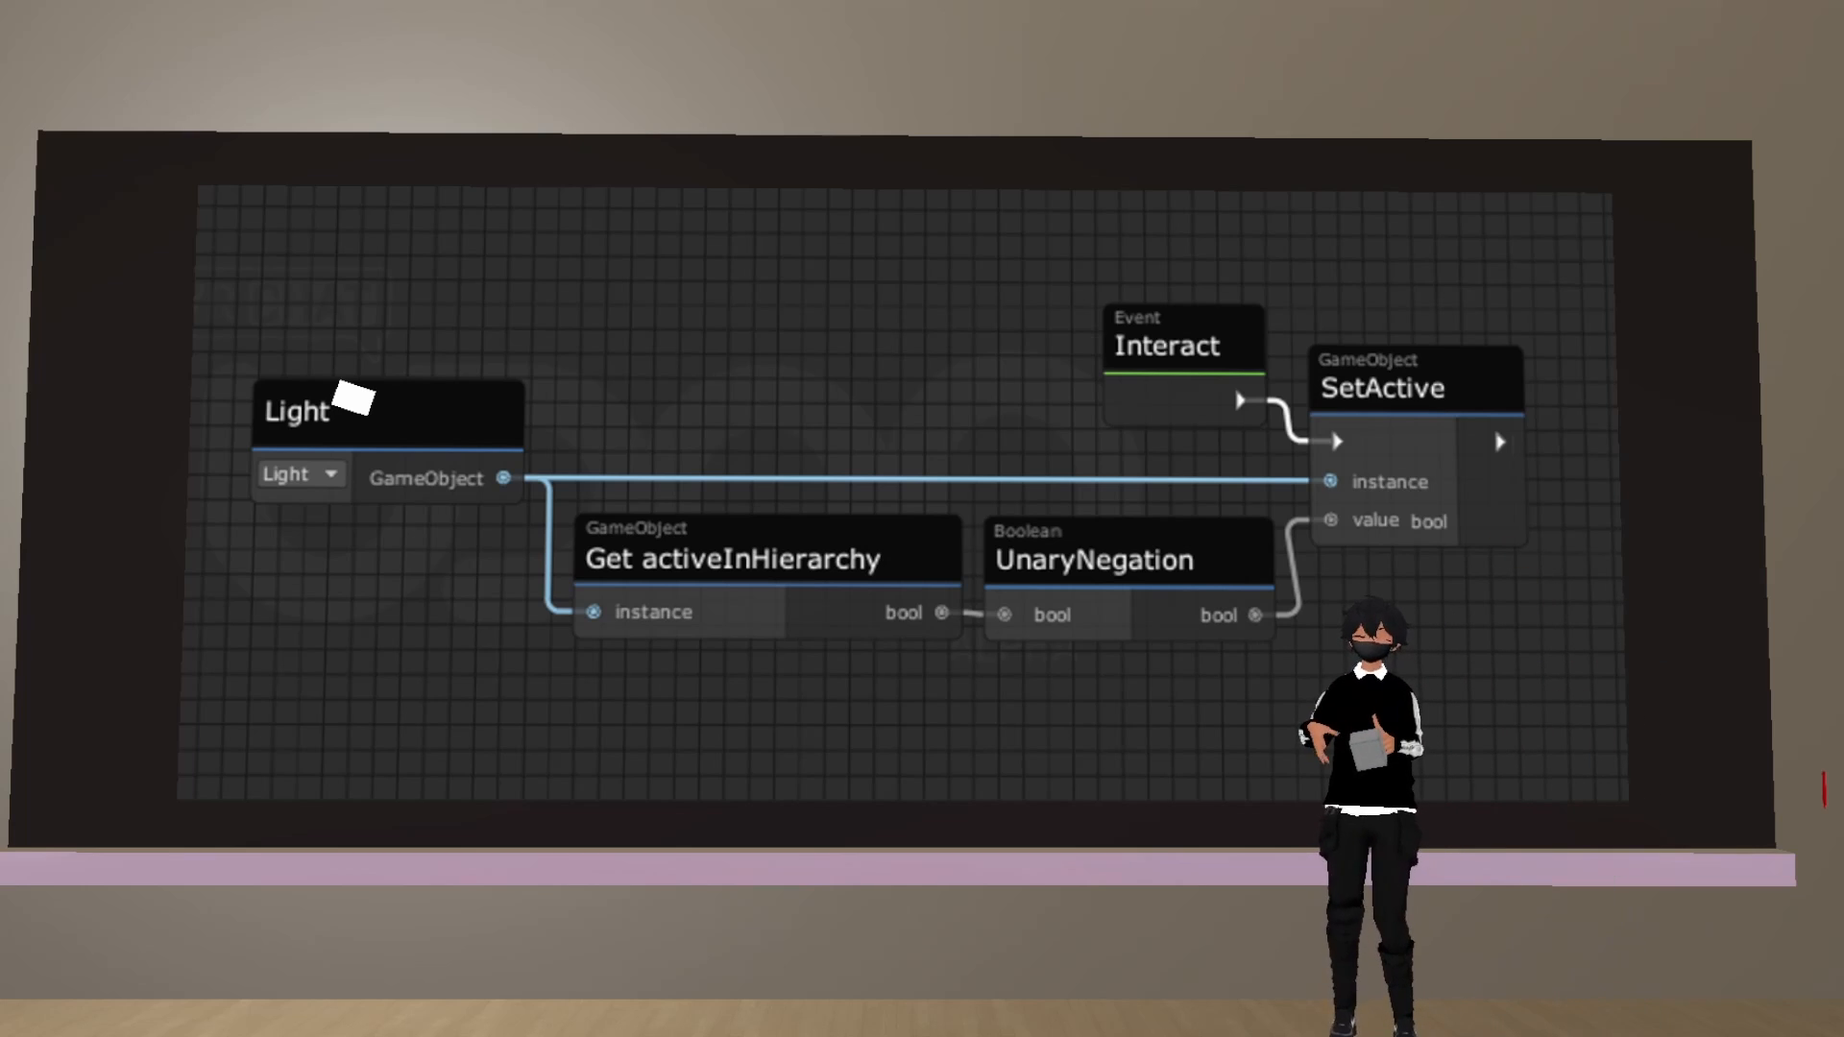
{"action": "mouse_move", "coordinate": [894, 729]}
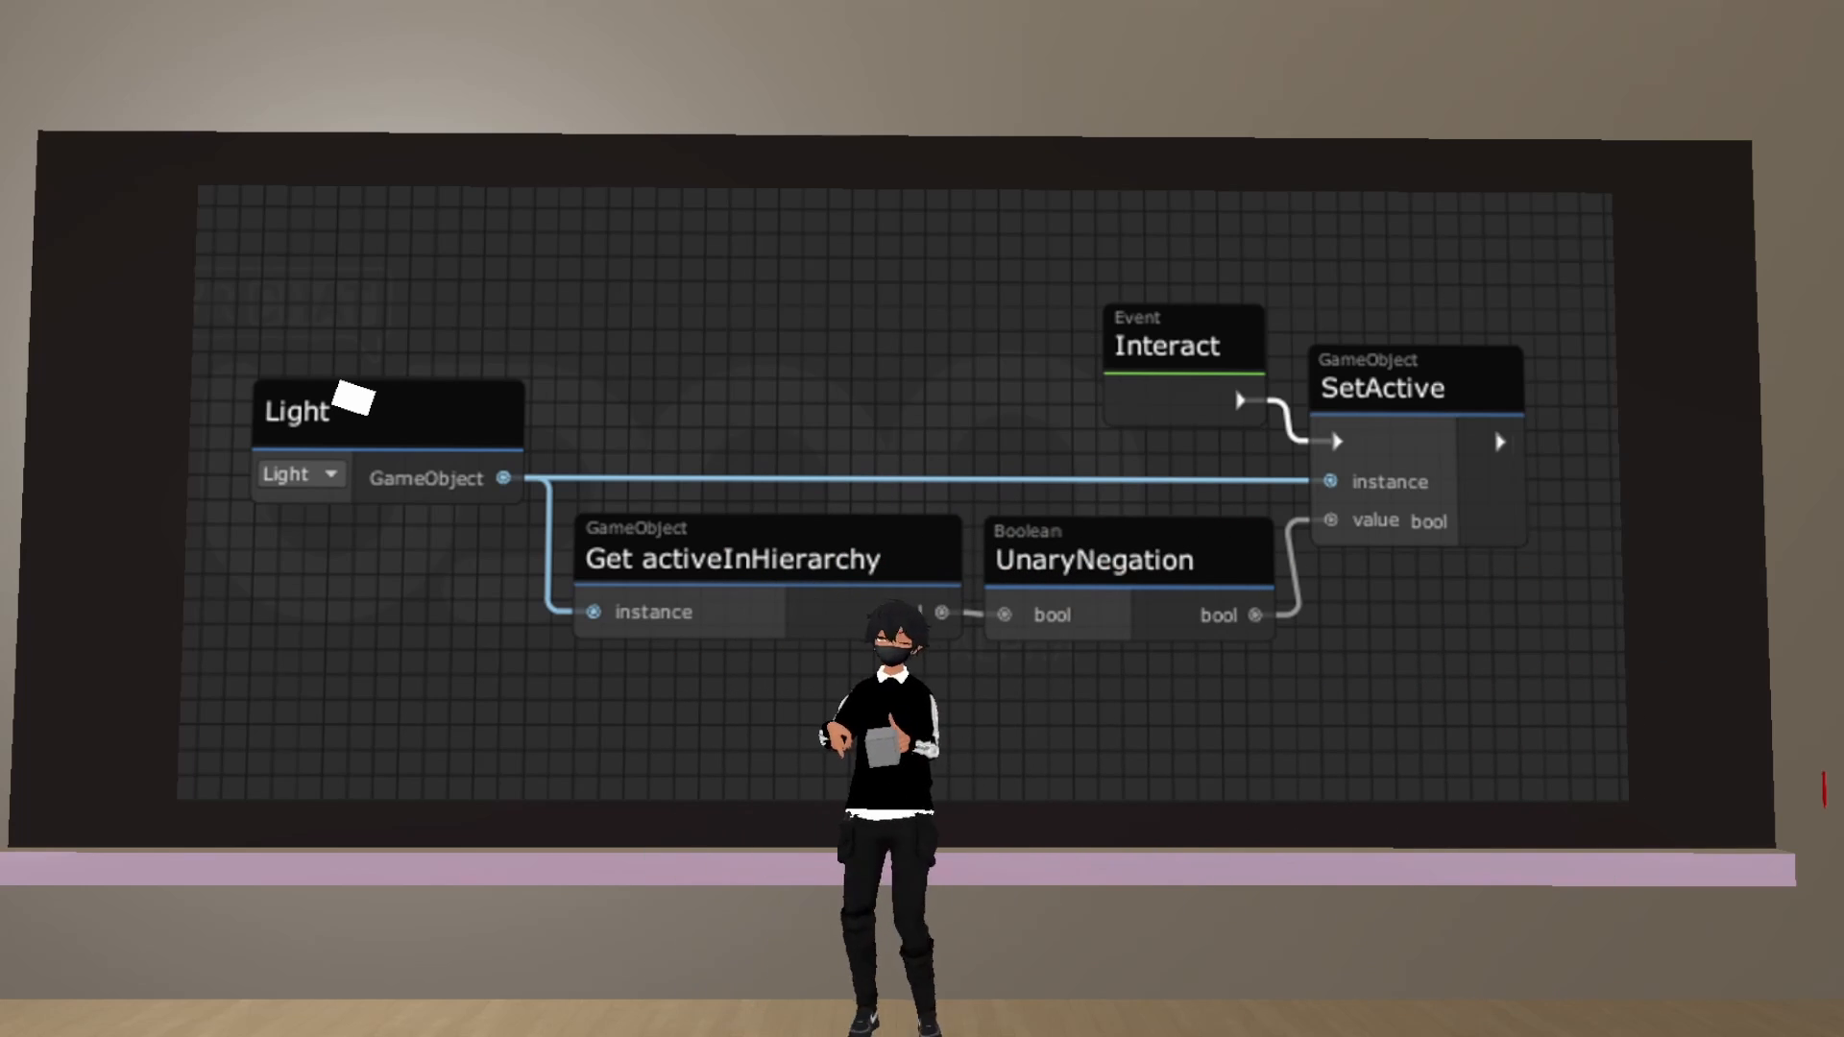